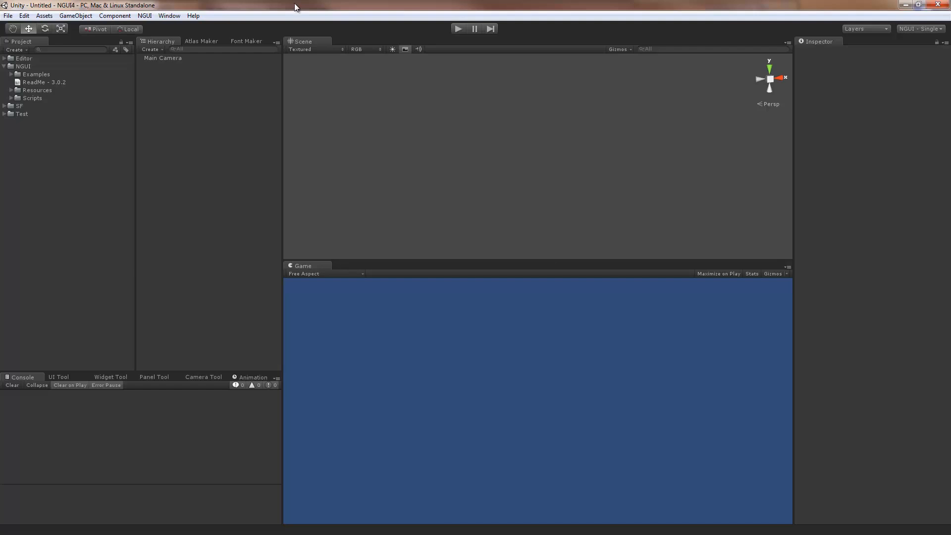
# Set the Main Camera background colour and create an NGUI 2D UI with a sprite, reaching its atlas chooser.
pyautogui.click(163, 58)
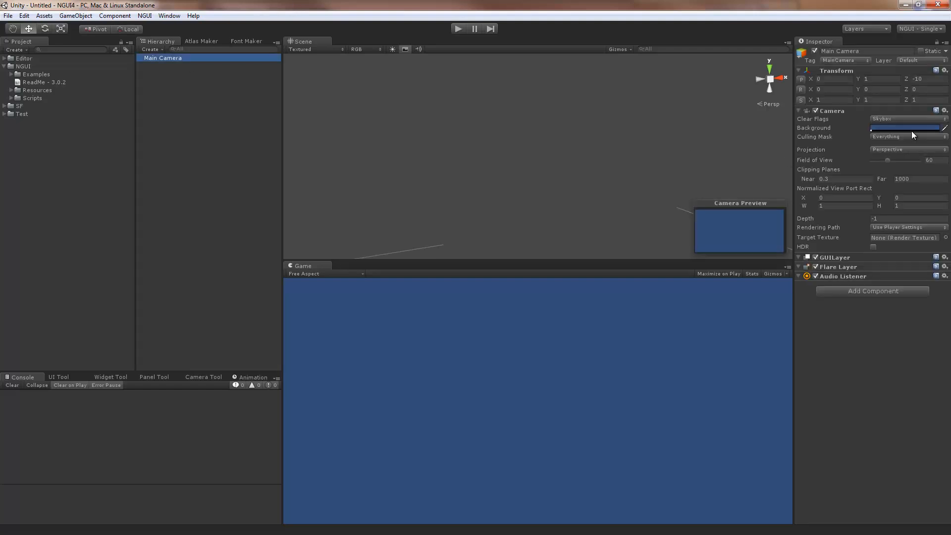
pyautogui.click(904, 128)
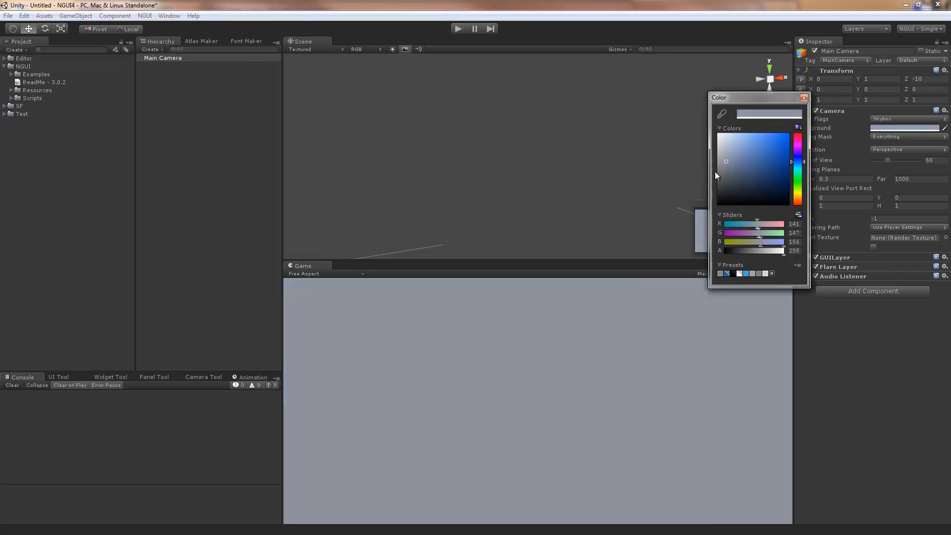
pyautogui.click(804, 98)
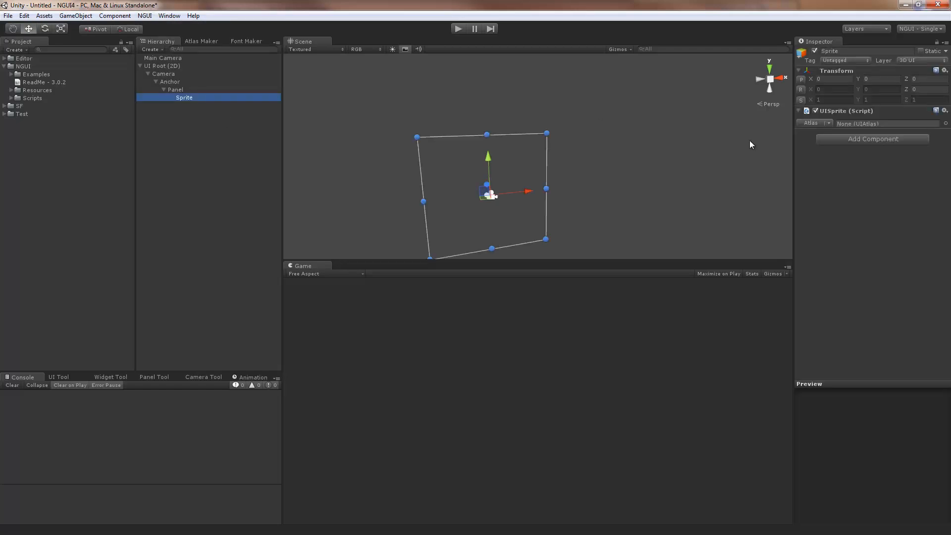
pyautogui.click(826, 122)
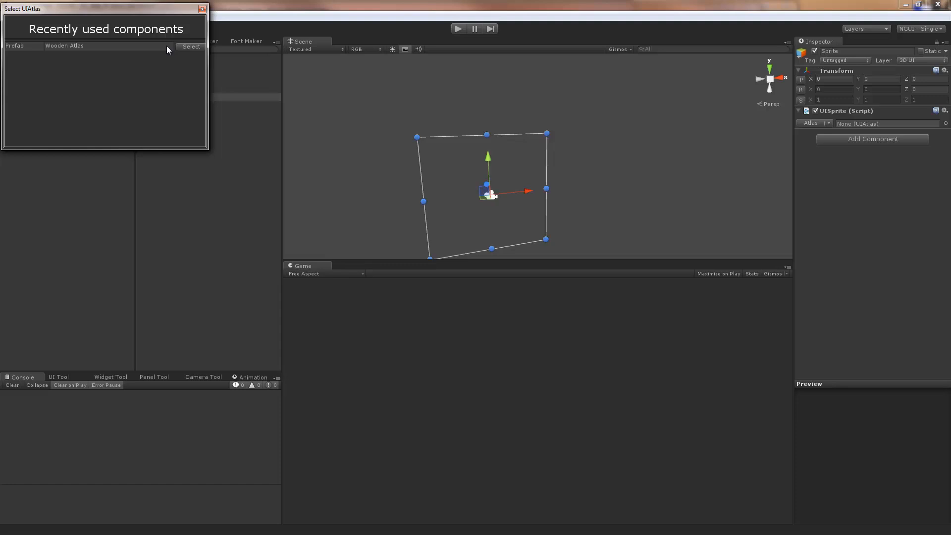
# Give the sprite the sliced Button image from the Wooden Atlas.
pyautogui.click(190, 46)
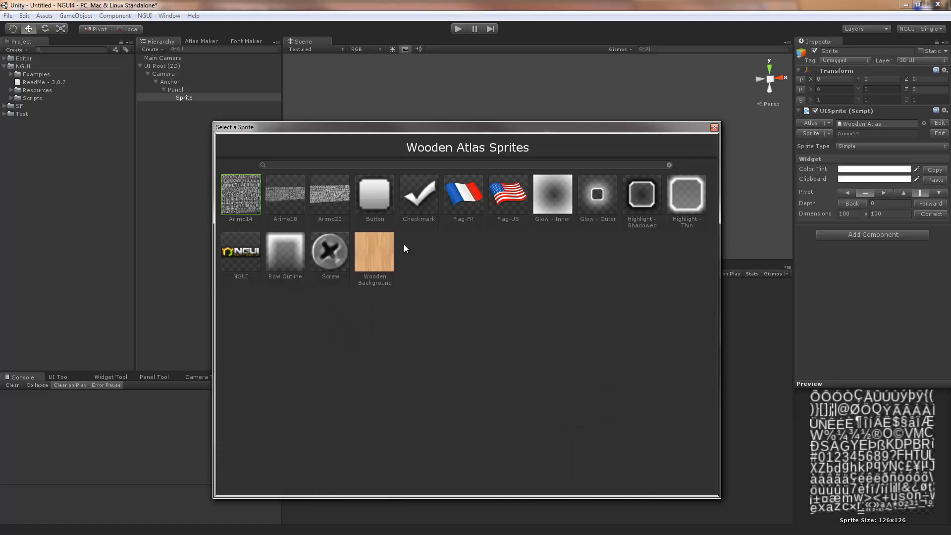
pyautogui.click(375, 194)
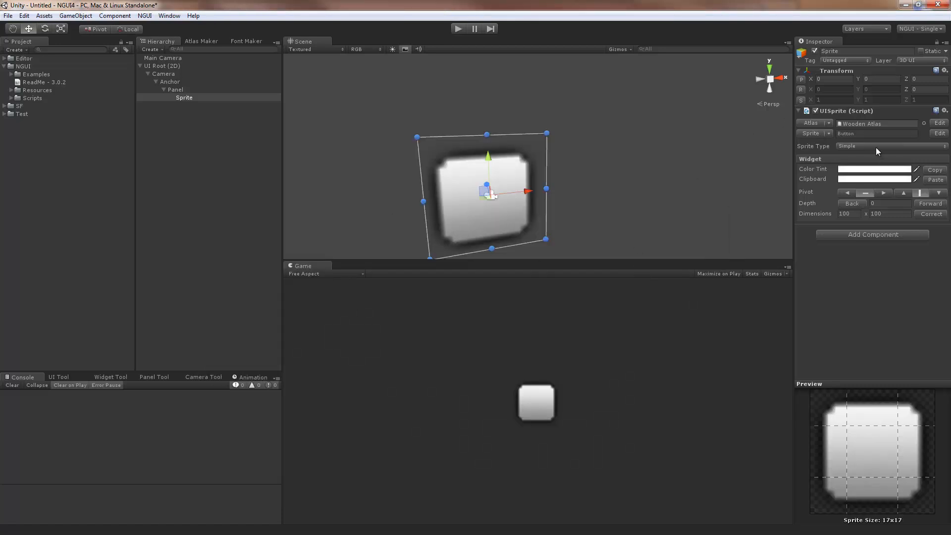
pyautogui.click(889, 146)
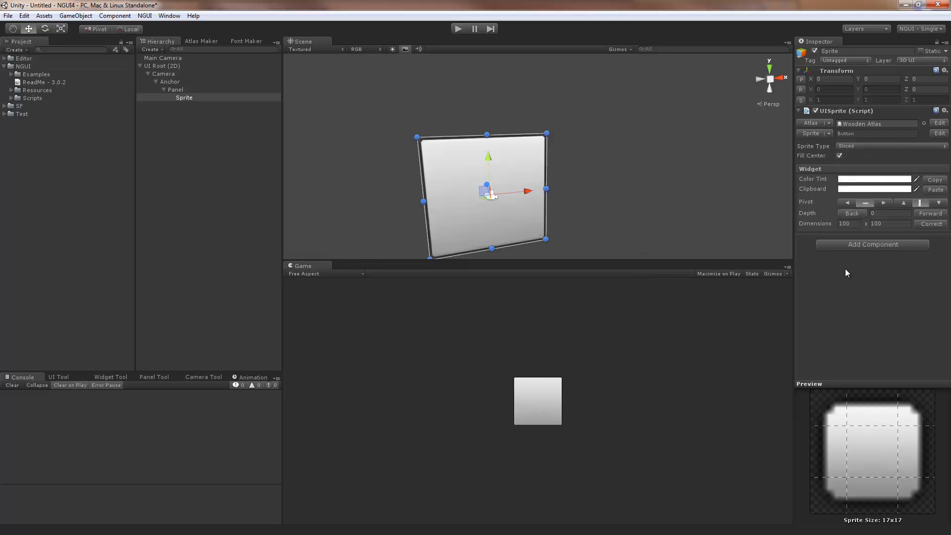
pyautogui.moveTo(568, 168)
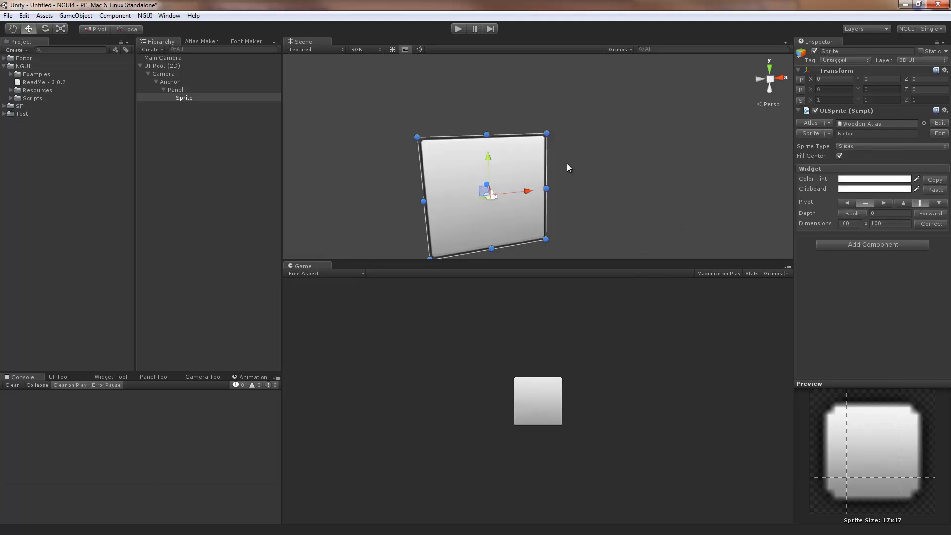
pyautogui.moveTo(325, 305)
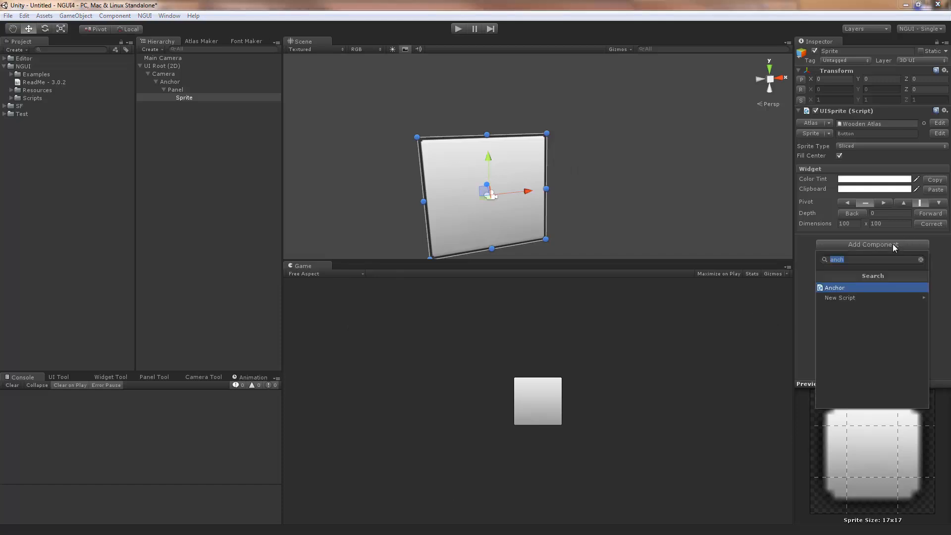
# Add a UIStretch component to the sprite and reach its style choices.
pyautogui.write('st')
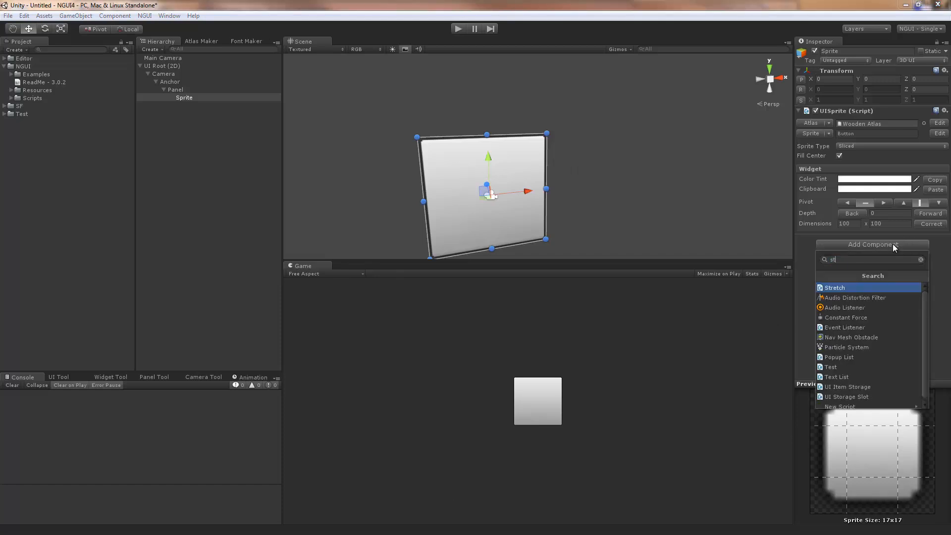
pyautogui.click(835, 287)
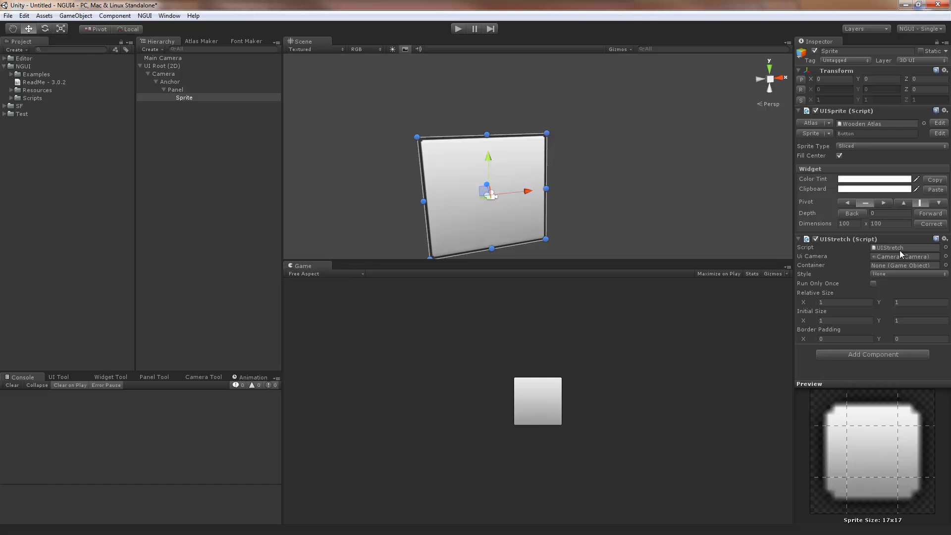
pyautogui.click(907, 273)
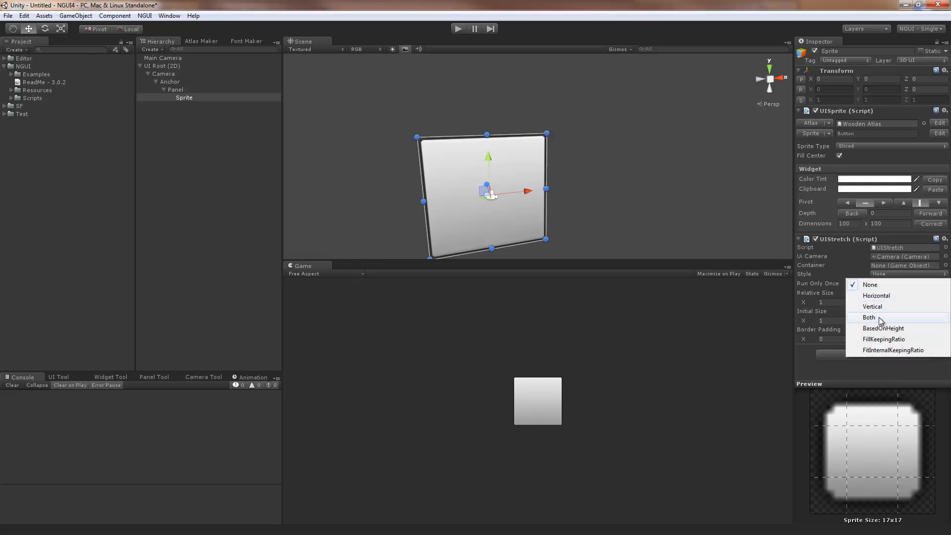
# Stretch the sprite in Both directions and switch it to the tiled Wooden Background image.
pyautogui.click(869, 317)
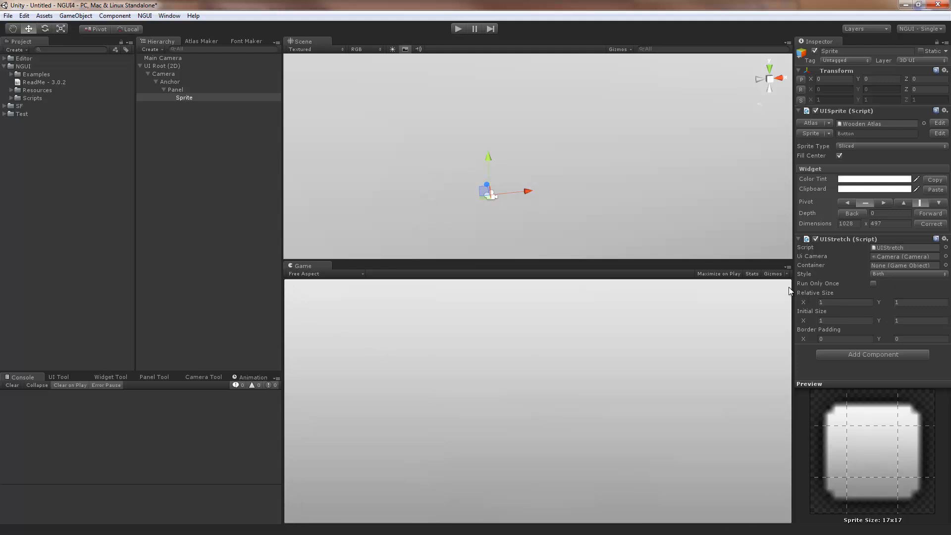
pyautogui.moveTo(484, 425)
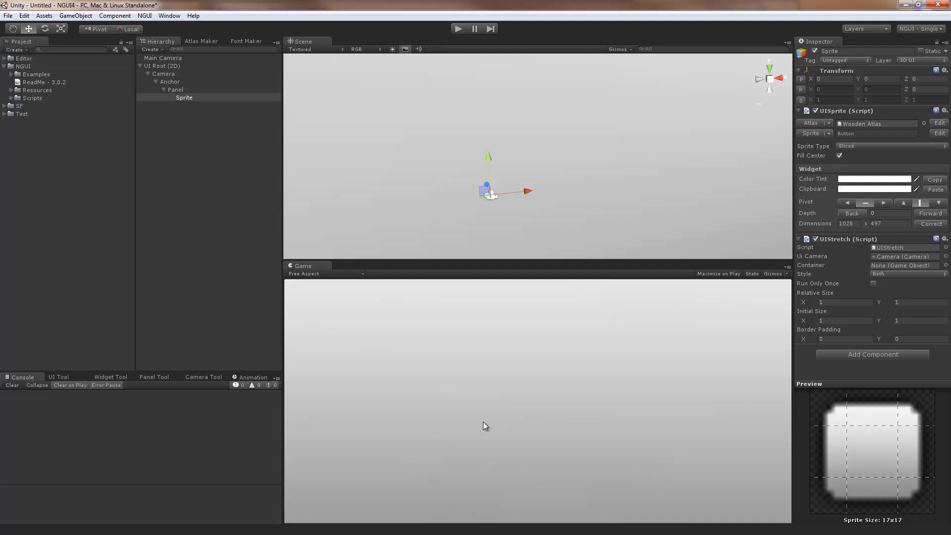
pyautogui.moveTo(519, 428)
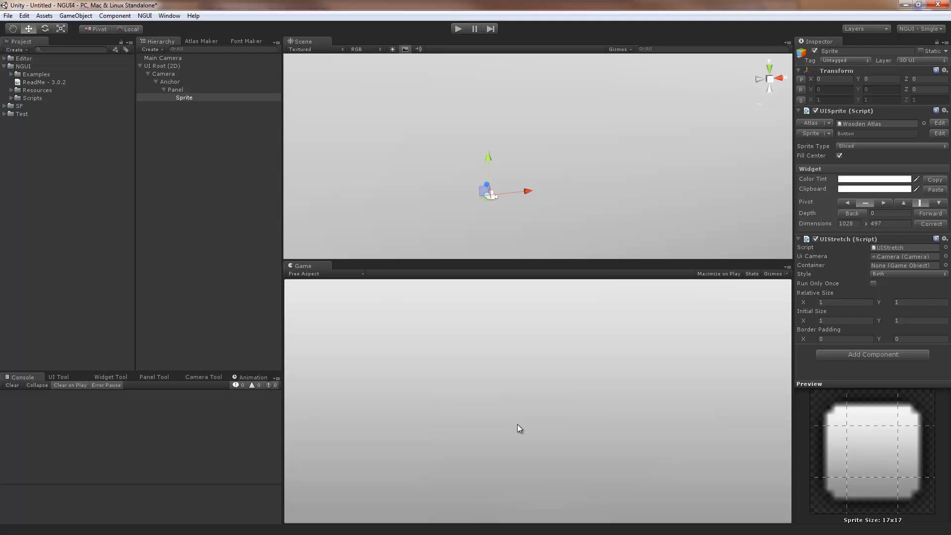
pyautogui.moveTo(675, 289)
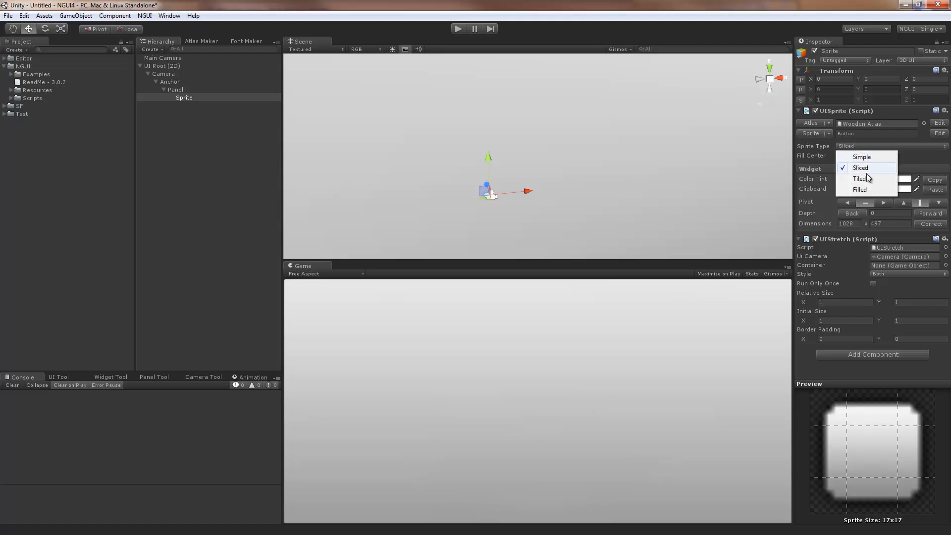
pyautogui.click(861, 178)
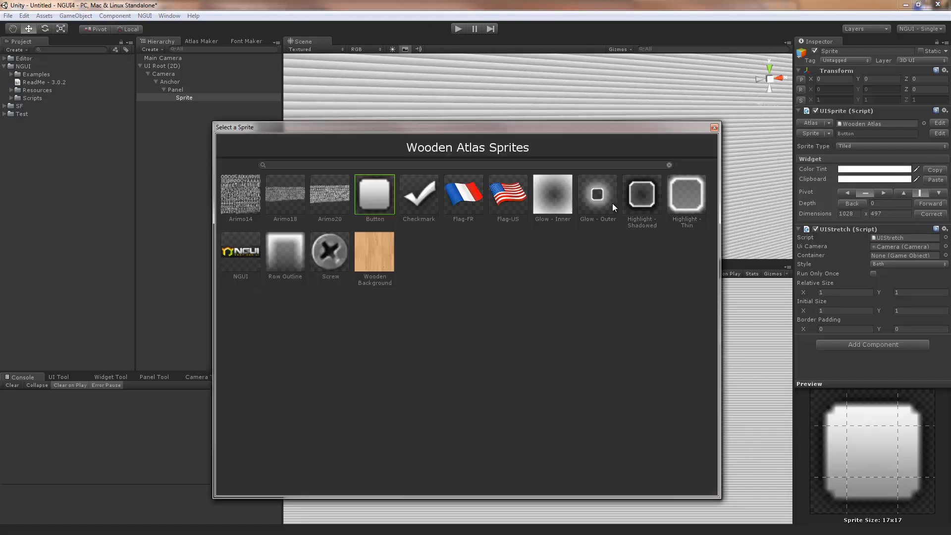
pyautogui.click(375, 251)
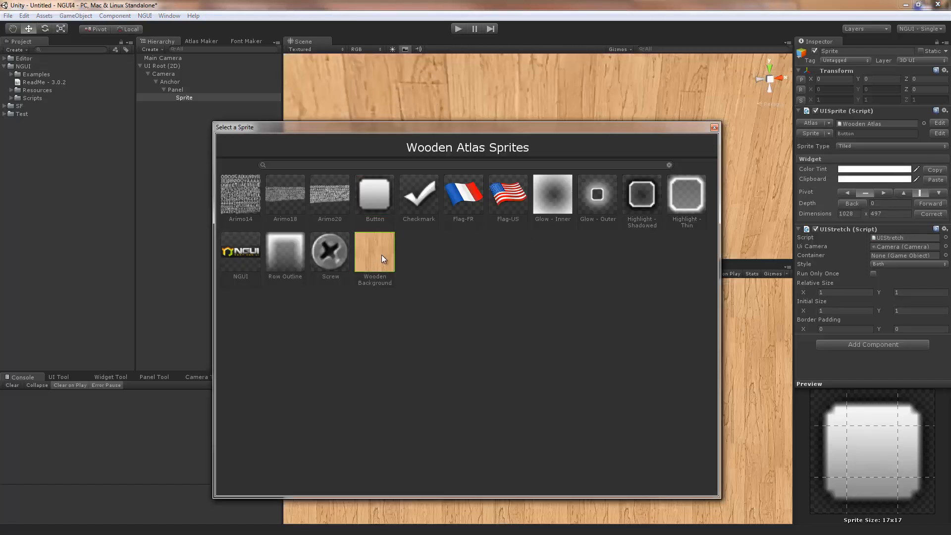
pyautogui.click(375, 251)
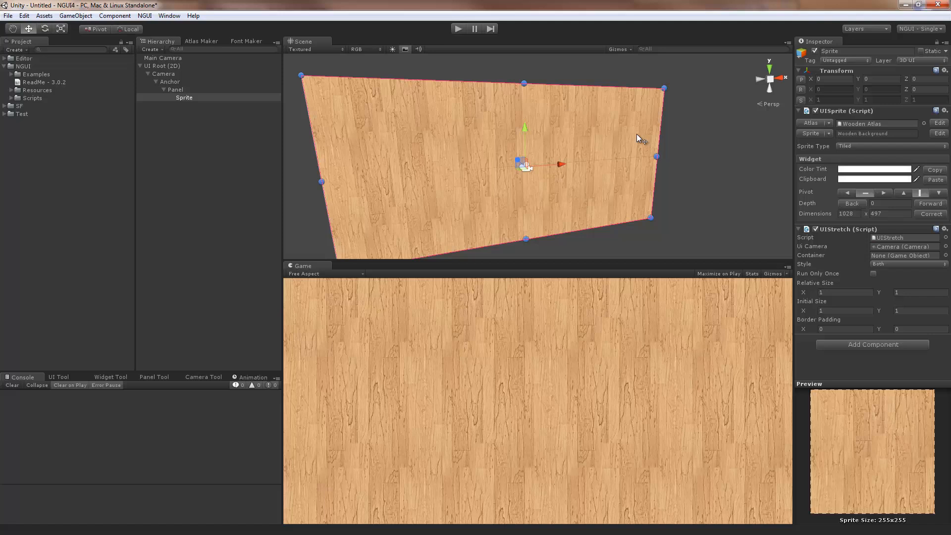
pyautogui.moveTo(809, 95)
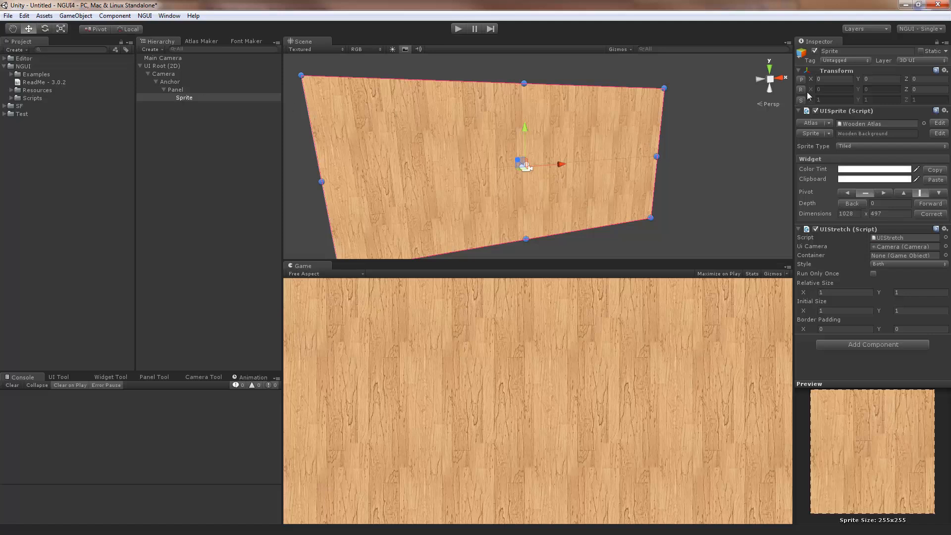
pyautogui.click(783, 78)
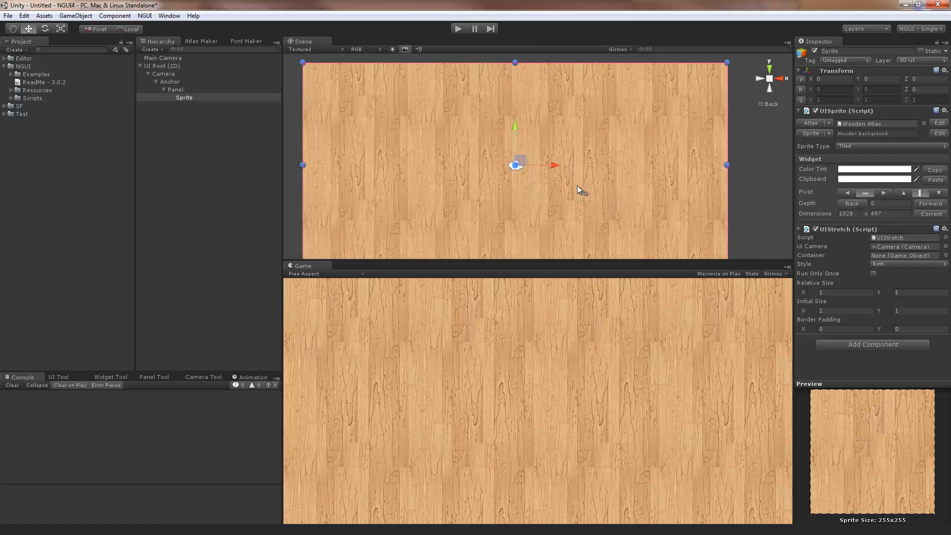
# Add a sliced Highlight - Shadowed sprite under Panel as a 356×224 window centred on the background.
pyautogui.click(176, 89)
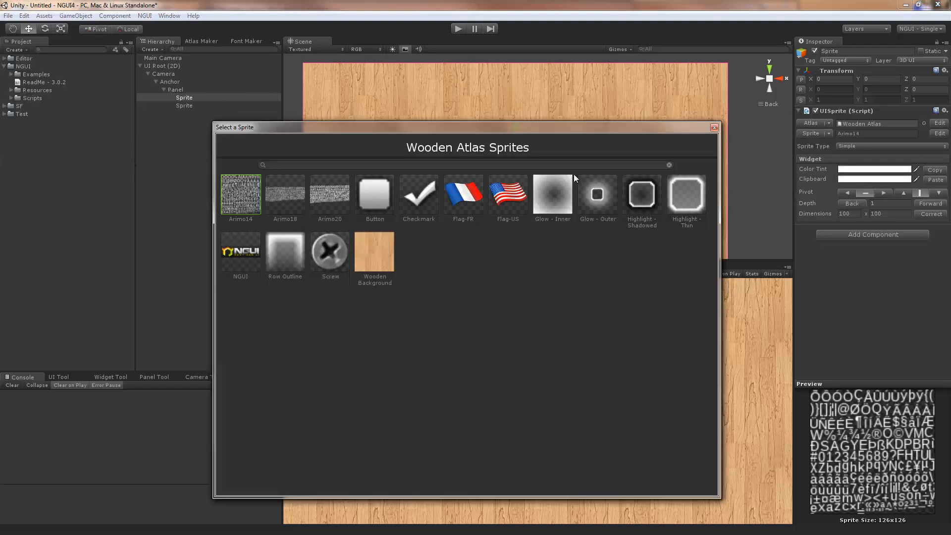
pyautogui.moveTo(681, 223)
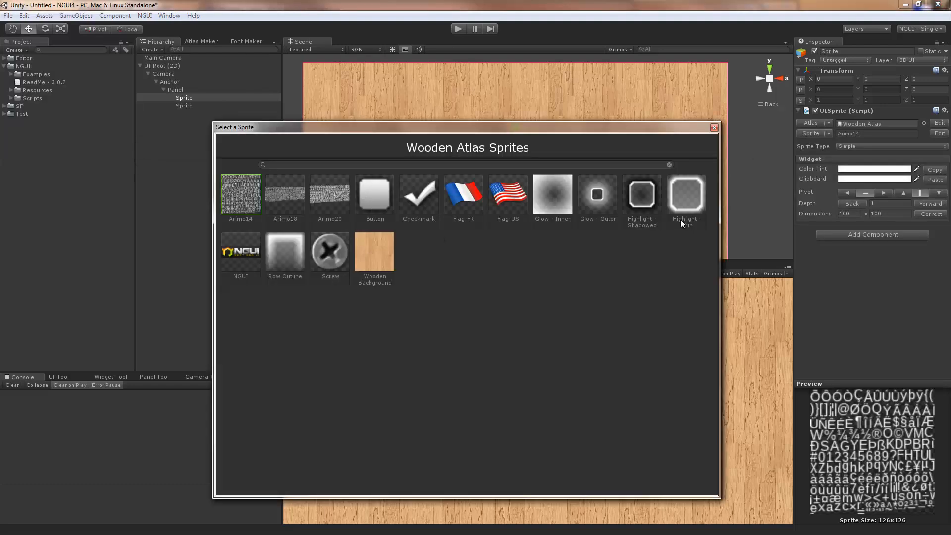
pyautogui.click(641, 195)
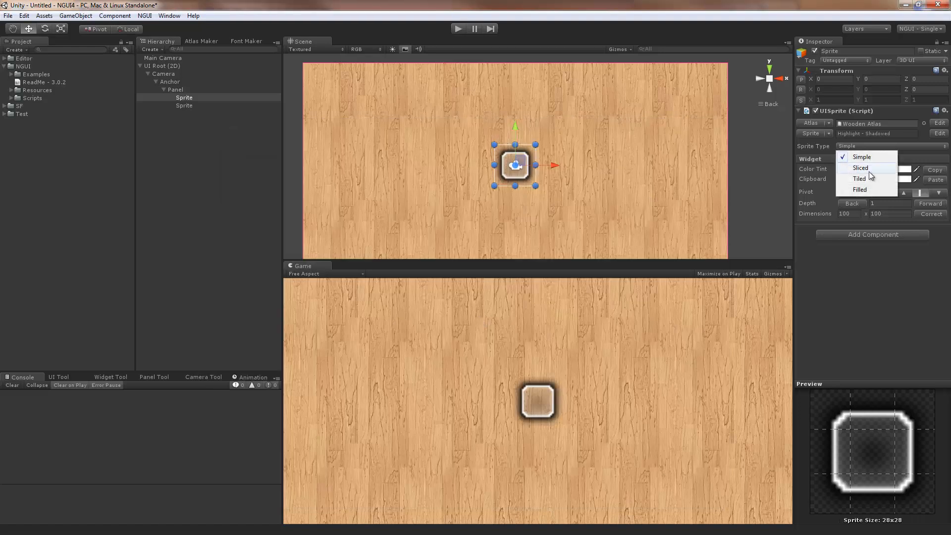
pyautogui.click(860, 168)
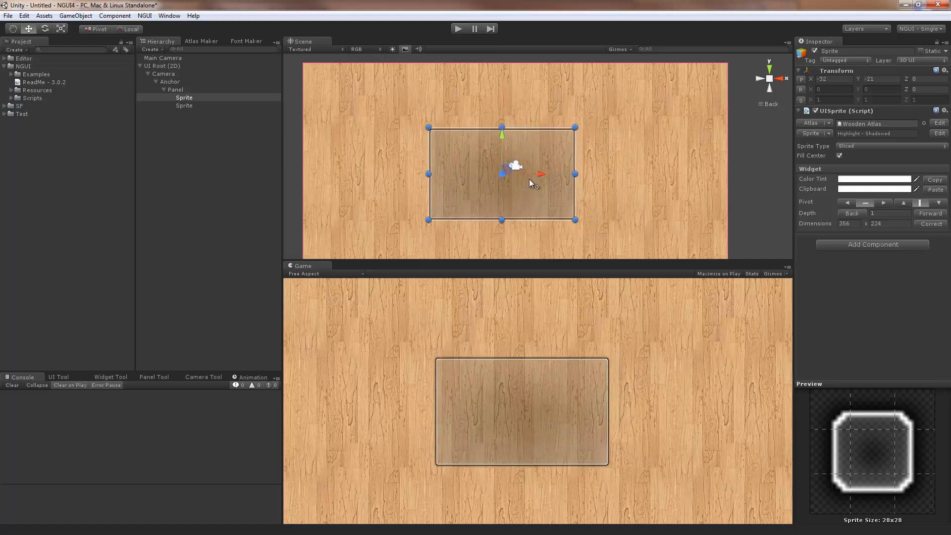
pyautogui.moveTo(529, 182); pyautogui.dragTo(531, 176)
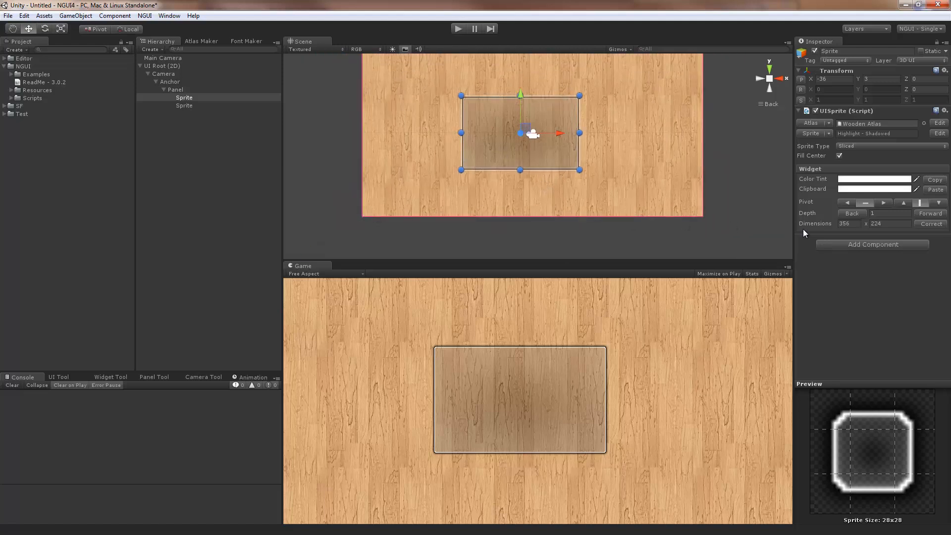
# Give the framed window sprite a UIAnchor set to BottomLeft.
pyautogui.click(872, 245)
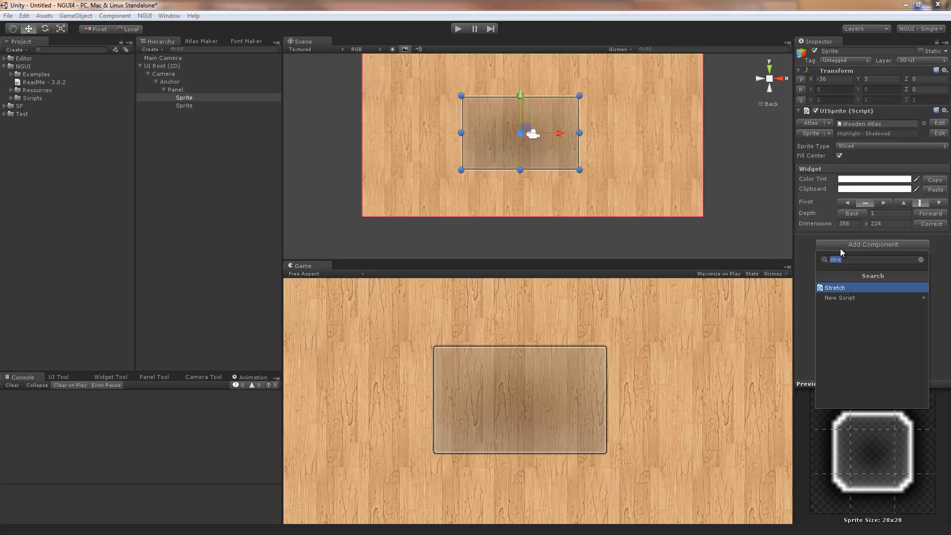
pyautogui.click(834, 287)
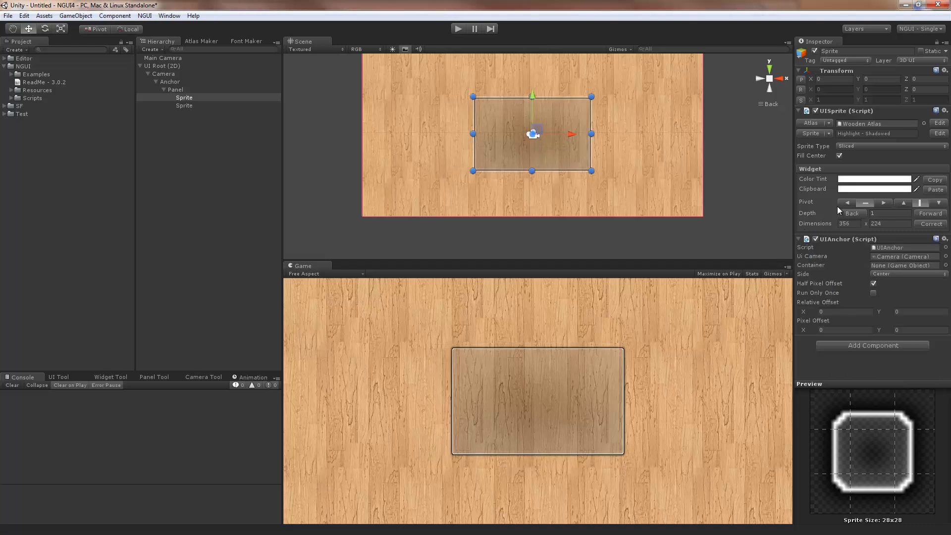
pyautogui.click(906, 273)
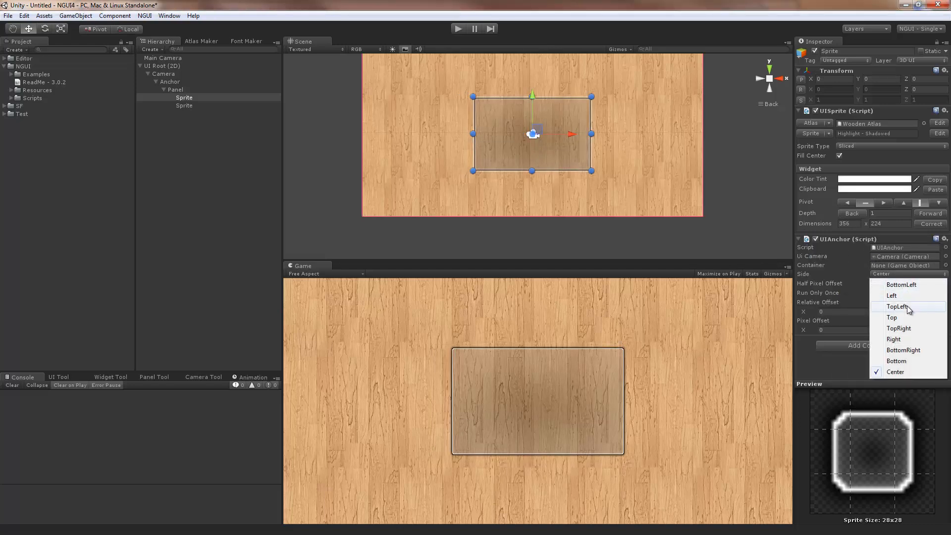
pyautogui.moveTo(909, 326)
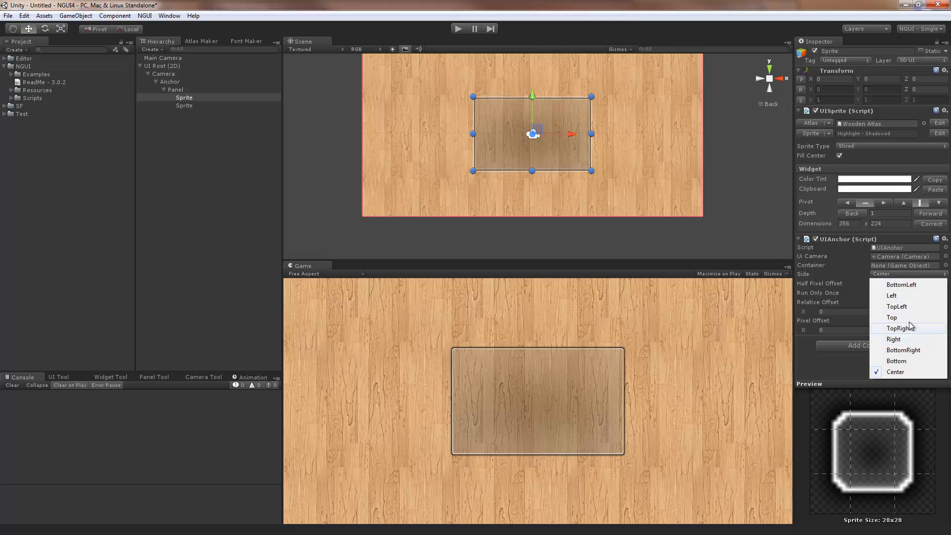
pyautogui.click(902, 285)
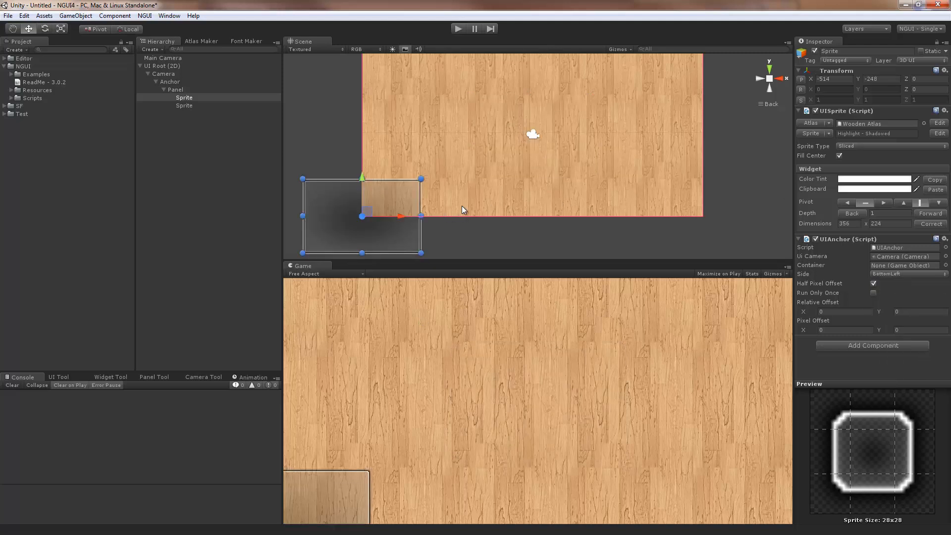
pyautogui.moveTo(407, 235)
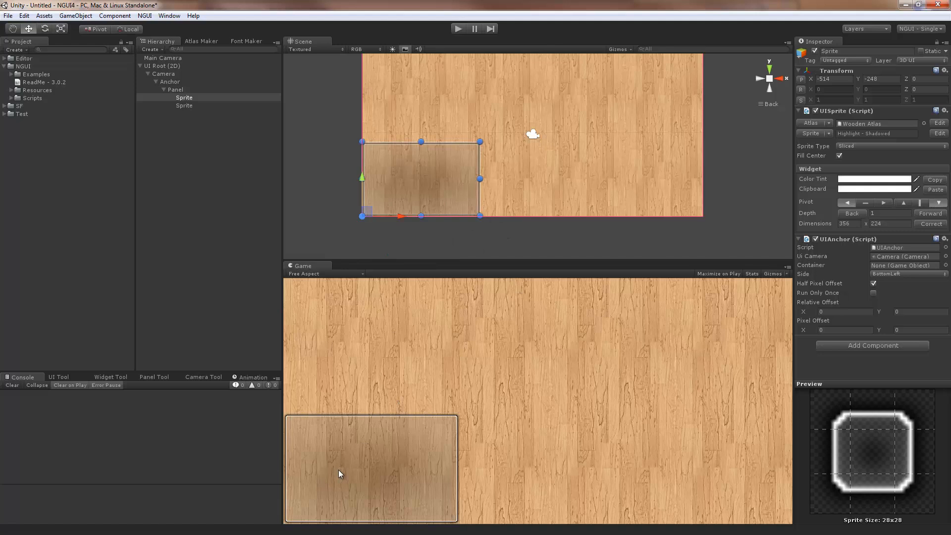
pyautogui.moveTo(496, 140)
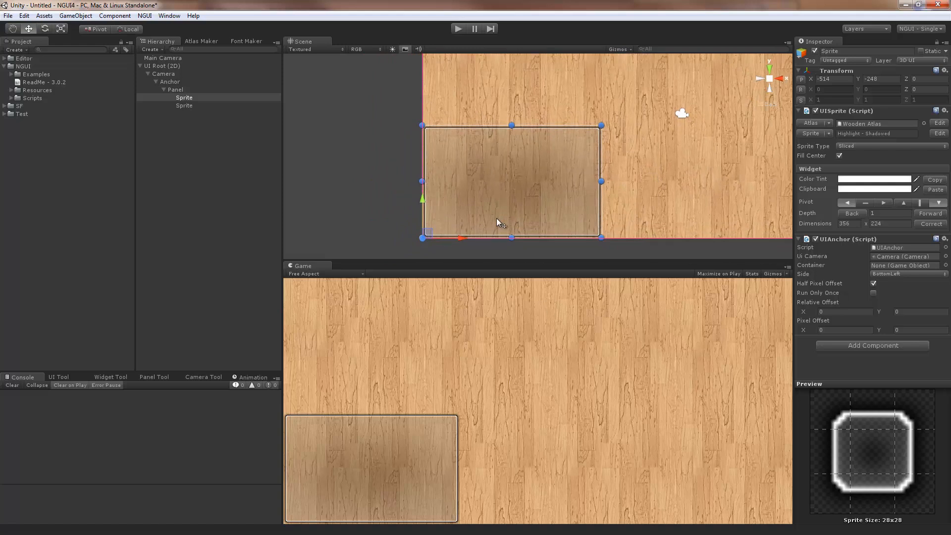
pyautogui.moveTo(523, 194)
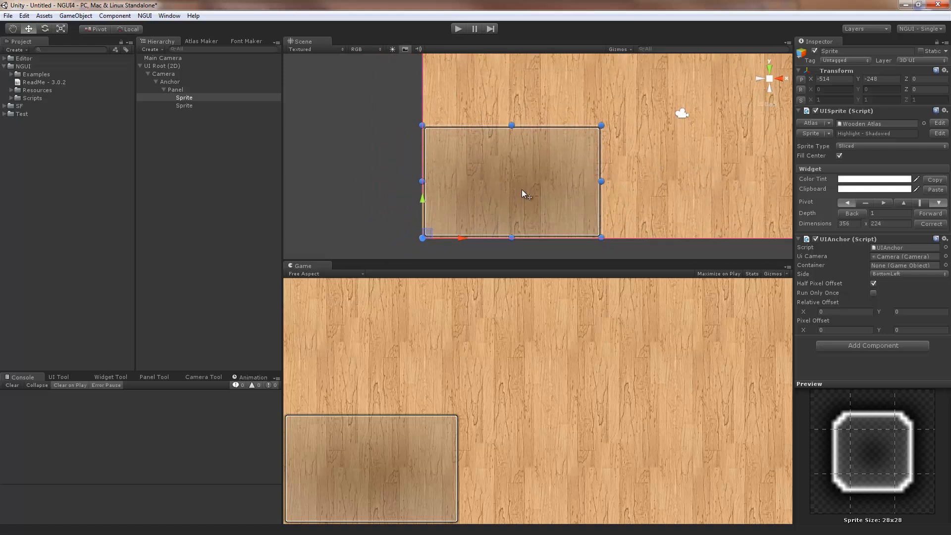
pyautogui.moveTo(502, 193)
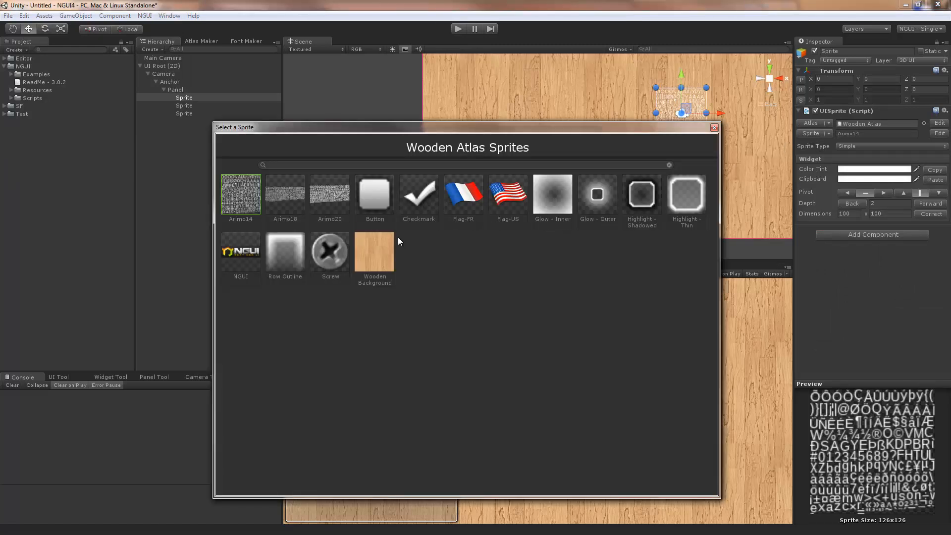
# Add a sliced grey Button sprite and move and resize it to nearly fill the window interior.
pyautogui.click(374, 194)
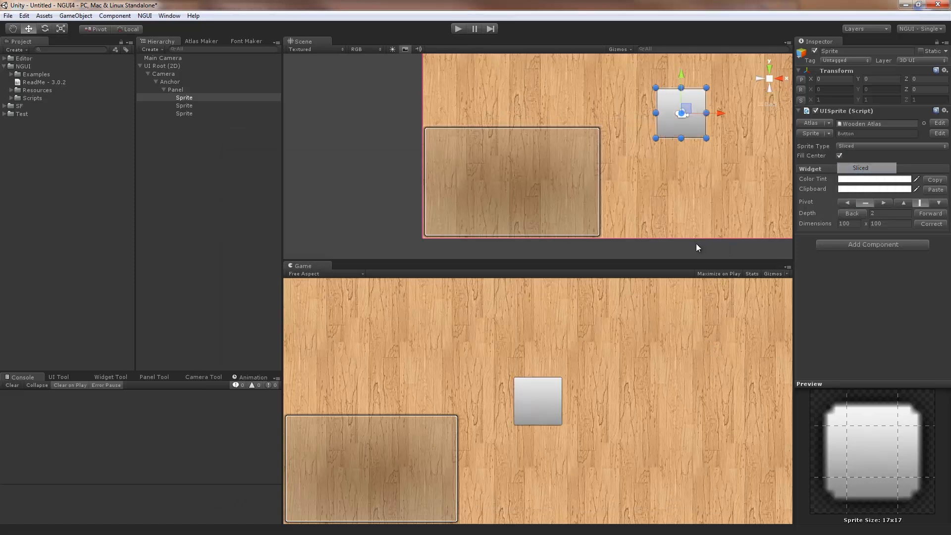
pyautogui.moveTo(683, 113); pyautogui.dragTo(577, 160)
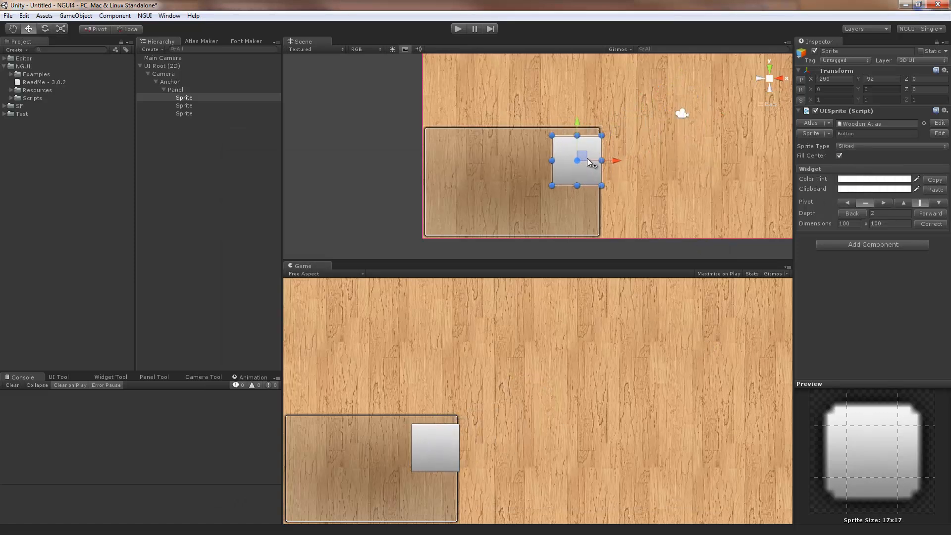
pyautogui.moveTo(585, 161); pyautogui.dragTo(454, 158)
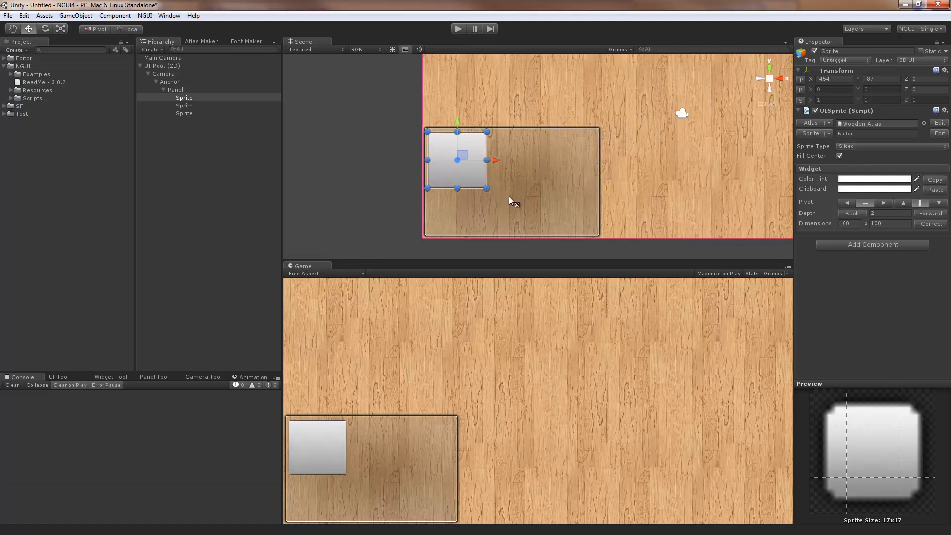
pyautogui.moveTo(488, 188); pyautogui.dragTo(599, 217)
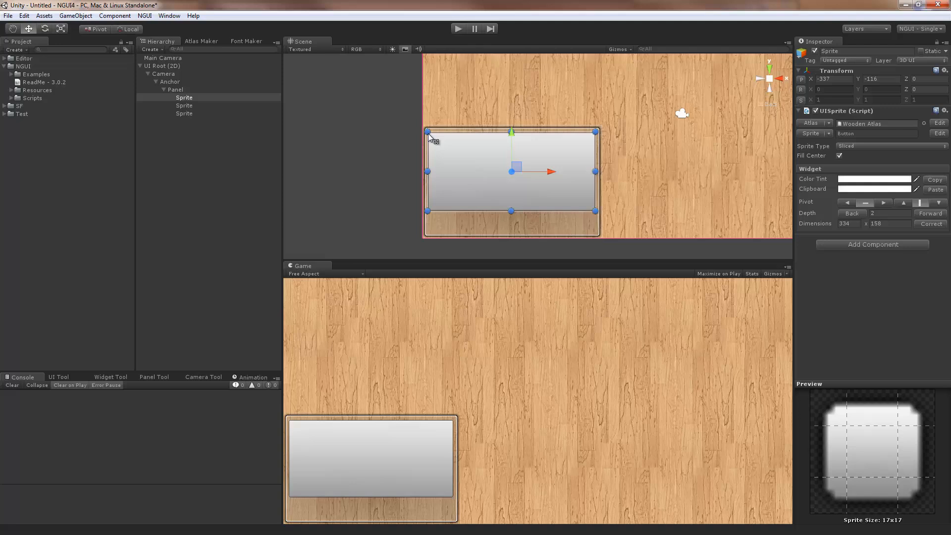
pyautogui.moveTo(474, 169)
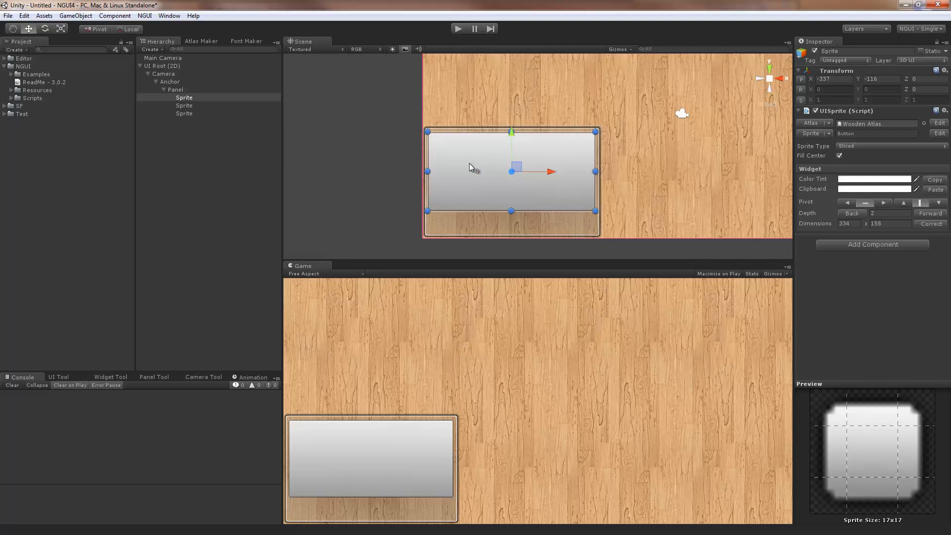
pyautogui.moveTo(429, 237)
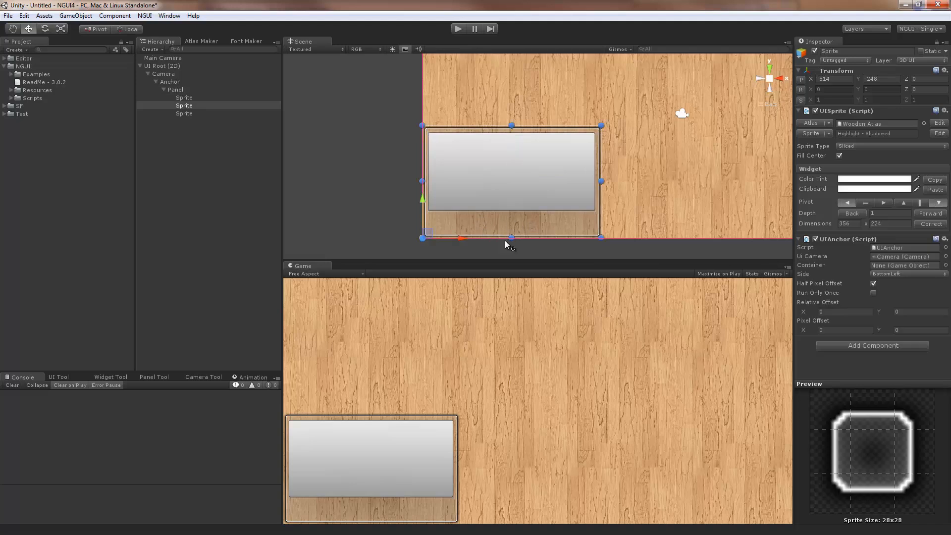
pyautogui.moveTo(611, 173)
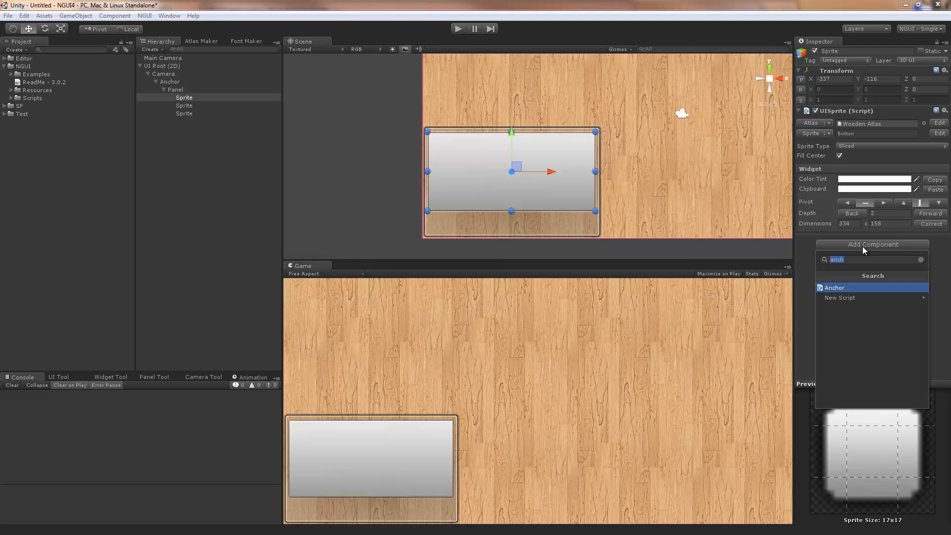
# Give the grey sprite its own UIAnchor and rename the wooden sprite to Window.
pyautogui.click(833, 287)
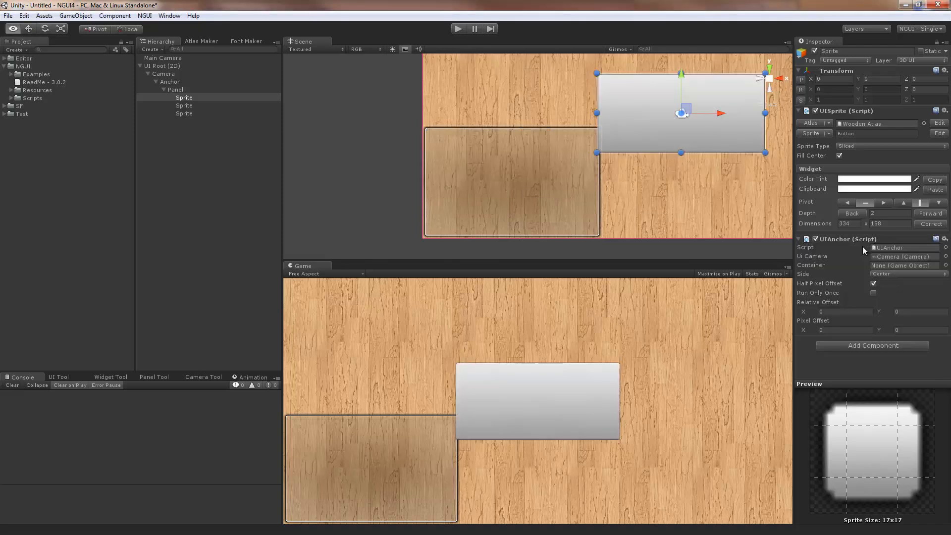
pyautogui.moveTo(803, 265)
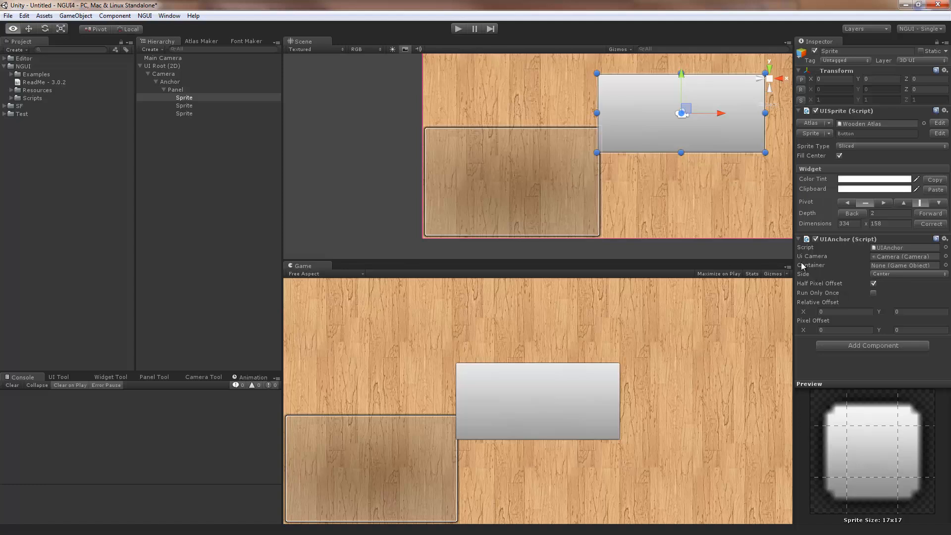
pyautogui.moveTo(195, 110)
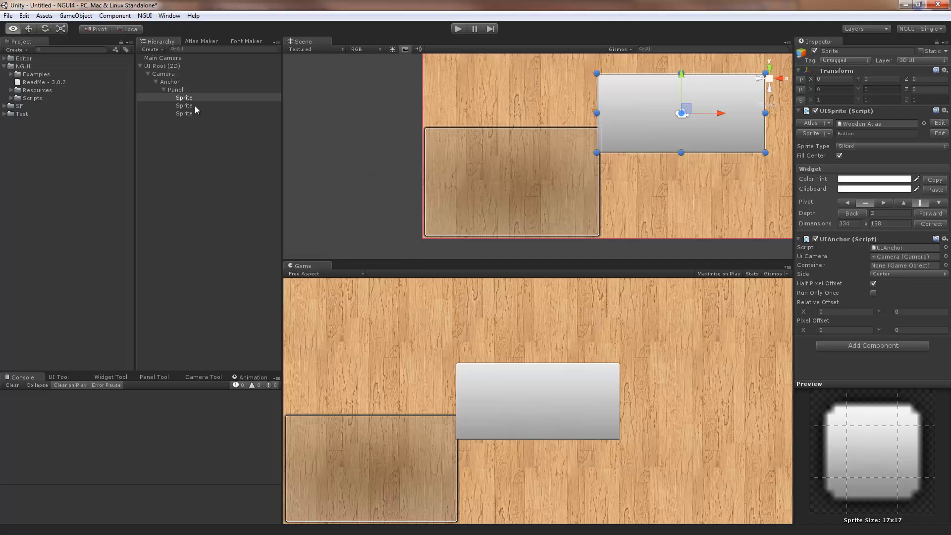
pyautogui.click(184, 105)
pyautogui.write('Windo')
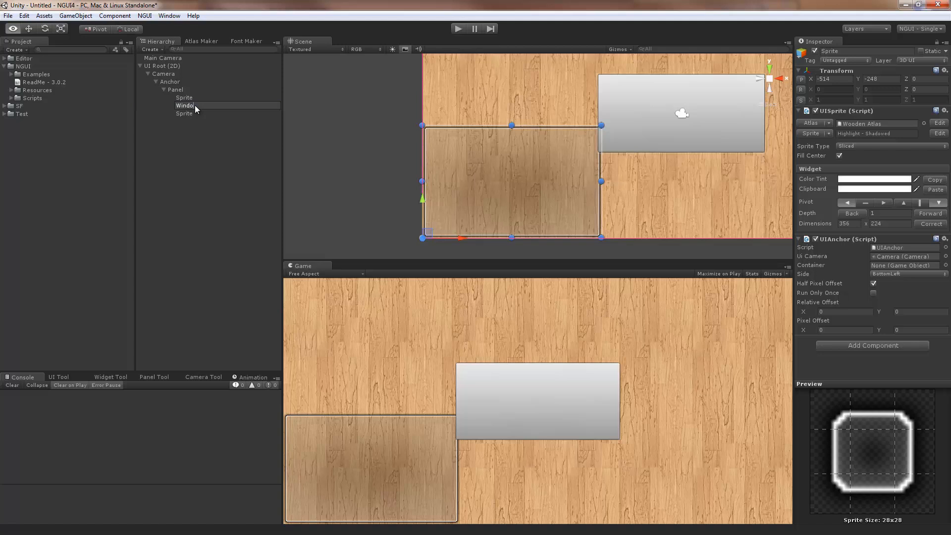
pyautogui.click(187, 113)
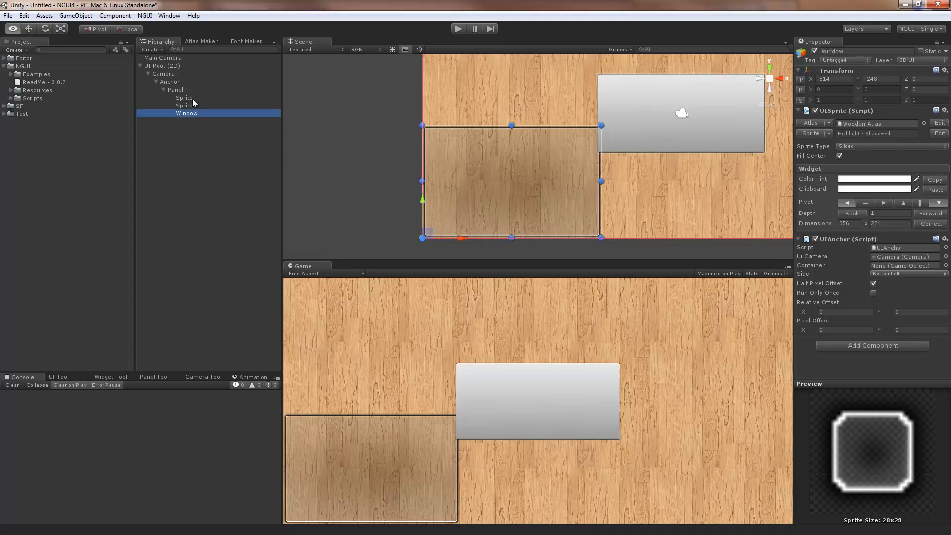
# Rename the grey sprite to Content and set Window as its anchor container.
pyautogui.click(184, 98)
pyautogui.write('Content')
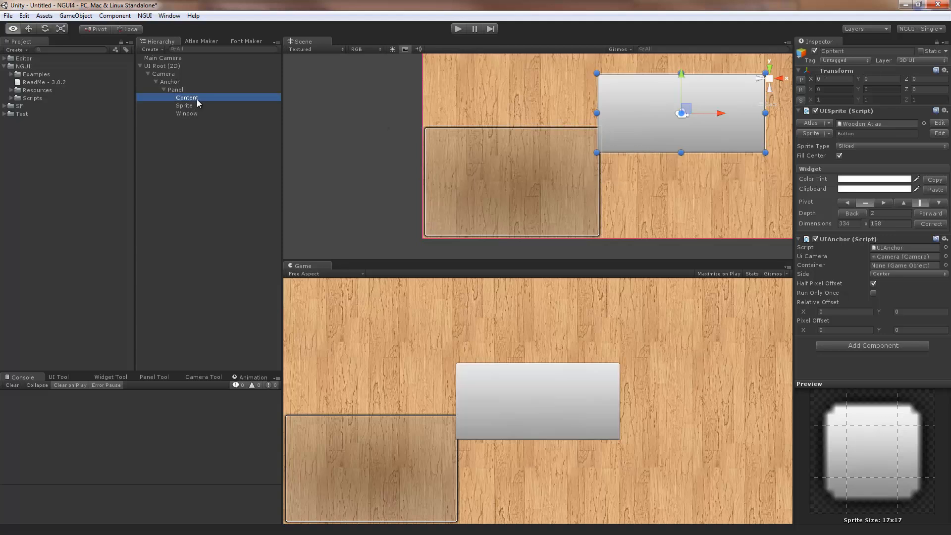
pyautogui.moveTo(193, 100)
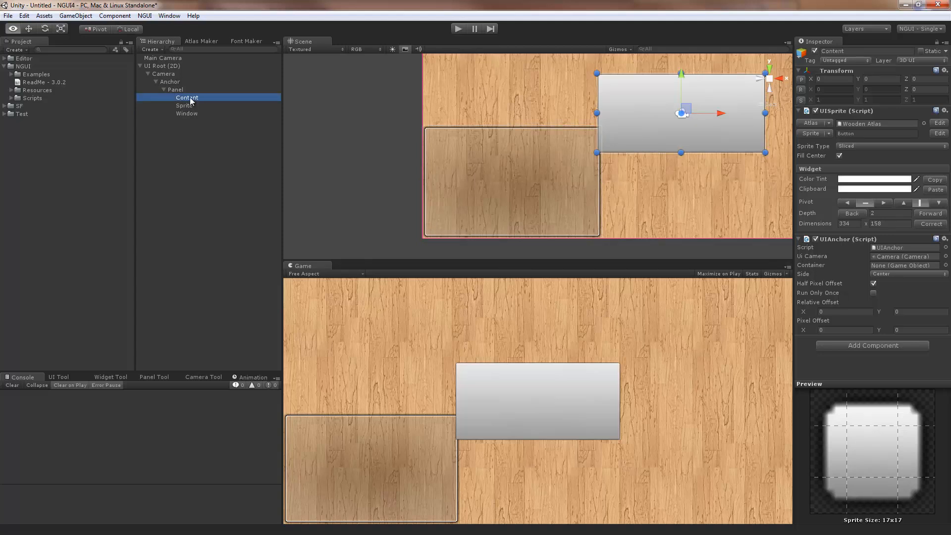
pyautogui.click(187, 113)
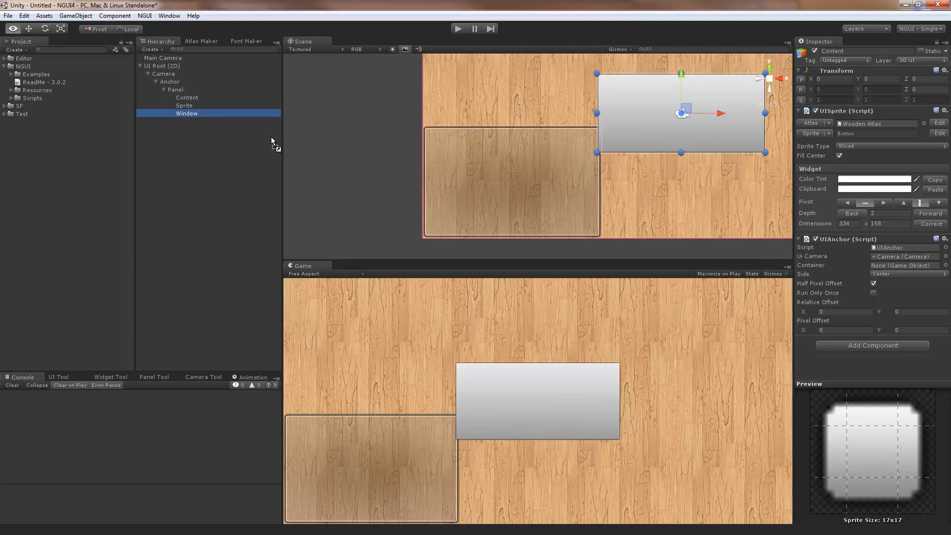
pyautogui.click(187, 113)
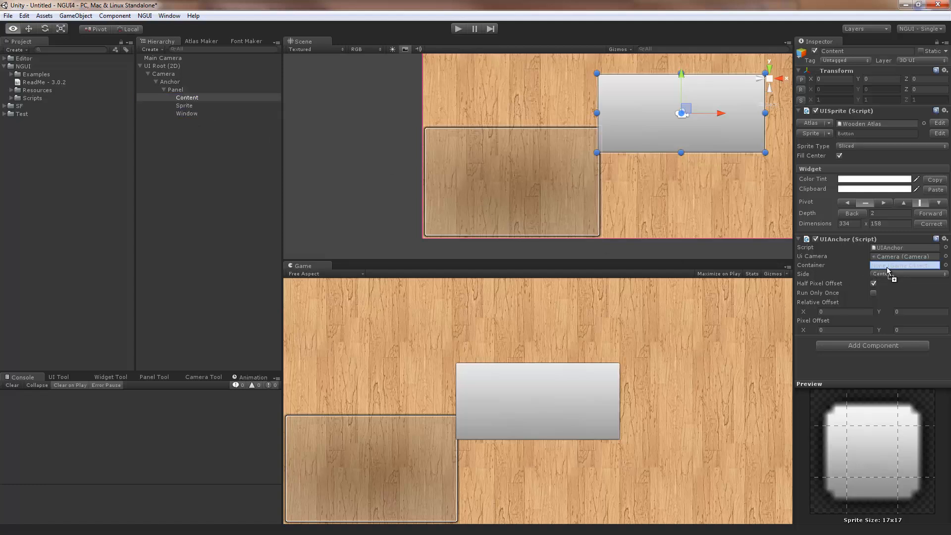
pyautogui.click(903, 266)
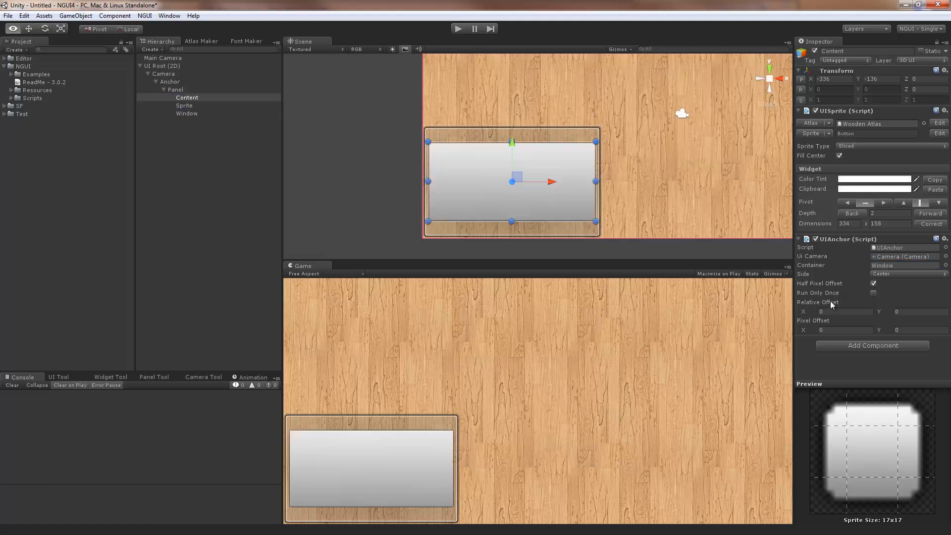
pyautogui.moveTo(477, 217)
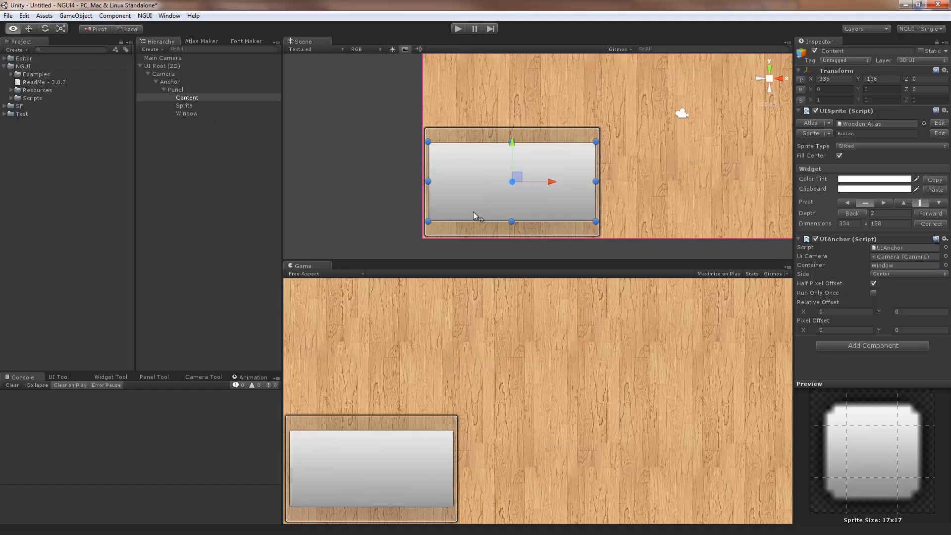
pyautogui.moveTo(886, 283)
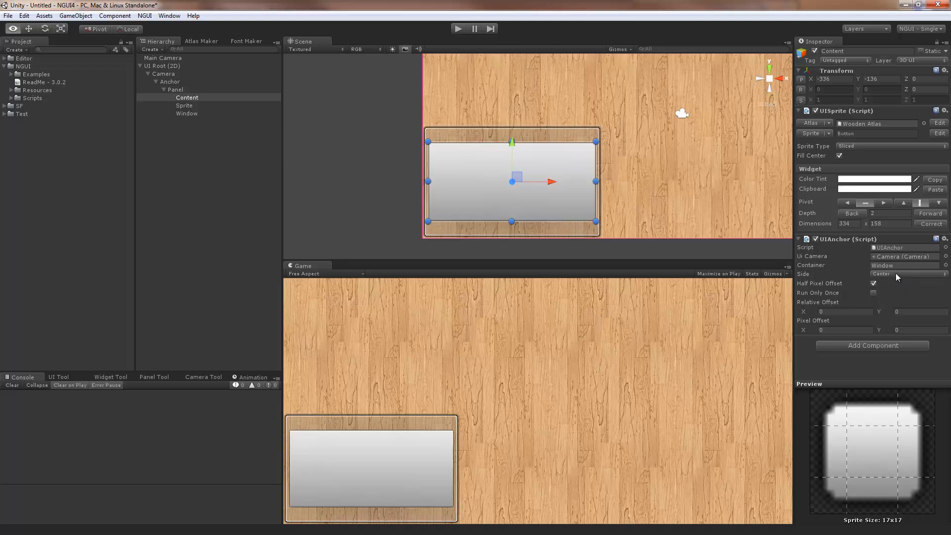
# Anchor Content to the Top of Window with a -90 vertical pixel offset.
pyautogui.click(909, 273)
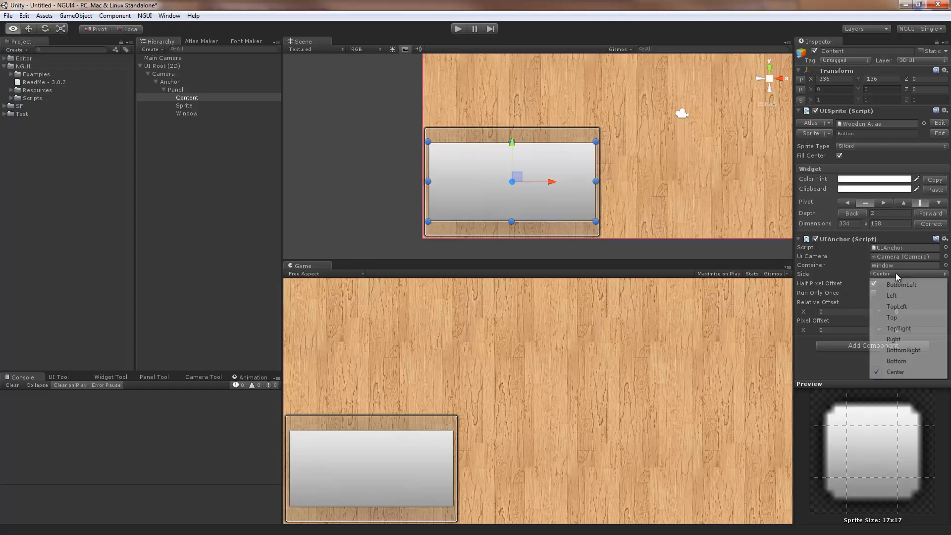
pyautogui.moveTo(893, 317)
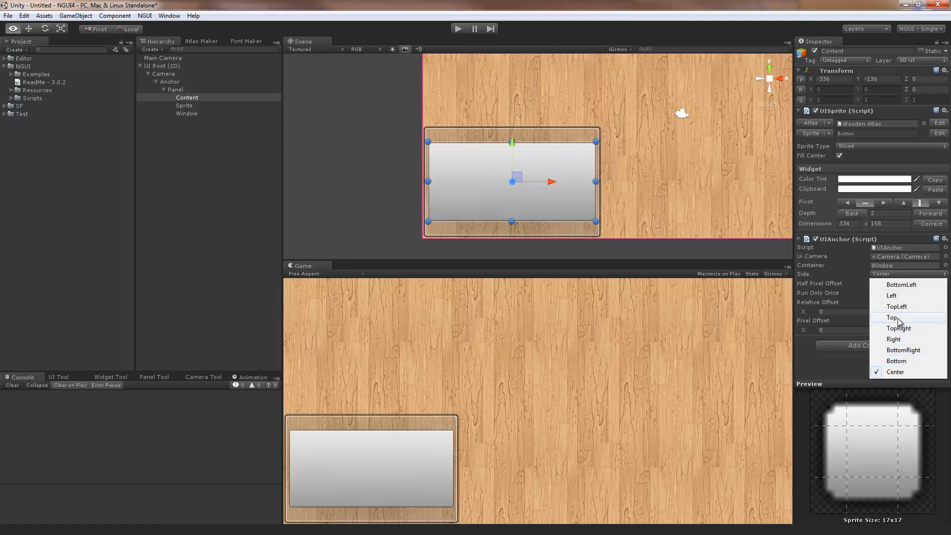
pyautogui.click(893, 317)
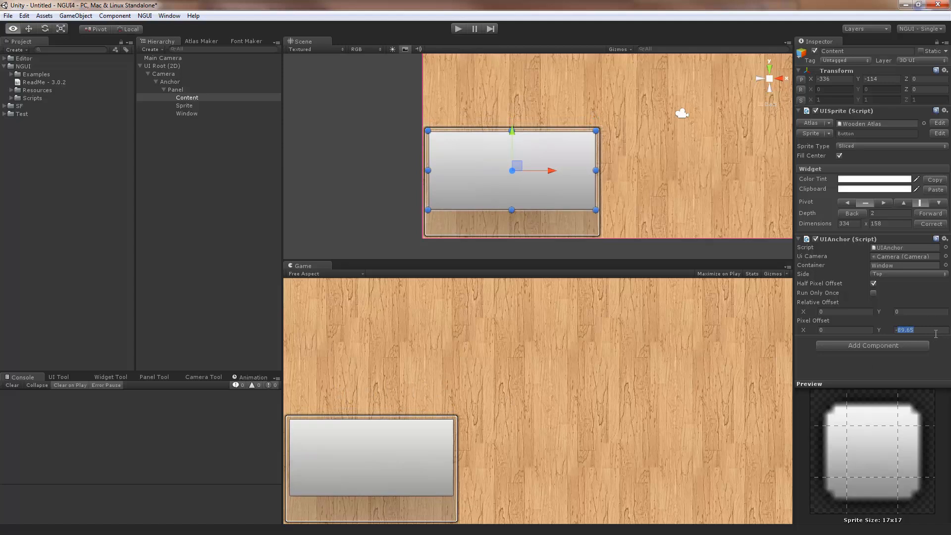
pyautogui.write('-90')
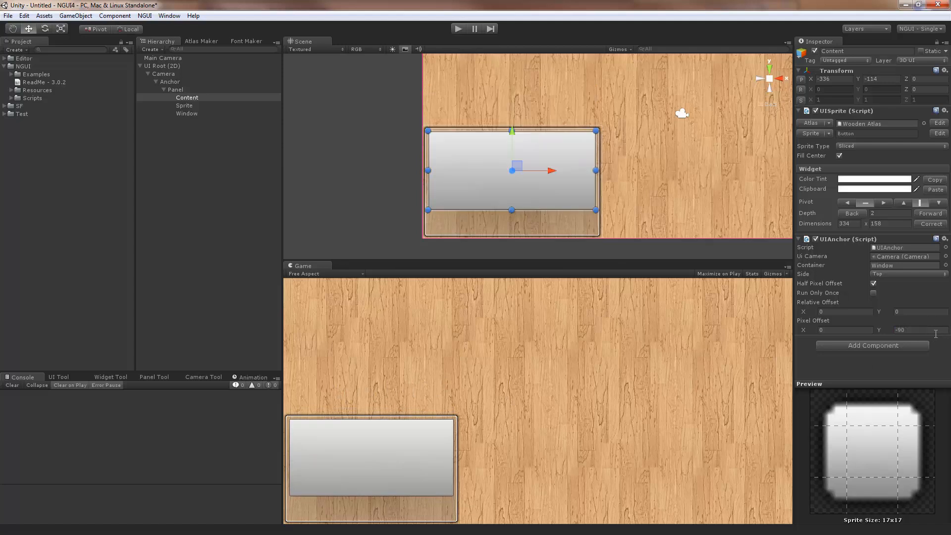
pyautogui.moveTo(669, 252)
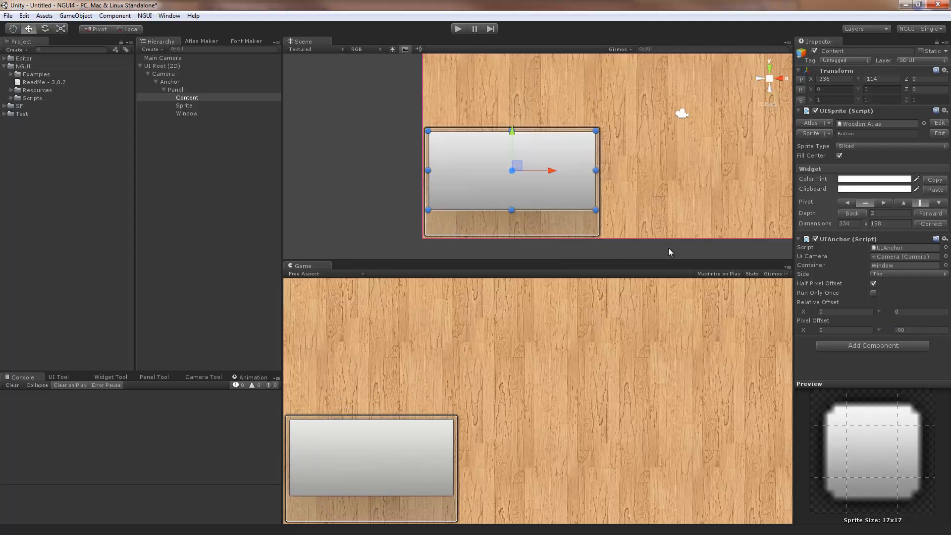
# Drag the Window taller and back down to check the content follows its top.
pyautogui.click(187, 113)
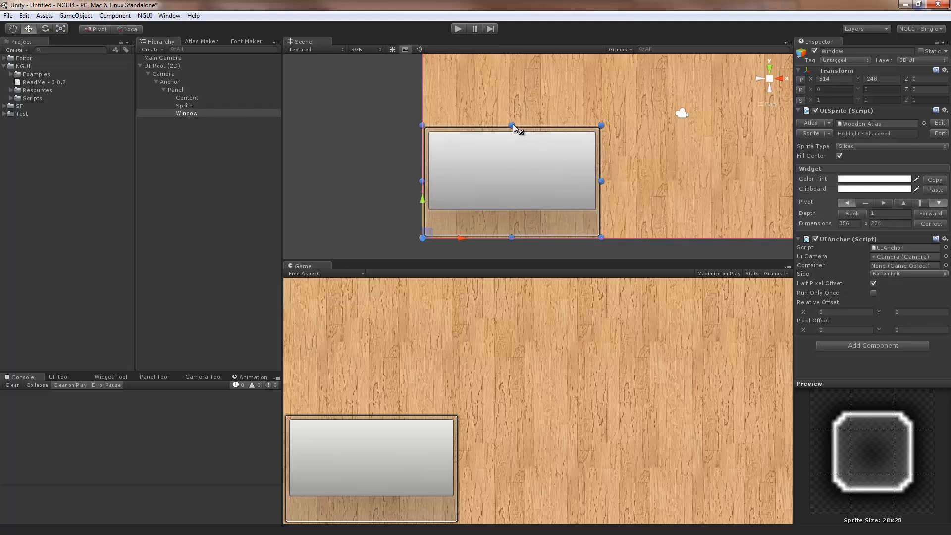
pyautogui.moveTo(512, 125); pyautogui.dragTo(512, 77)
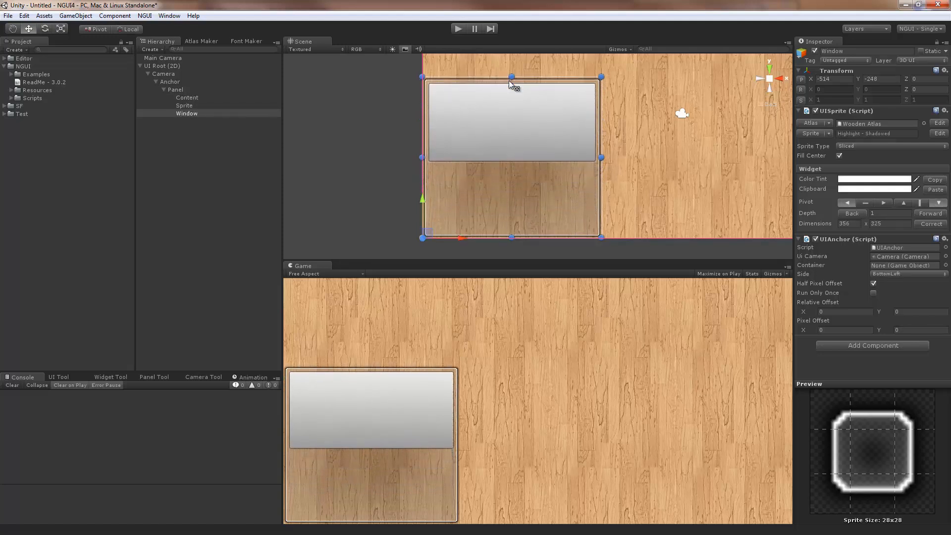
pyautogui.moveTo(512, 78); pyautogui.dragTo(512, 130)
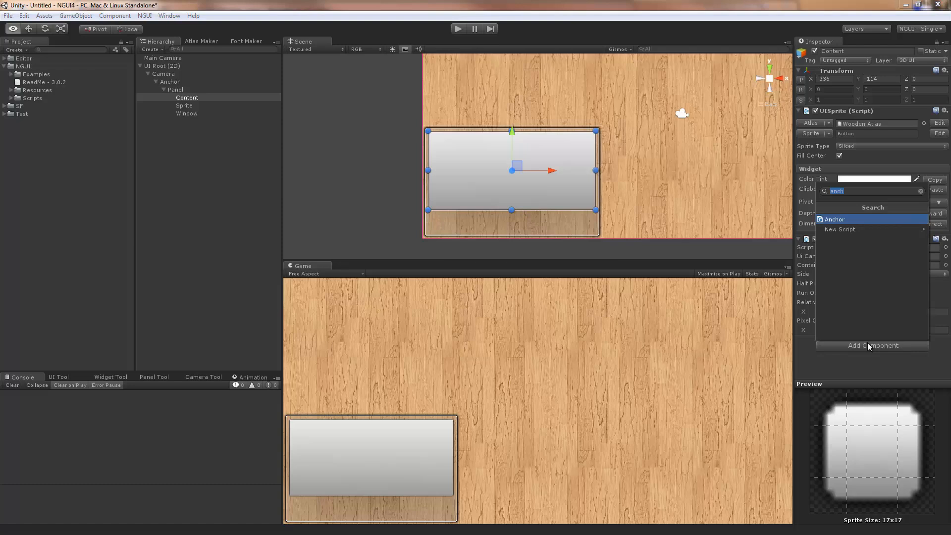
# Give Content a UIStretch with style Both and set its pivot to the top-left corner.
pyautogui.click(834, 219)
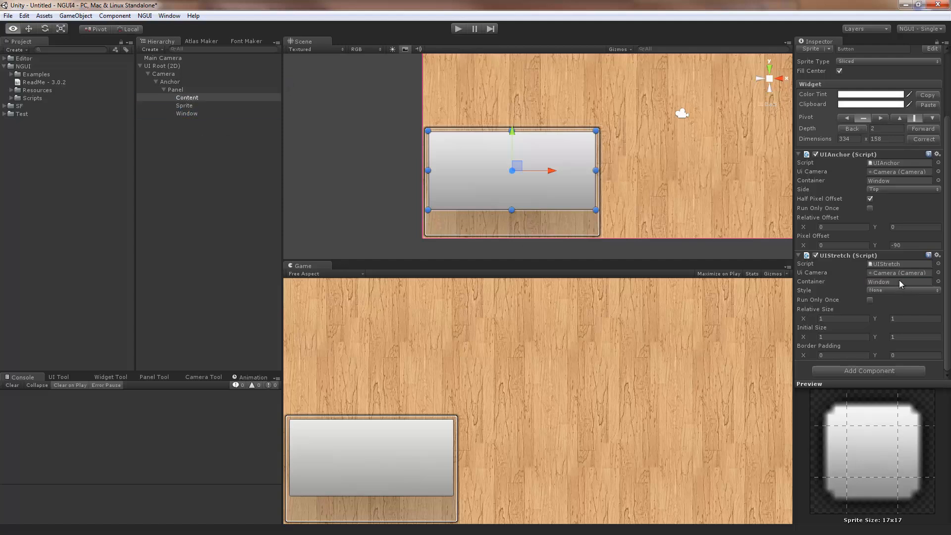
pyautogui.click(901, 291)
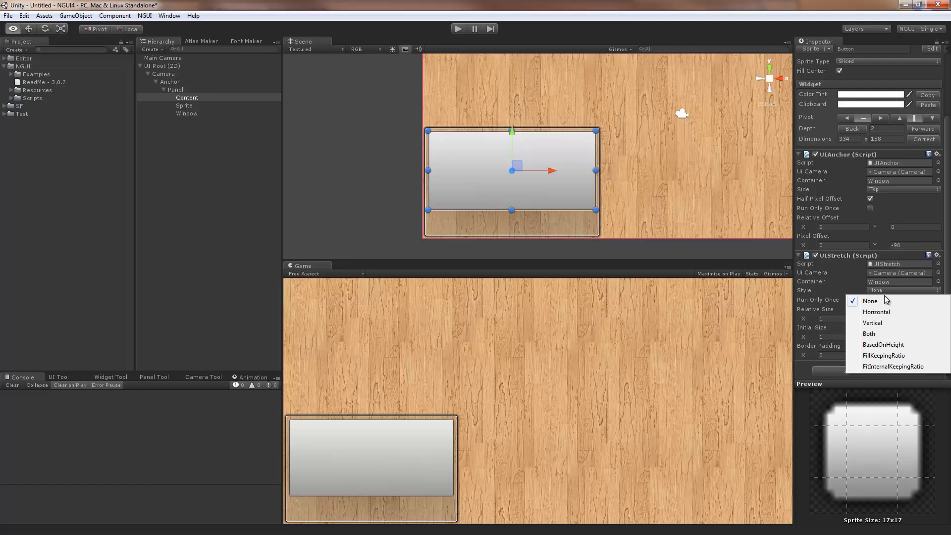
pyautogui.click(869, 334)
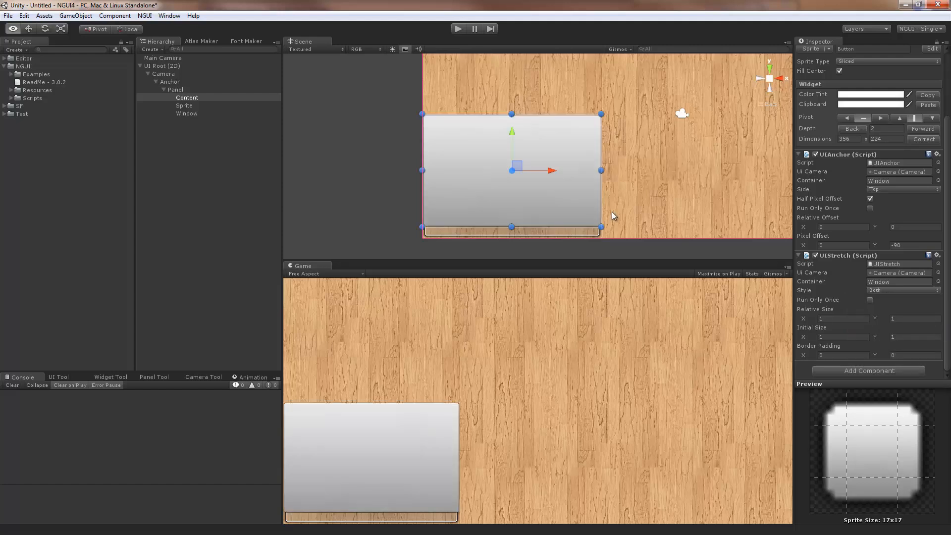
pyautogui.moveTo(431, 198)
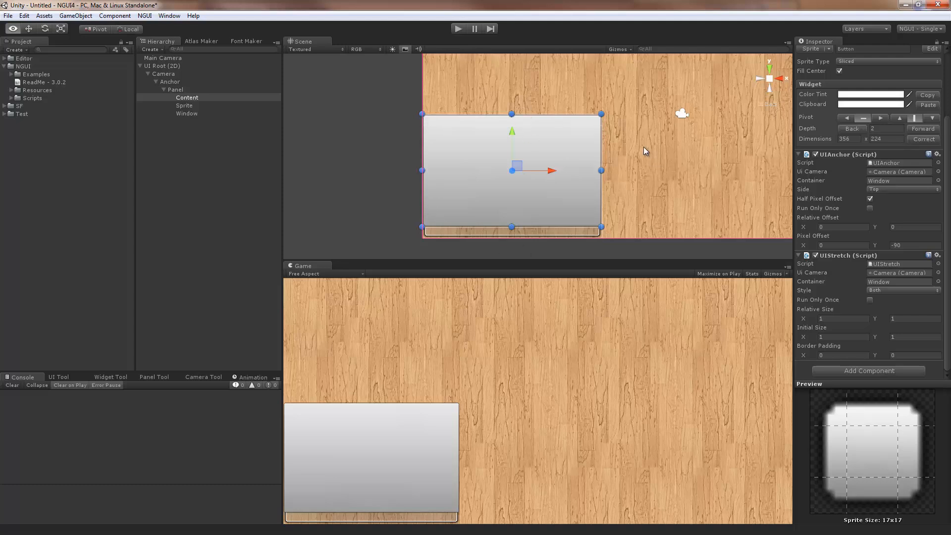
pyautogui.moveTo(473, 169)
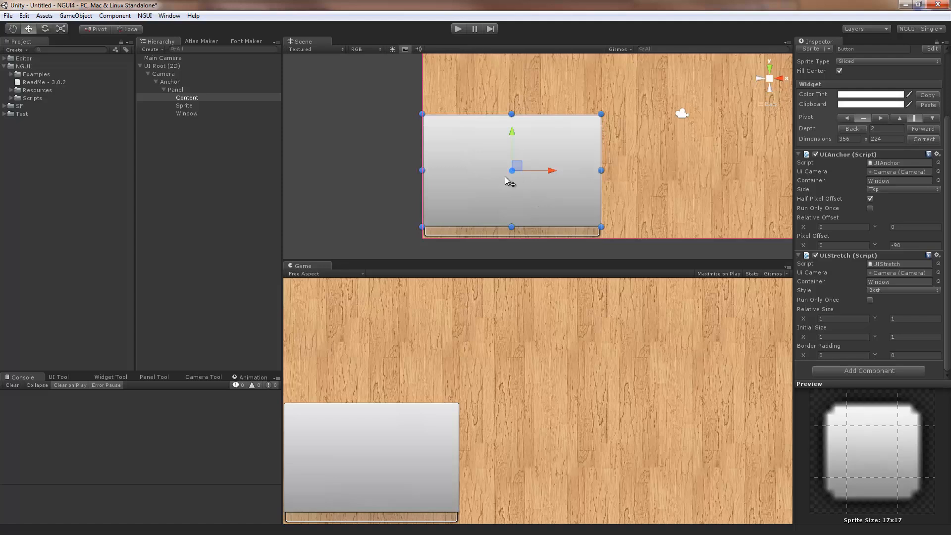
pyautogui.moveTo(556, 203)
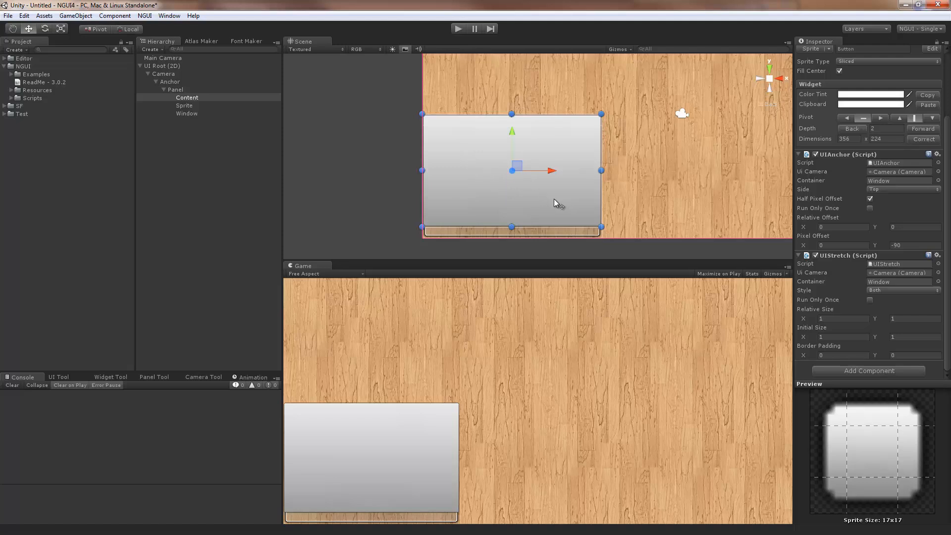
pyautogui.moveTo(525, 177)
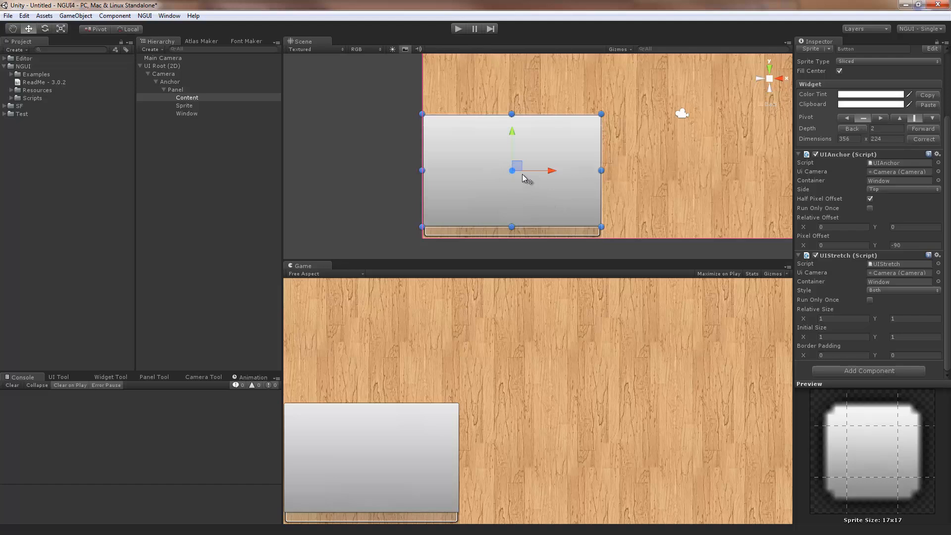
pyautogui.moveTo(612, 236)
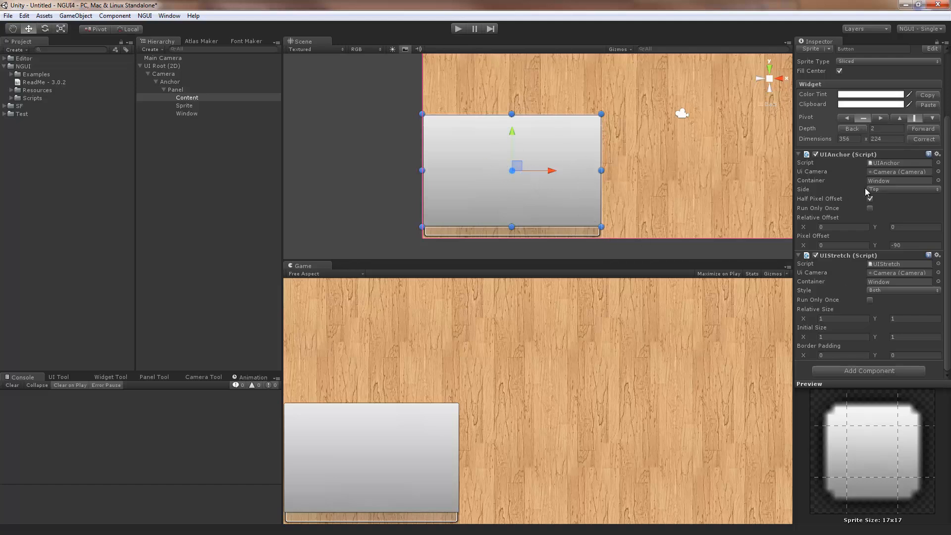
pyautogui.click(187, 97)
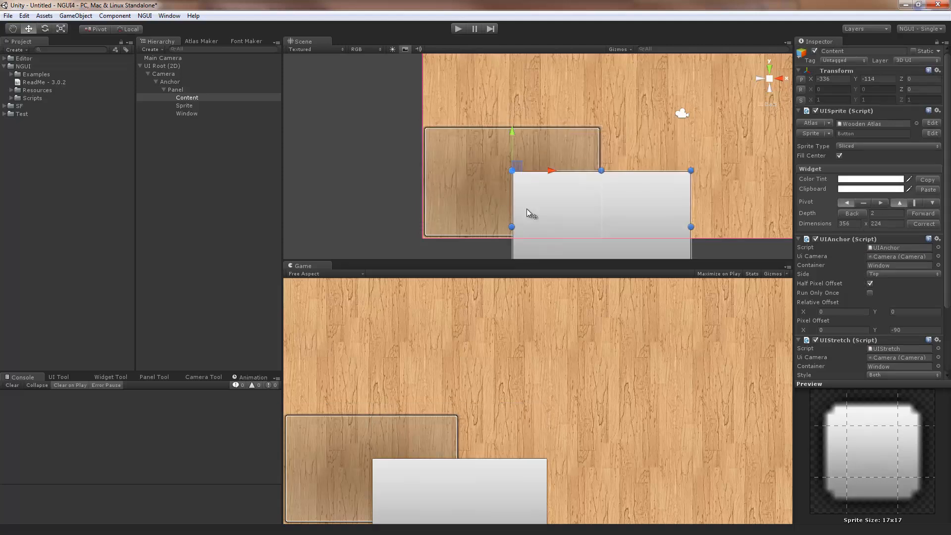
pyautogui.moveTo(538, 209)
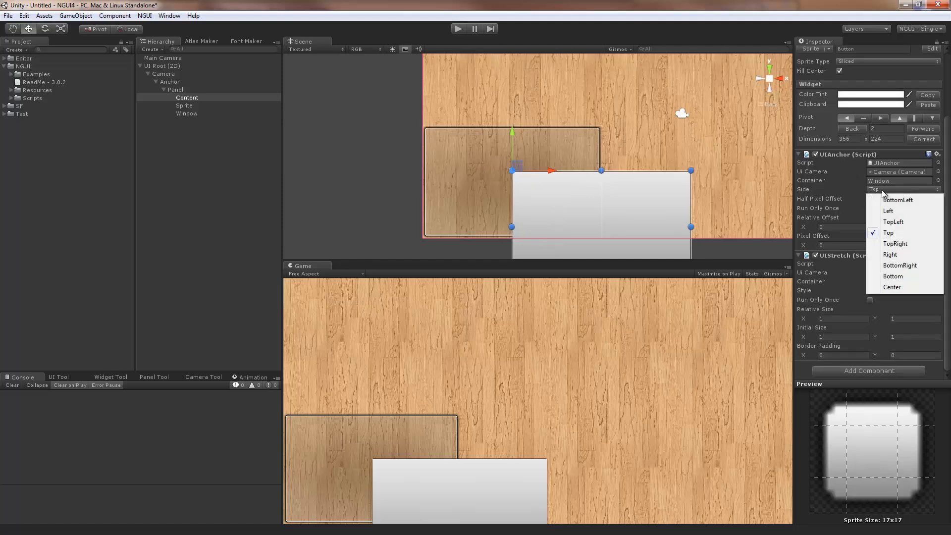
pyautogui.moveTo(904, 244)
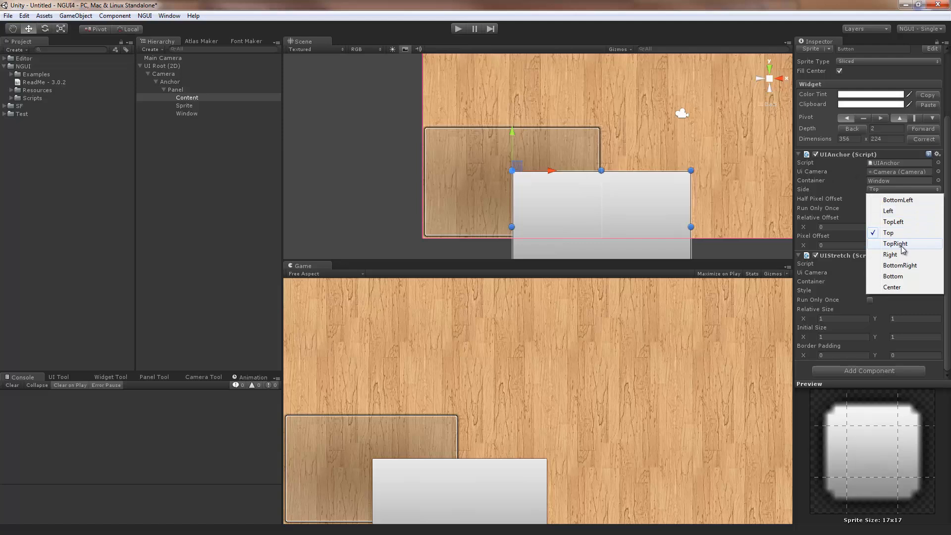
pyautogui.moveTo(514, 179)
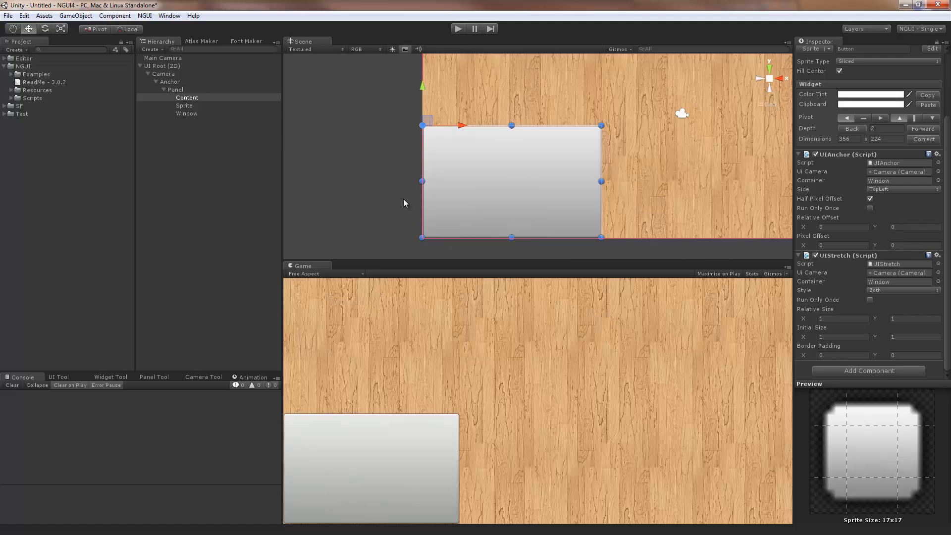
# Resize the Window sprite to about 375 by 219 and confirm Content fills it.
pyautogui.click(188, 113)
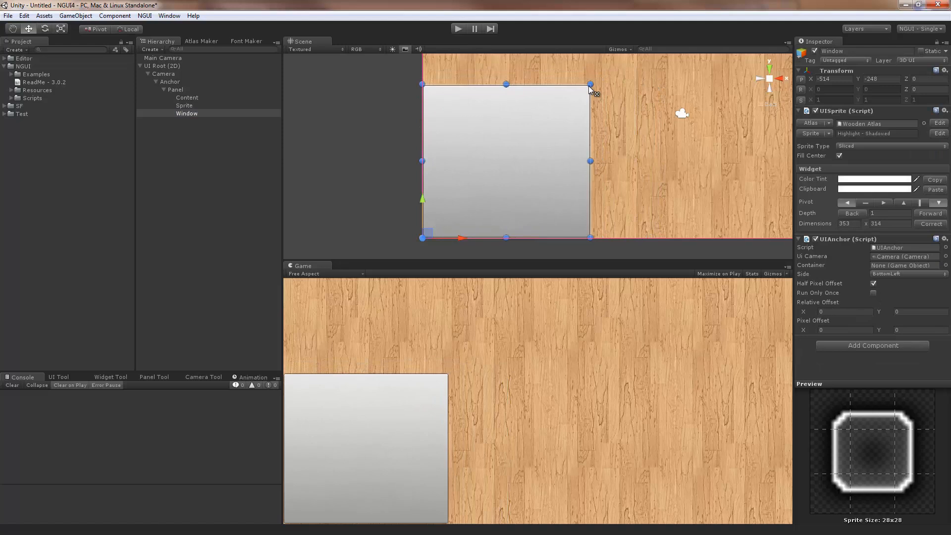
pyautogui.moveTo(590, 83); pyautogui.dragTo(660, 100)
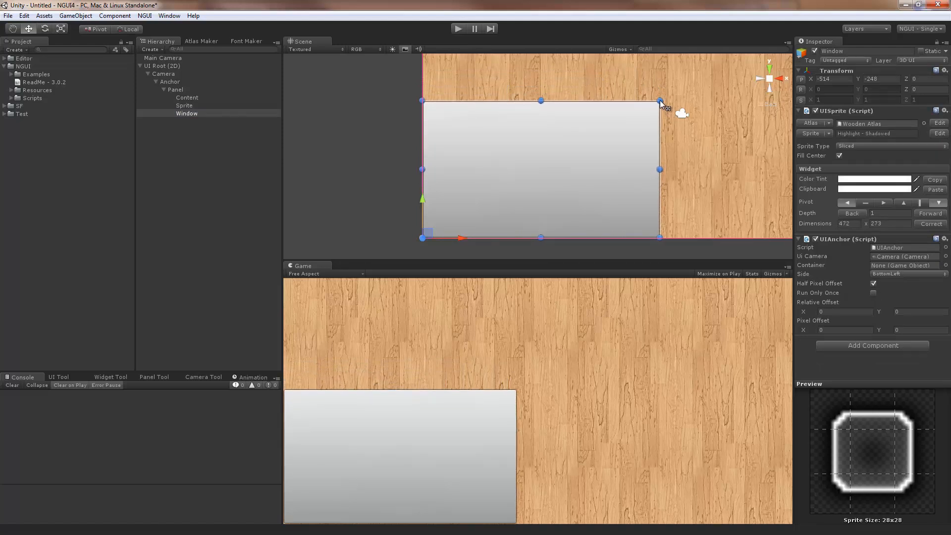
pyautogui.moveTo(660, 100); pyautogui.dragTo(612, 128)
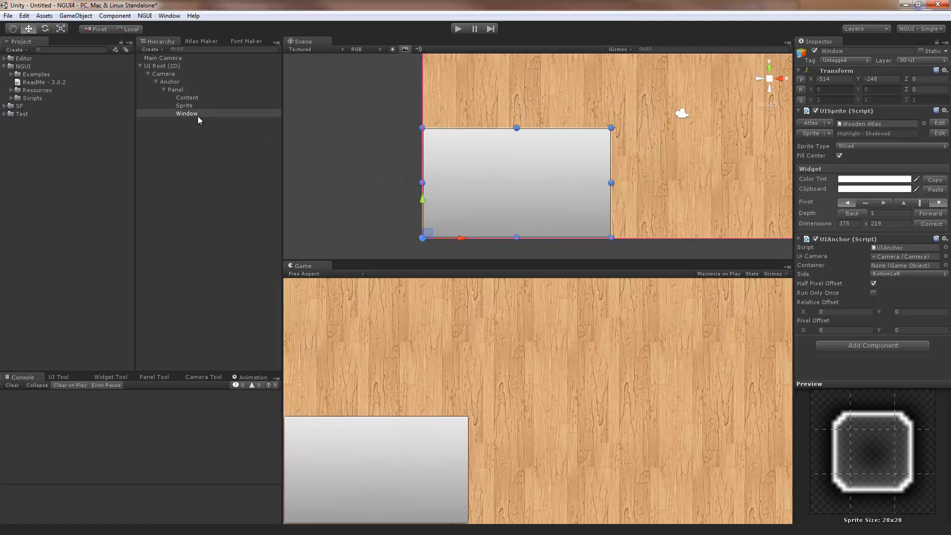
pyautogui.moveTo(193, 100)
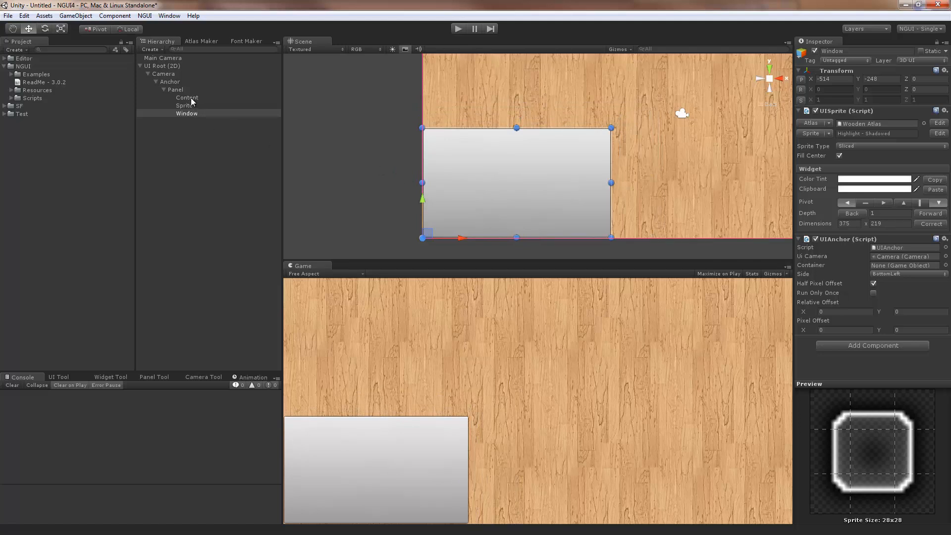
# Set Content's UIStretch Border Padding Y to 60 and UIAnchor Pixel Offset to 12, -12.
pyautogui.click(187, 98)
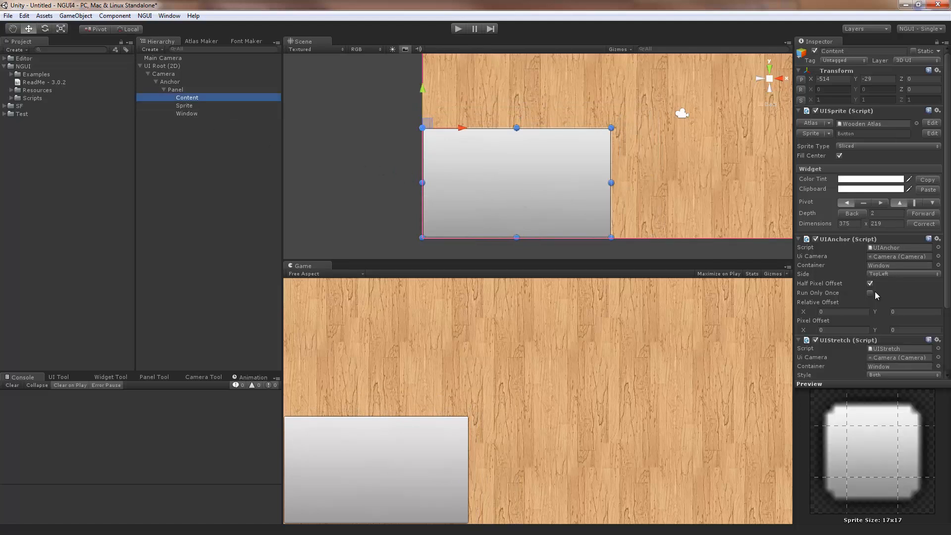
pyautogui.scroll(-3)
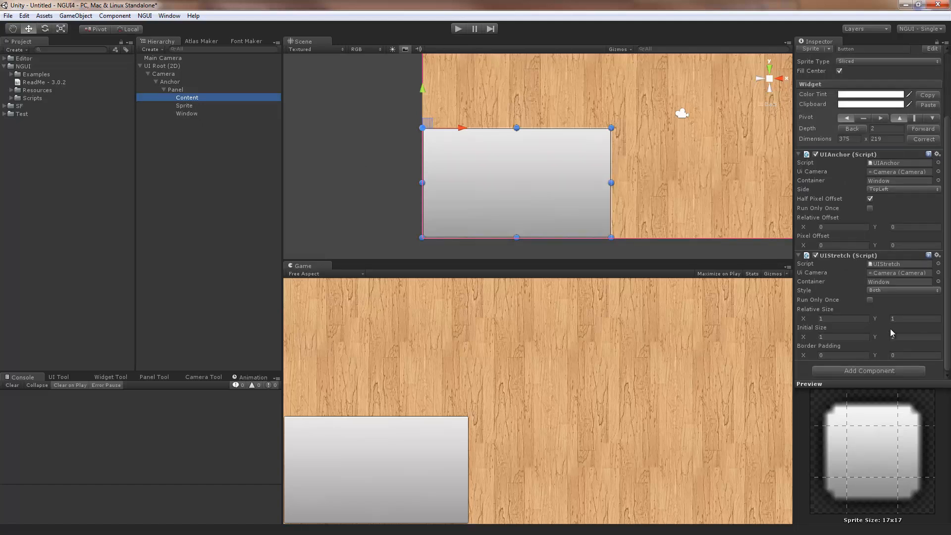
pyautogui.click(909, 354)
pyautogui.write('39.5')
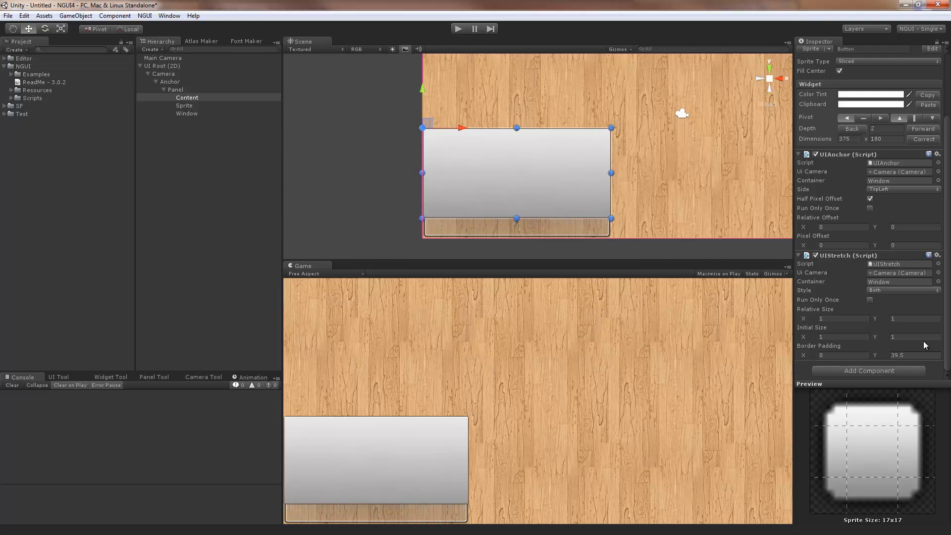
pyautogui.moveTo(812, 339)
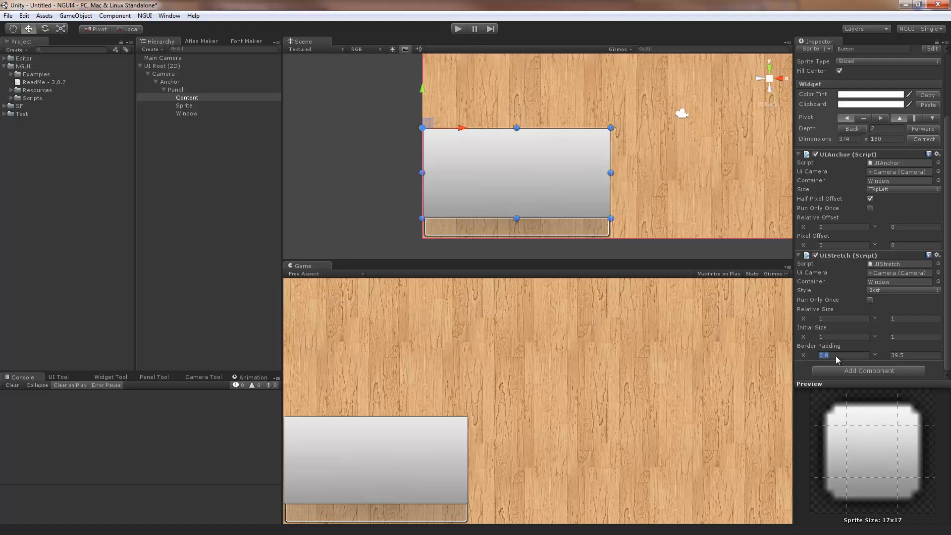
pyautogui.write('25.08')
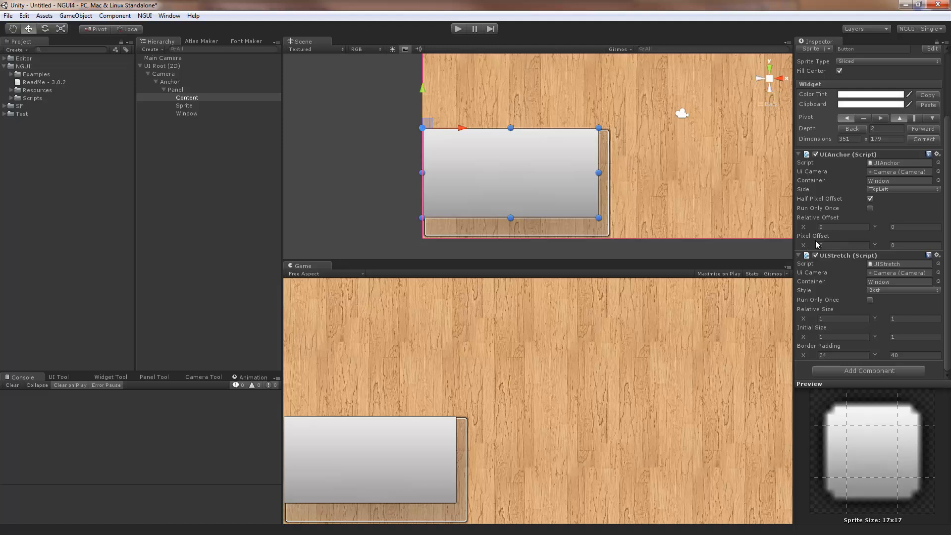
pyautogui.click(837, 245)
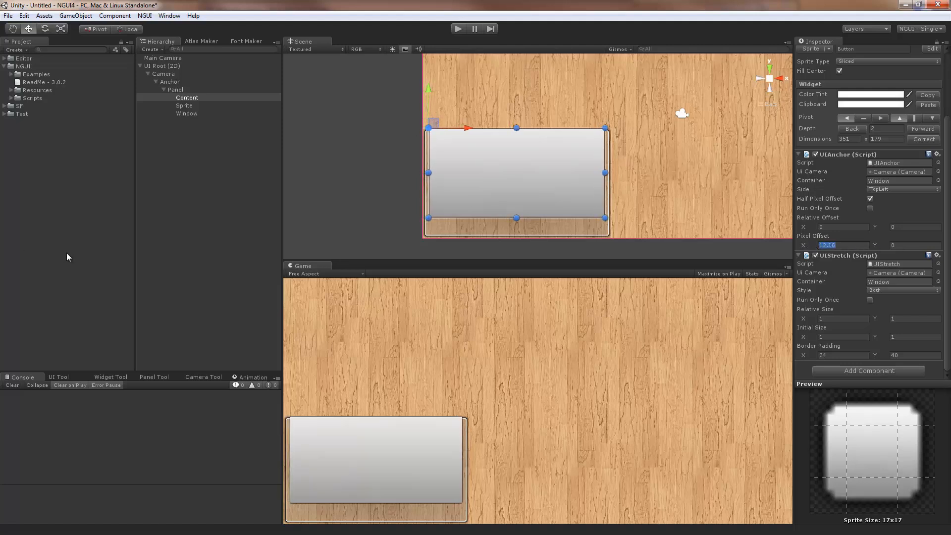
pyautogui.write('11.95')
pyautogui.click(909, 245)
pyautogui.write('-12')
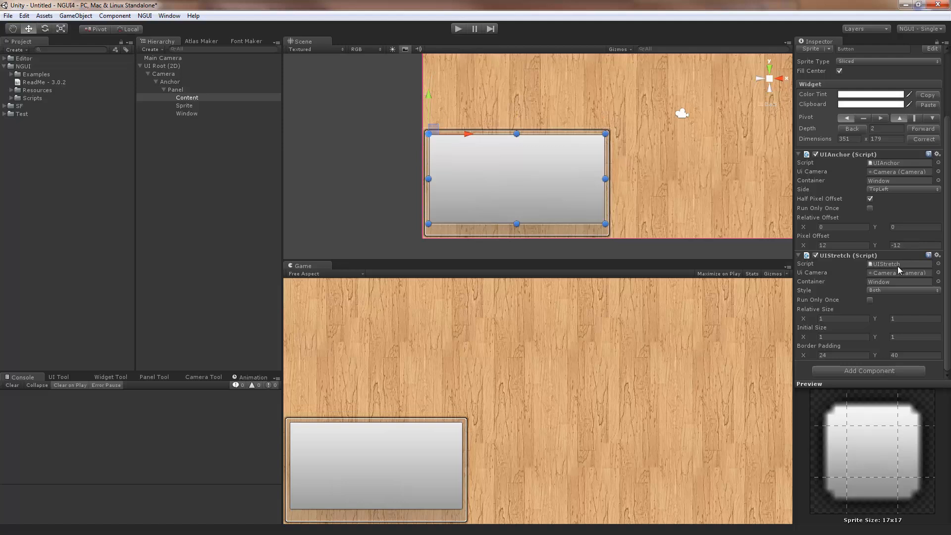
pyautogui.moveTo(880, 361)
pyautogui.write('60')
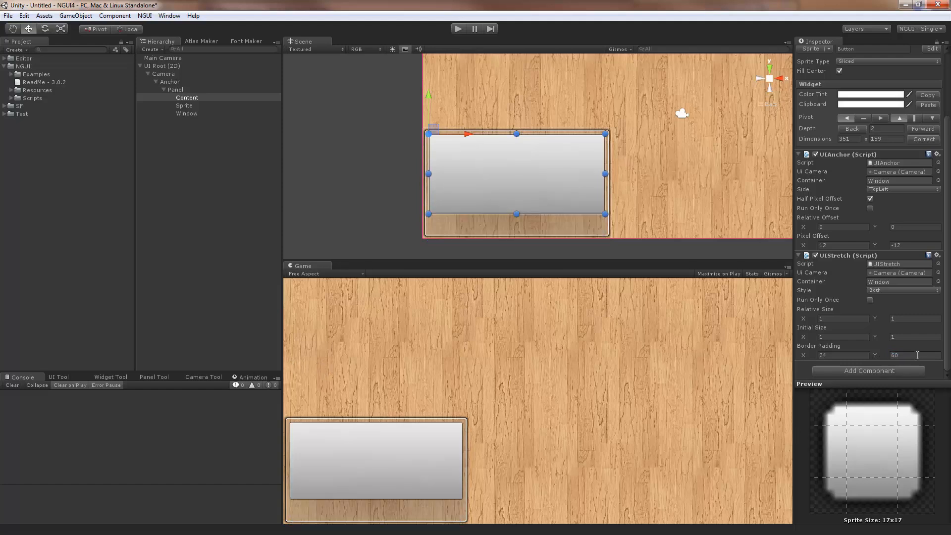
# Resize the Window sprite several times and confirm the padded Content follows.
pyautogui.click(186, 113)
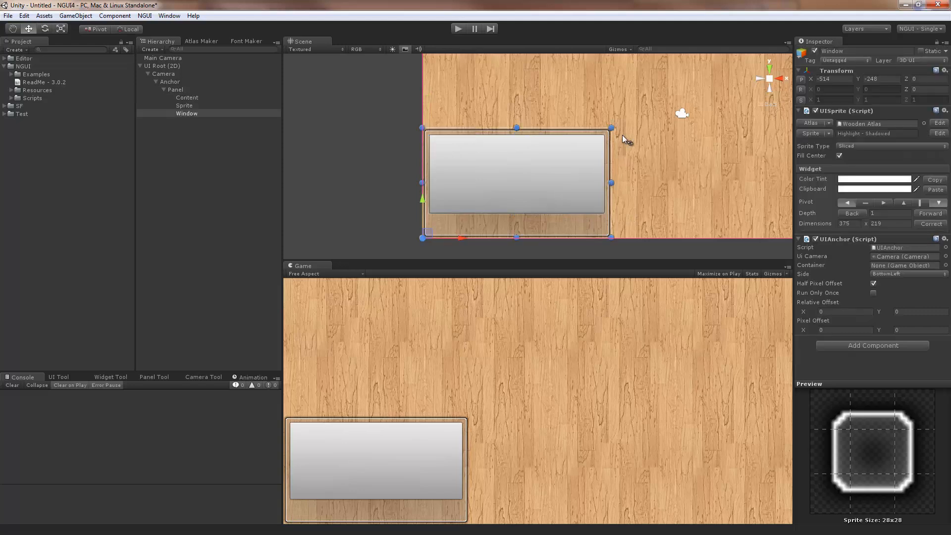
pyautogui.moveTo(611, 127); pyautogui.dragTo(634, 79)
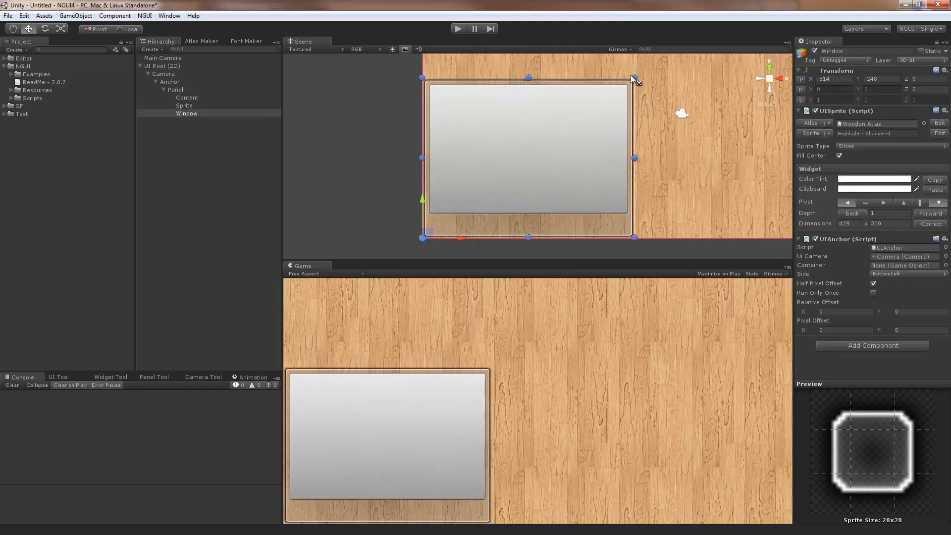
pyautogui.moveTo(634, 81); pyautogui.dragTo(626, 83)
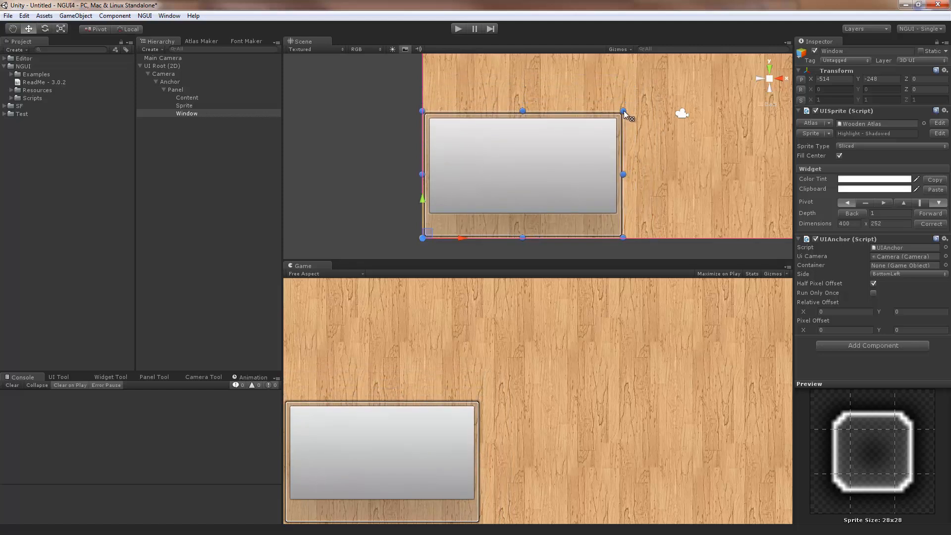
pyautogui.moveTo(633, 114); pyautogui.dragTo(614, 117)
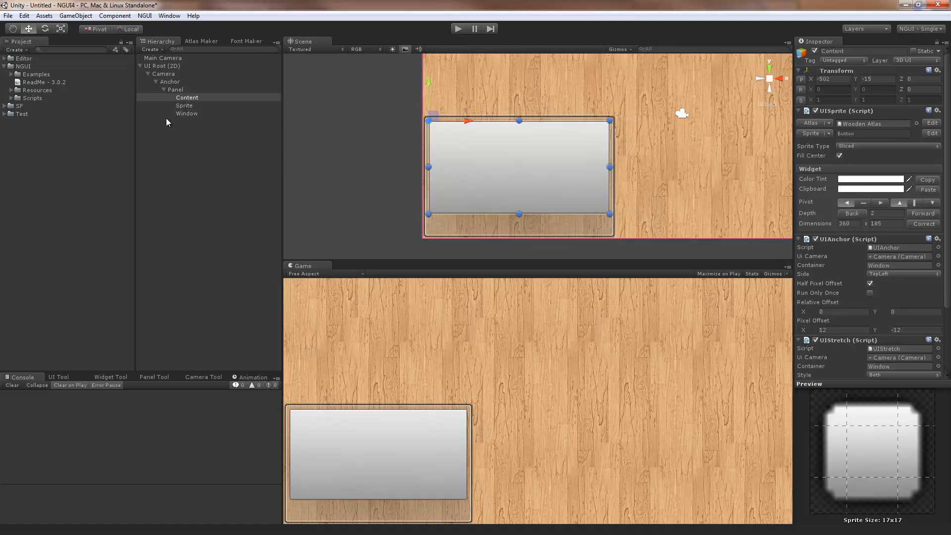
# Duplicate Content and rename the copy 'Chat Input'.
pyautogui.rightClick(186, 97)
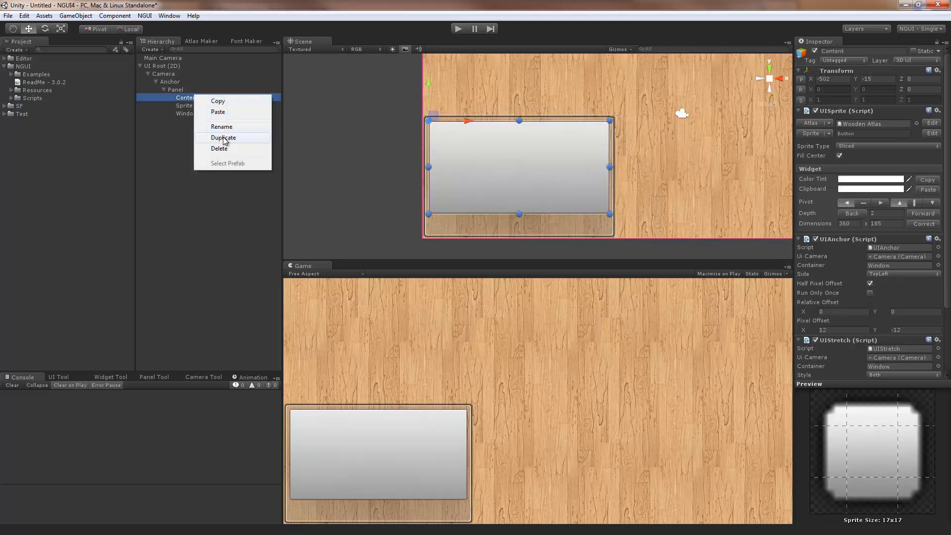
pyautogui.click(223, 137)
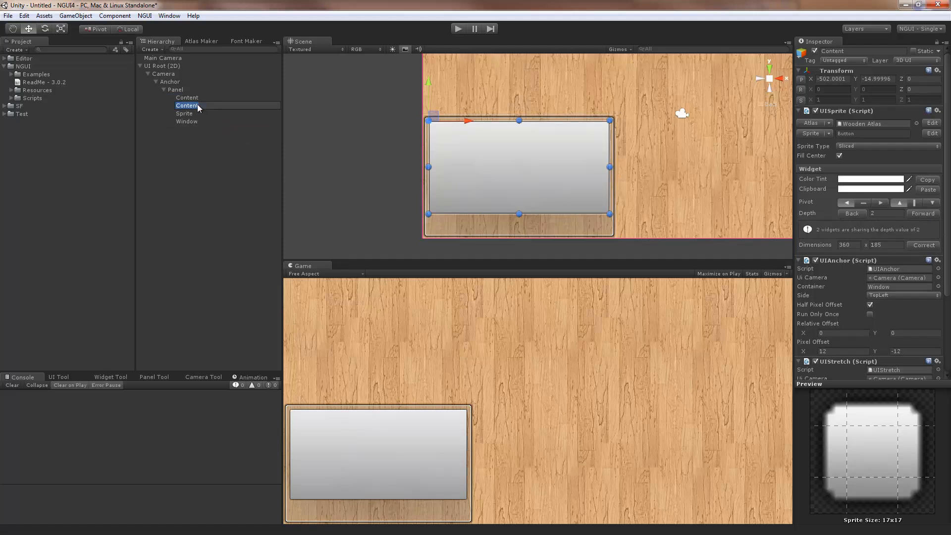
pyautogui.write('Chat Input')
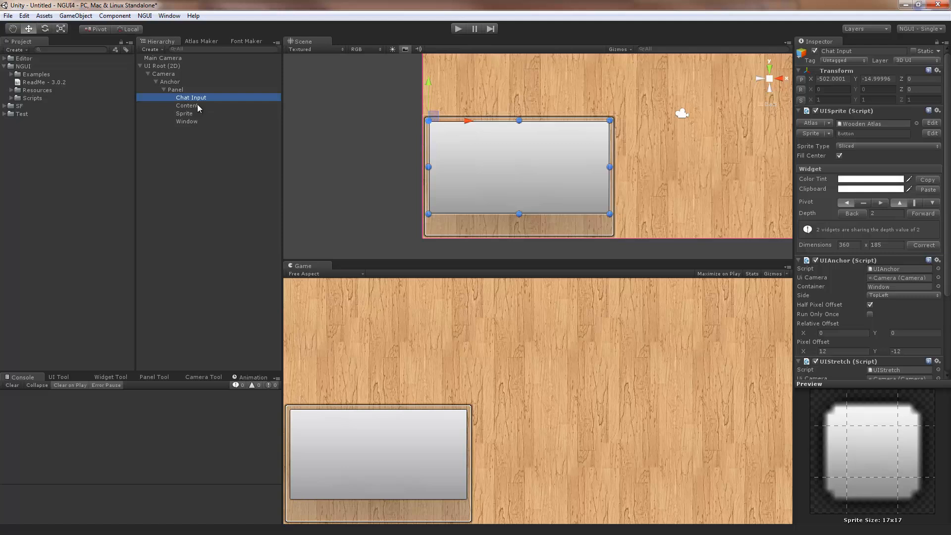
pyautogui.moveTo(431, 128)
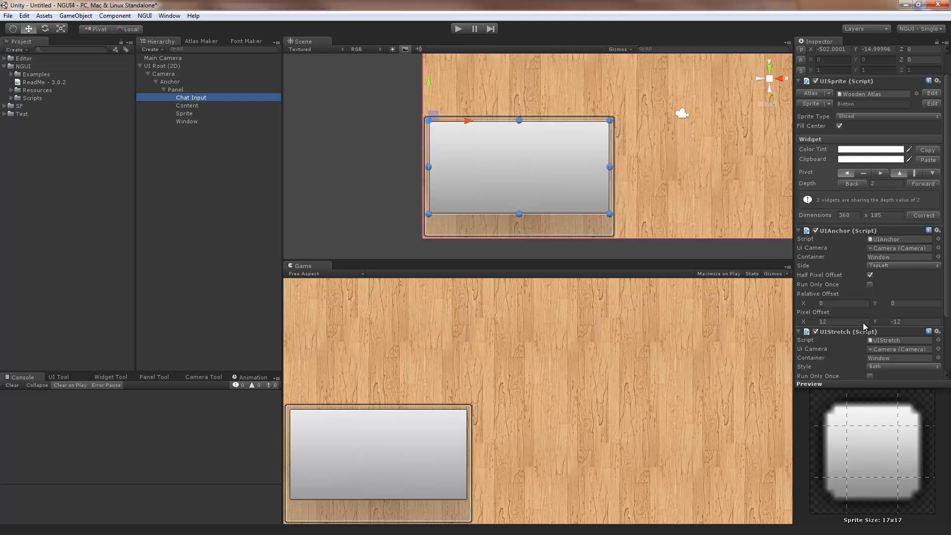
# Anchor Chat Input to BottomLeft, stretch Horizontal only, height 33, Border Padding X 100.
pyautogui.click(904, 235)
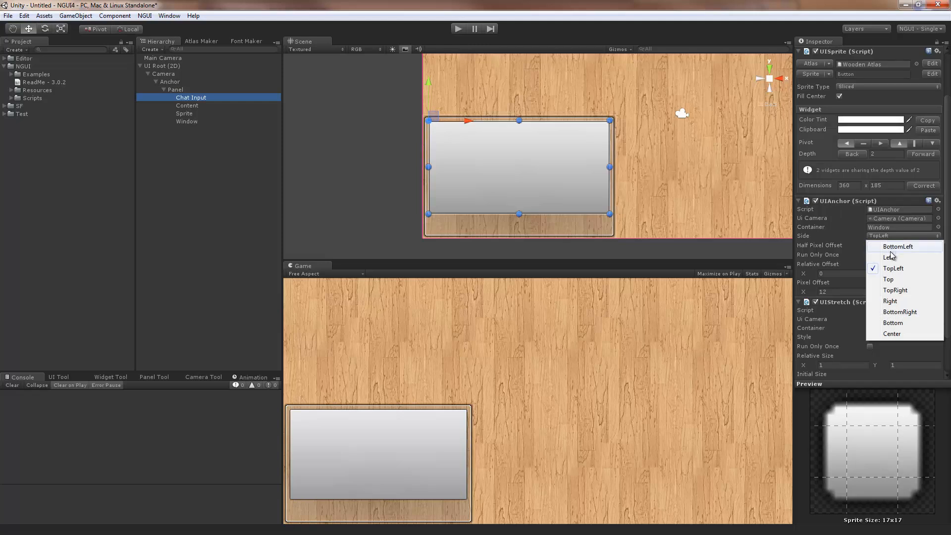
pyautogui.moveTo(891, 252)
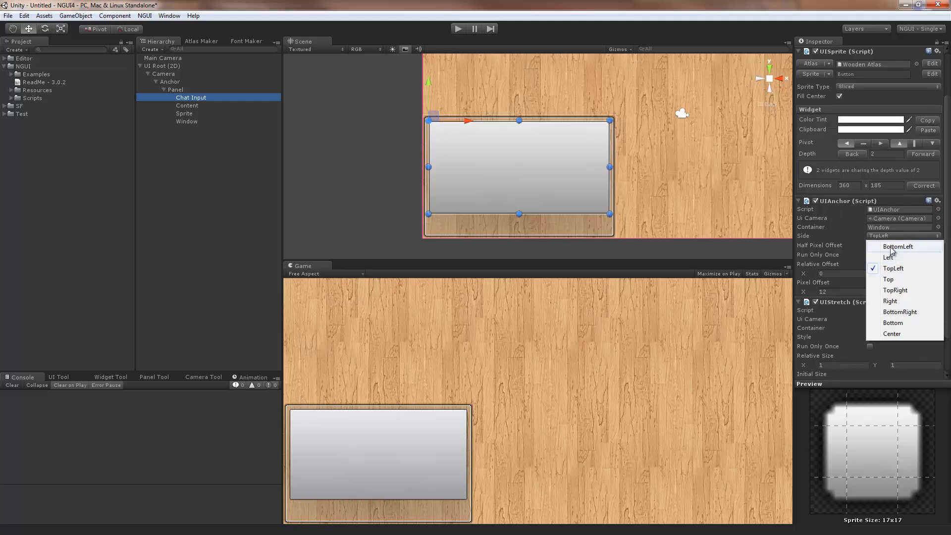
pyautogui.click(898, 247)
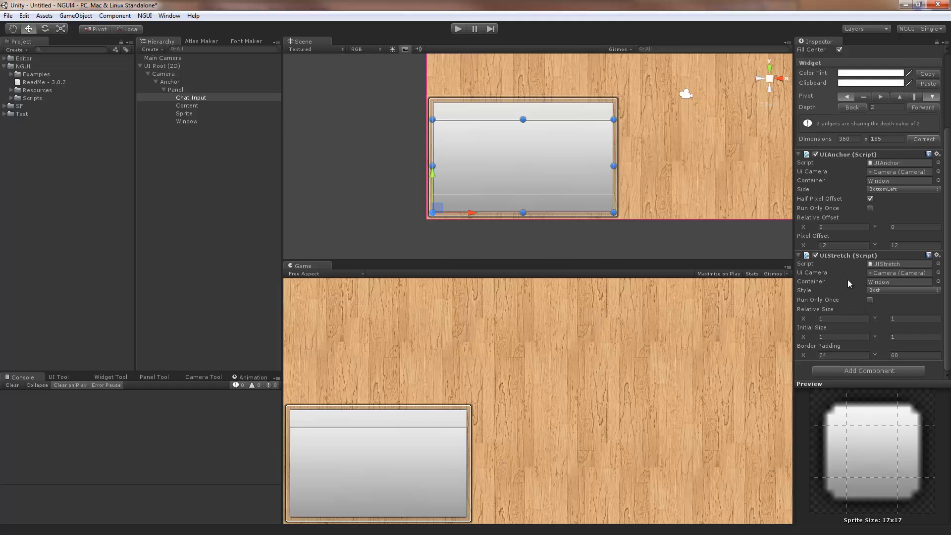
pyautogui.moveTo(497, 205)
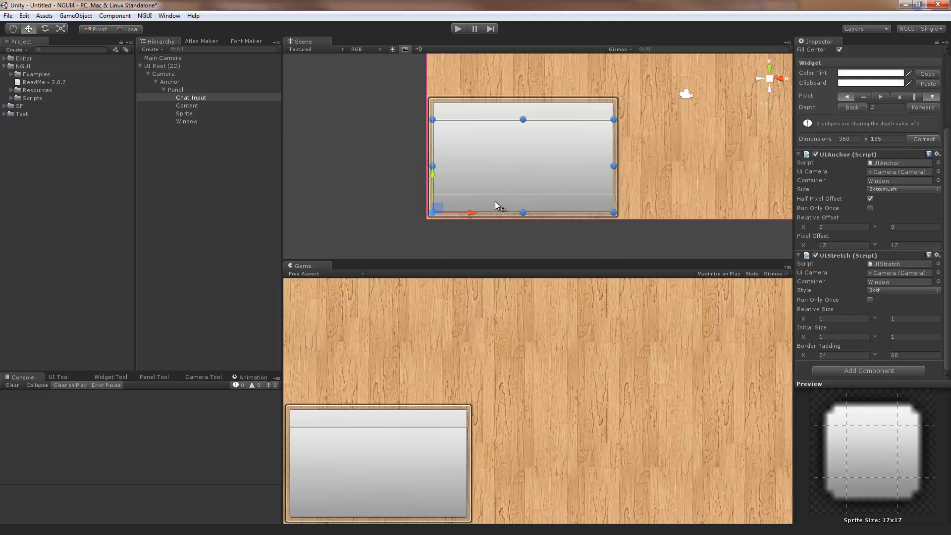
pyautogui.moveTo(519, 157)
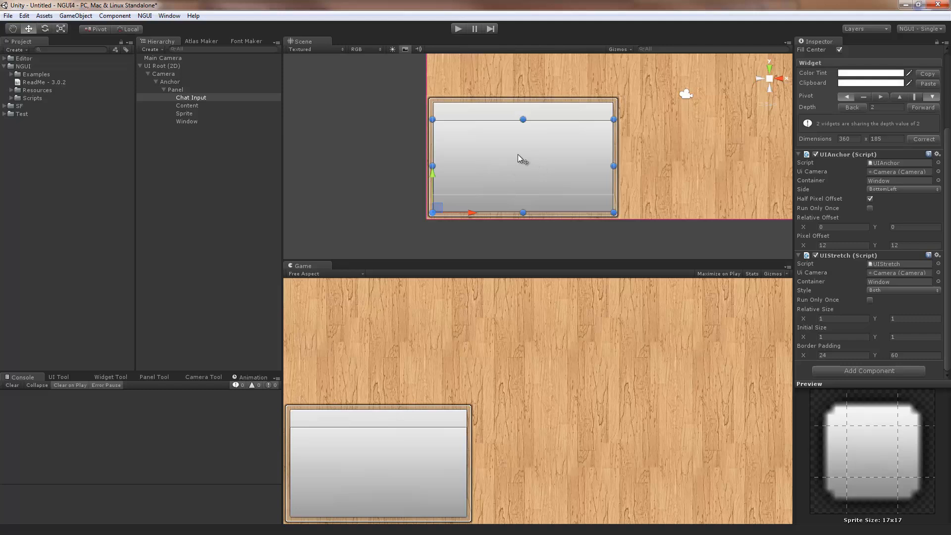
pyautogui.click(900, 290)
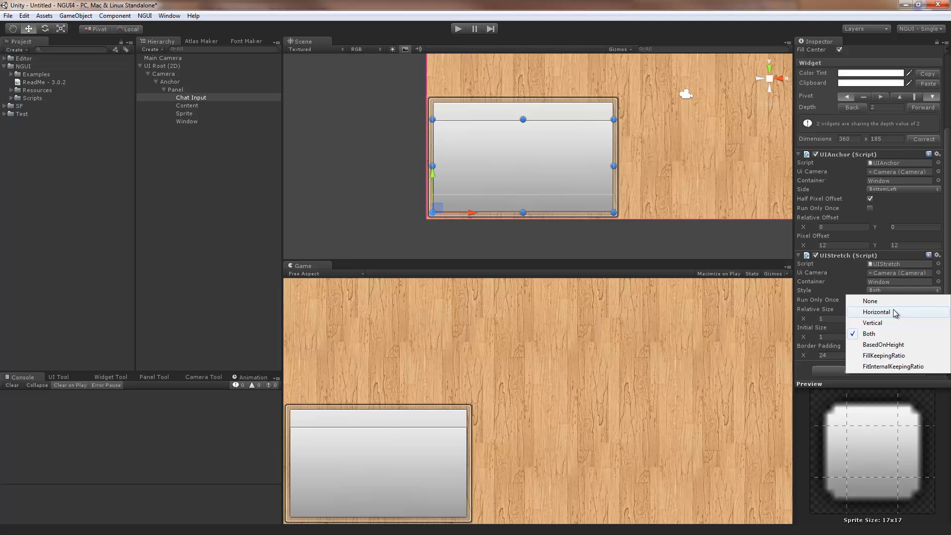
pyautogui.click(876, 312)
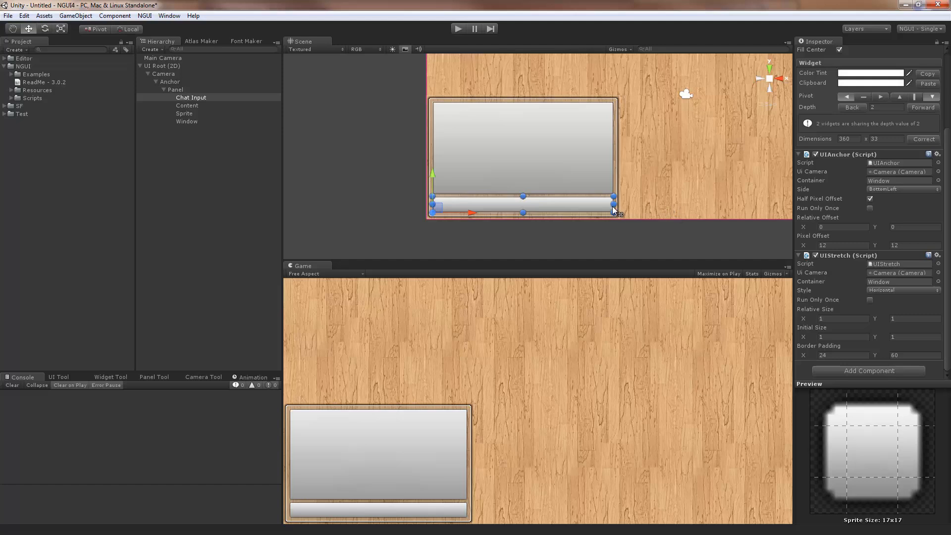
pyautogui.moveTo(874, 351)
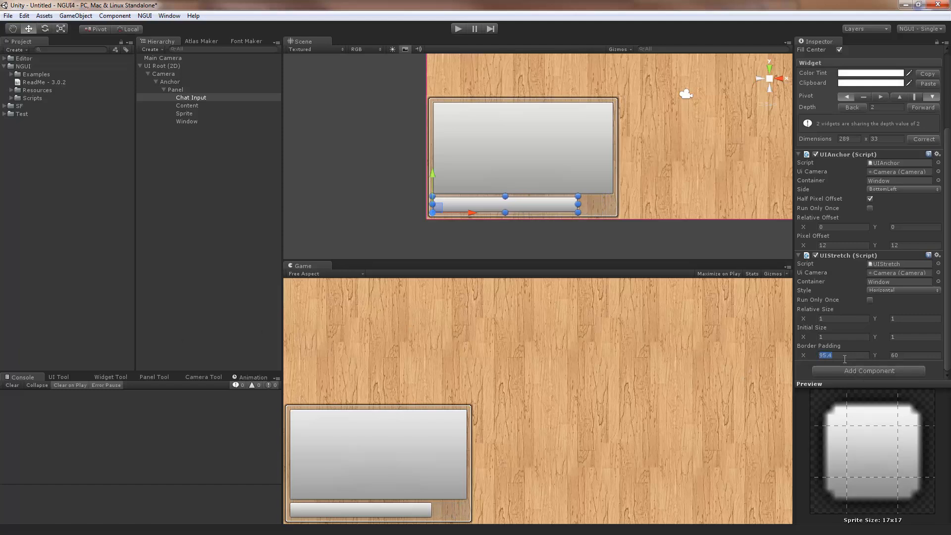
pyautogui.write('100')
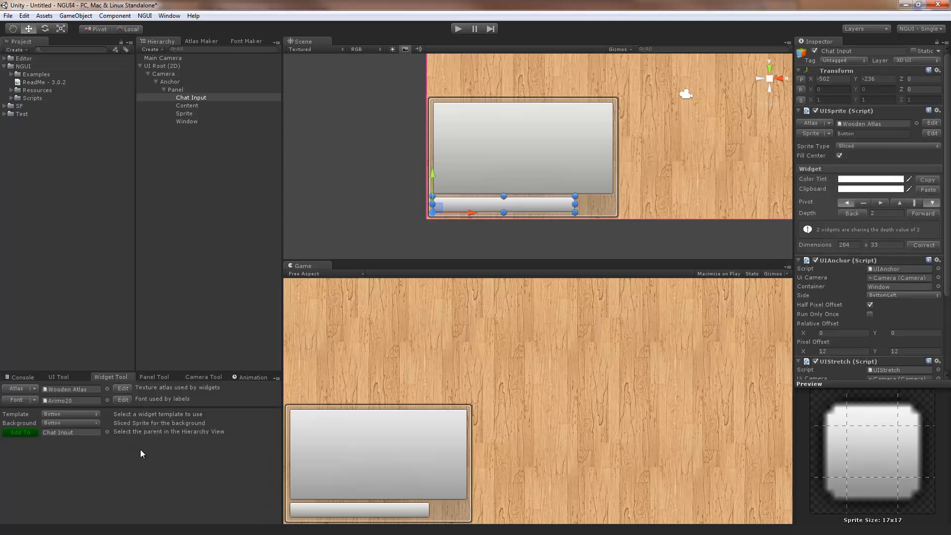
# Add a Button widget under Panel and move it to the window's bottom-right corner.
pyautogui.click(177, 89)
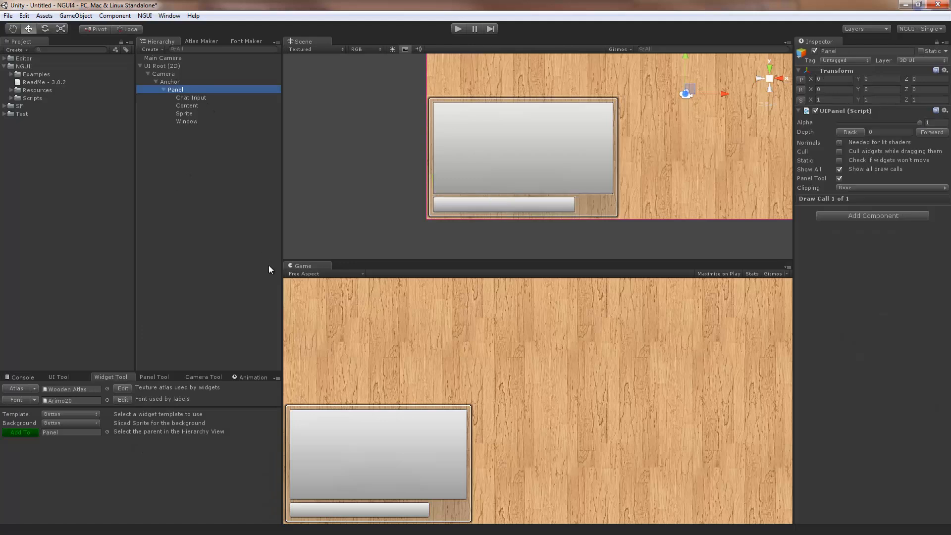
pyautogui.moveTo(104, 426)
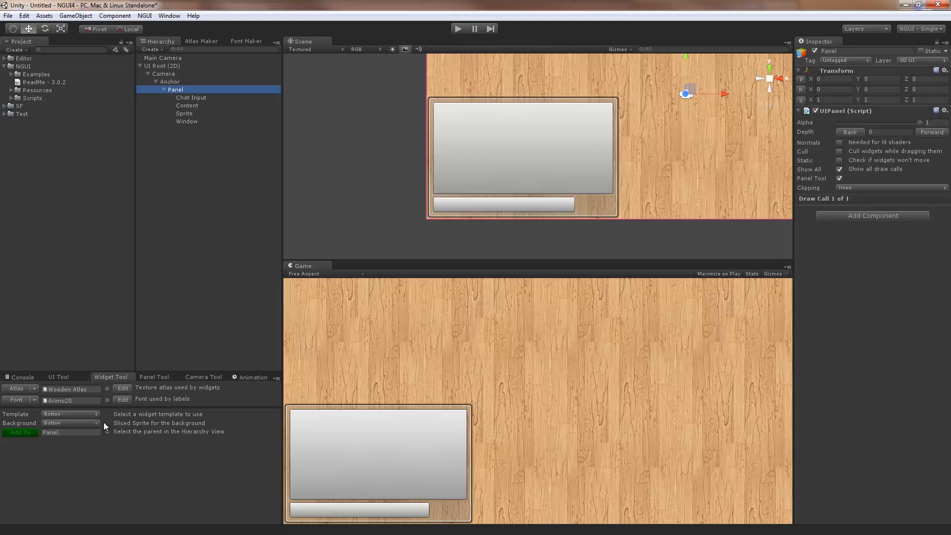
pyautogui.click(20, 432)
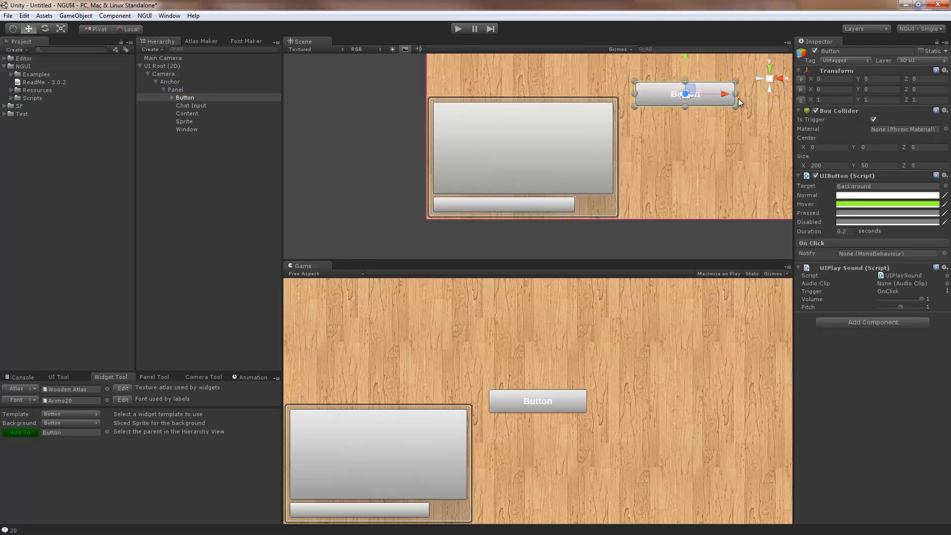
pyautogui.moveTo(685, 93); pyautogui.dragTo(595, 205)
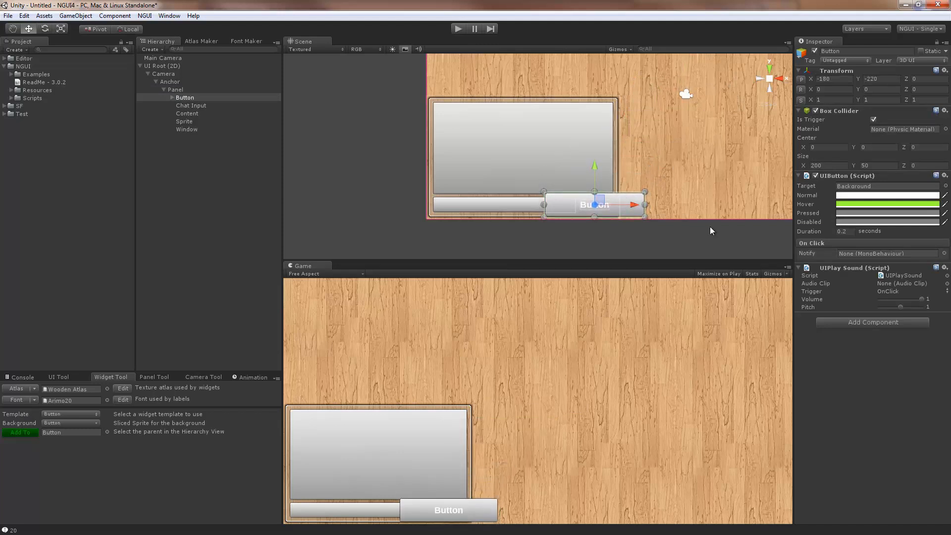
pyautogui.moveTo(634, 218)
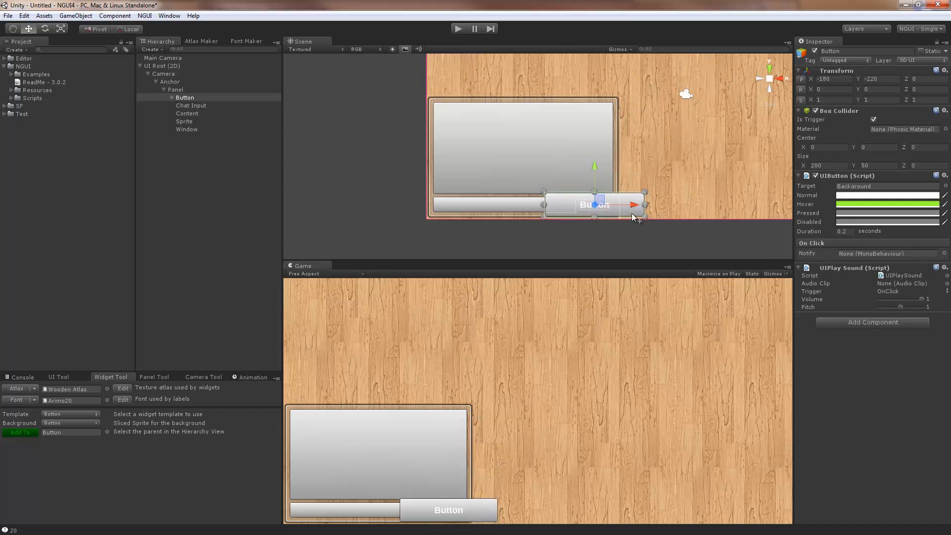
# Set the button Background to 70 by 32 and adjust its pivot.
pyautogui.click(184, 121)
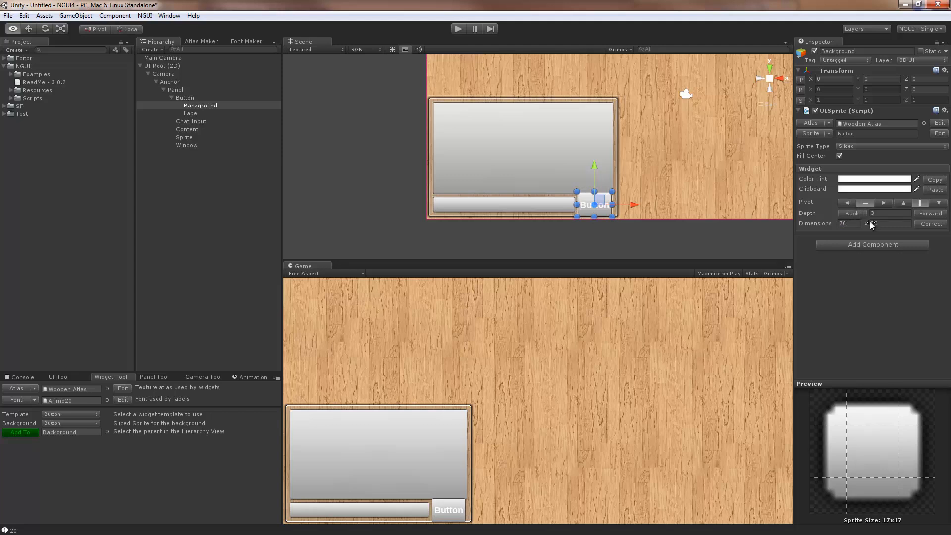
pyautogui.click(877, 223)
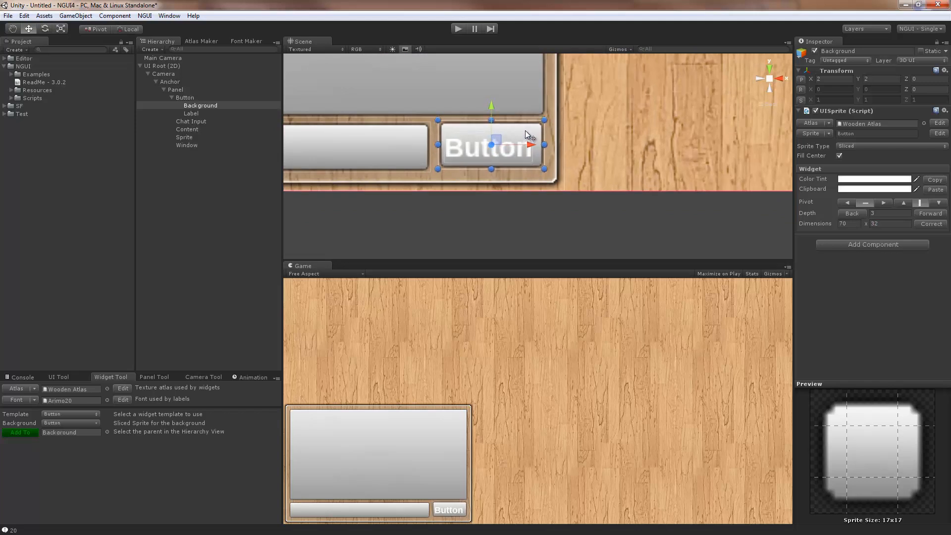
pyautogui.moveTo(555, 148)
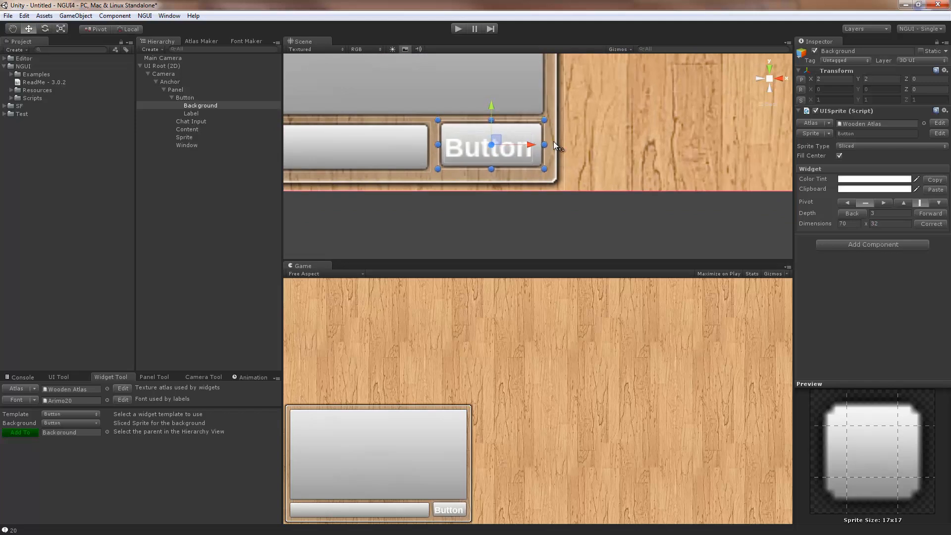
pyautogui.click(187, 145)
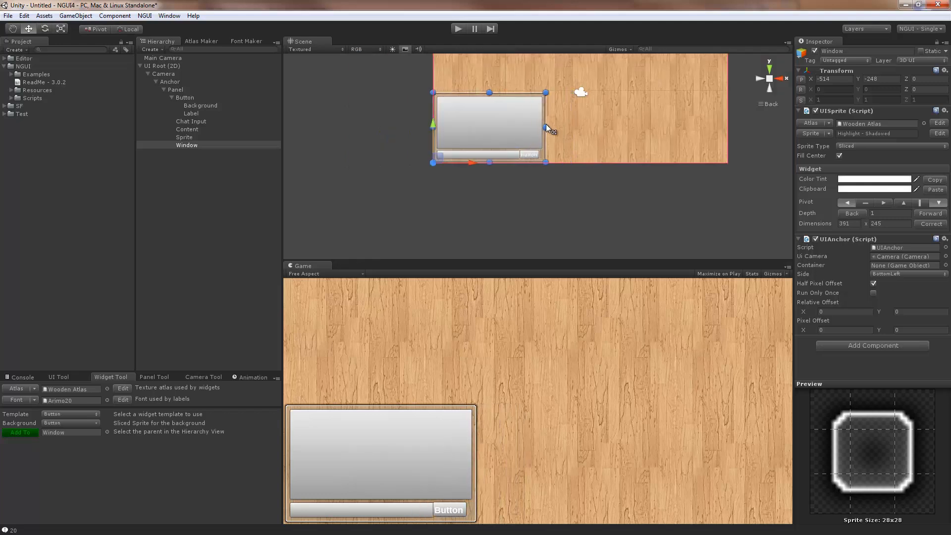
# Add a UIAnchor to Button with Window as container, side BottomRight, pixel offset -50, 26.
pyautogui.moveTo(546, 128); pyautogui.dragTo(541, 127)
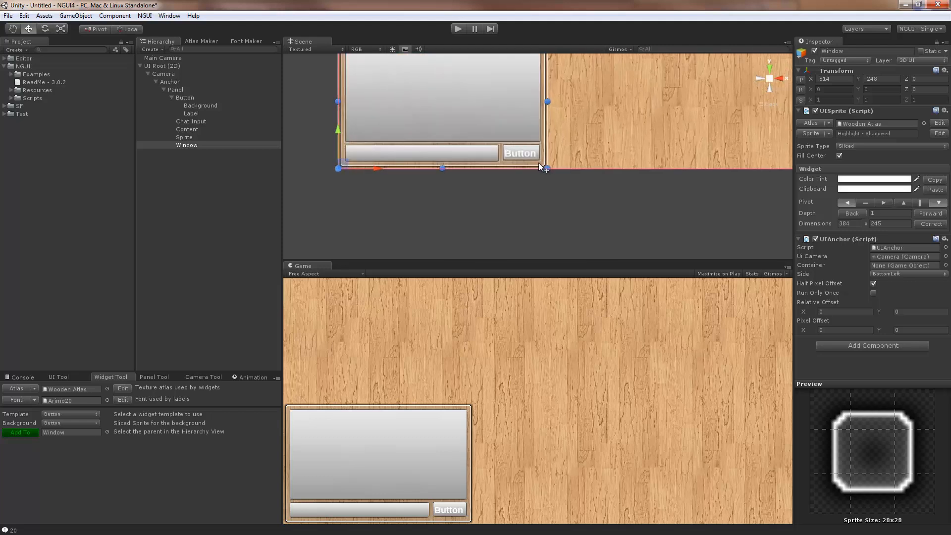
pyautogui.click(184, 137)
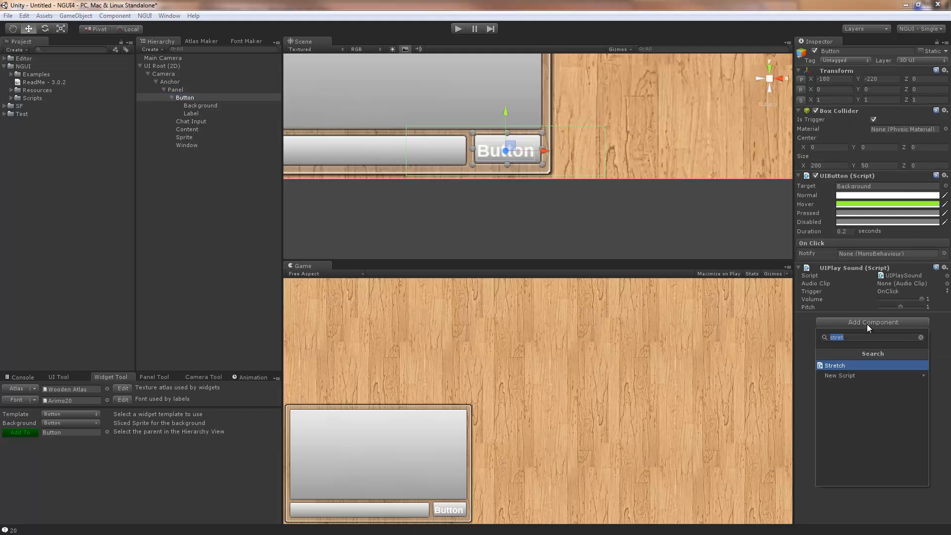
pyautogui.click(835, 365)
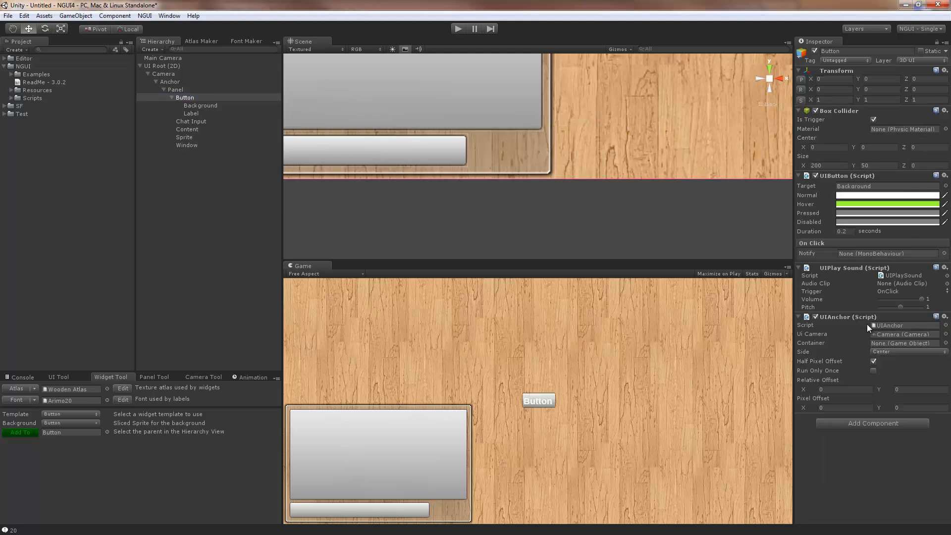
pyautogui.click(187, 145)
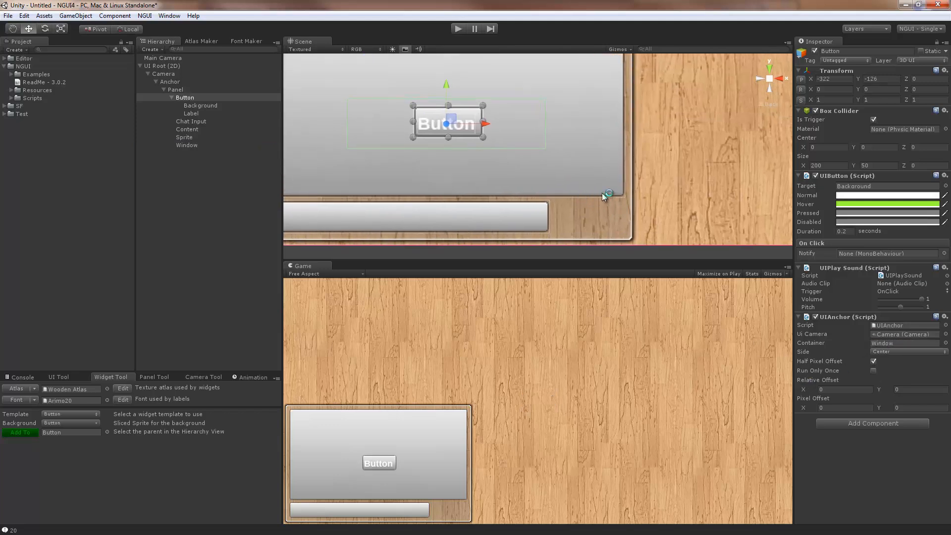
pyautogui.click(909, 351)
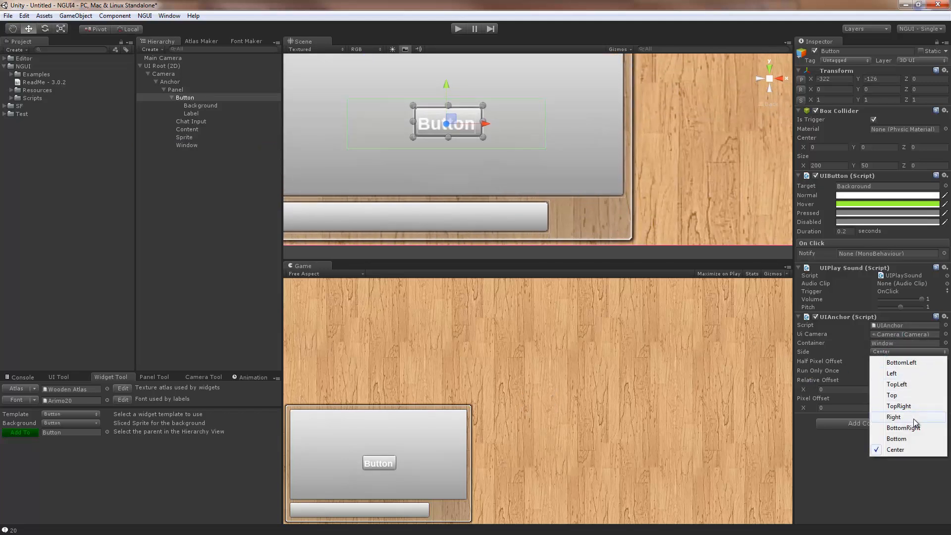
pyautogui.moveTo(904, 428)
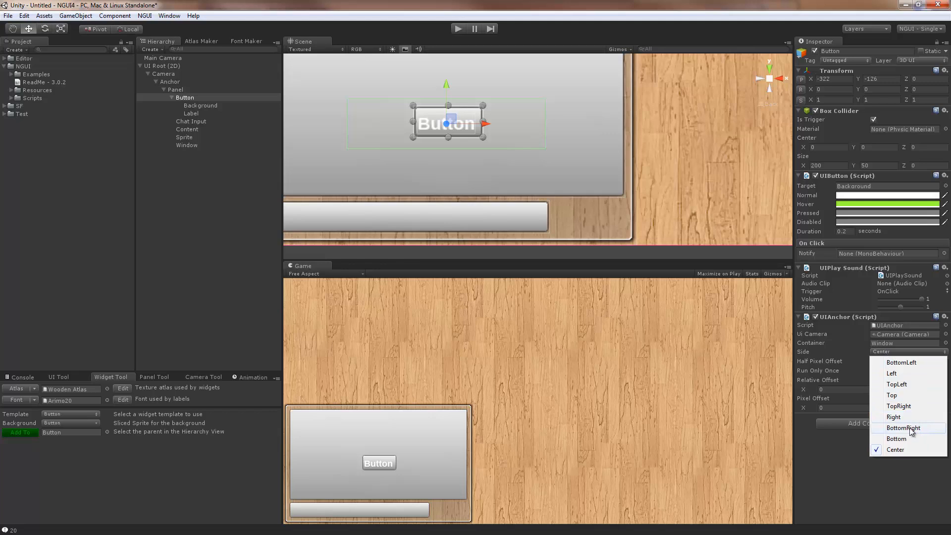
pyautogui.click(903, 428)
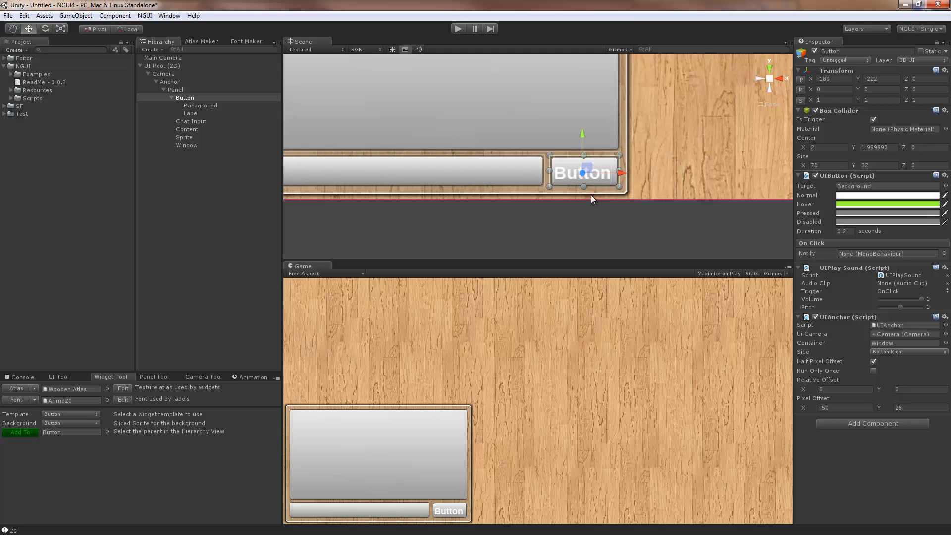
pyautogui.moveTo(500, 144)
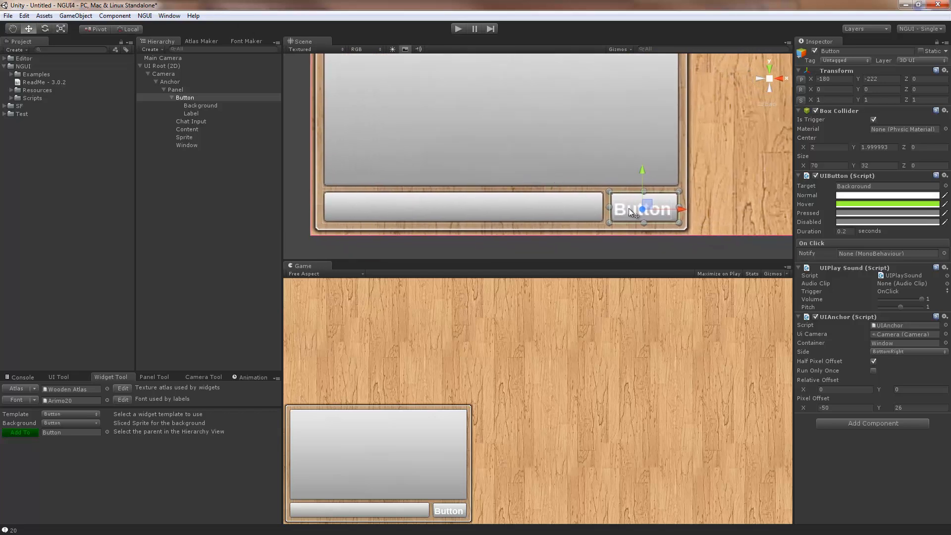
# Change the button Label text to 'Send'.
pyautogui.click(186, 144)
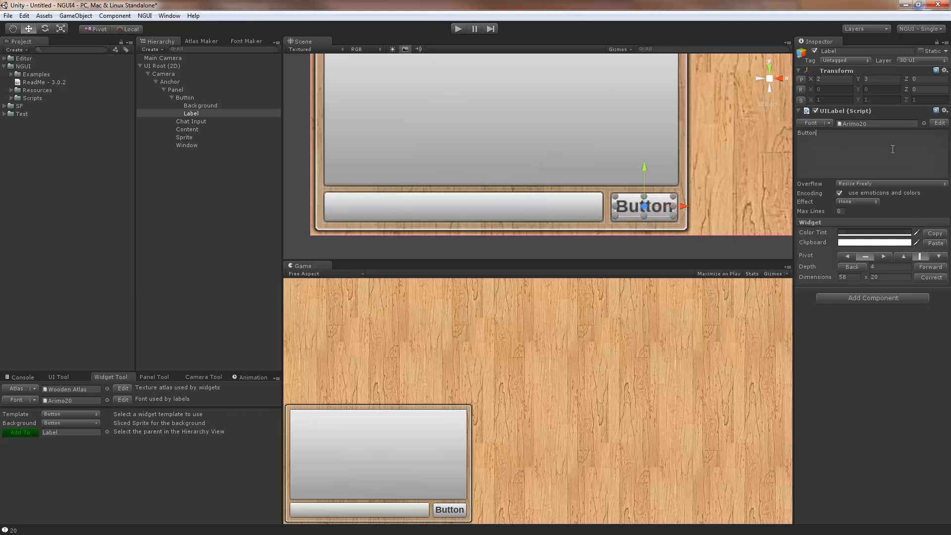
pyautogui.write('Send')
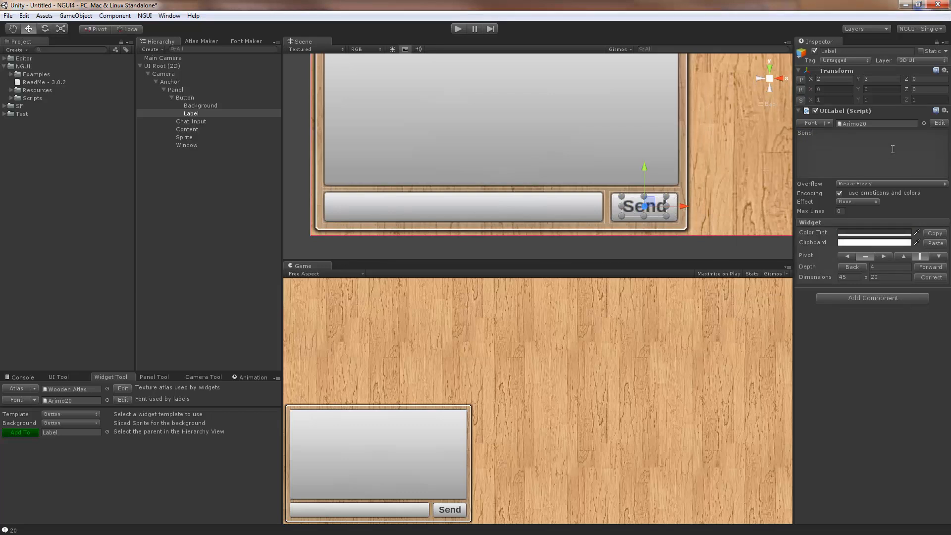
pyautogui.moveTo(449, 280)
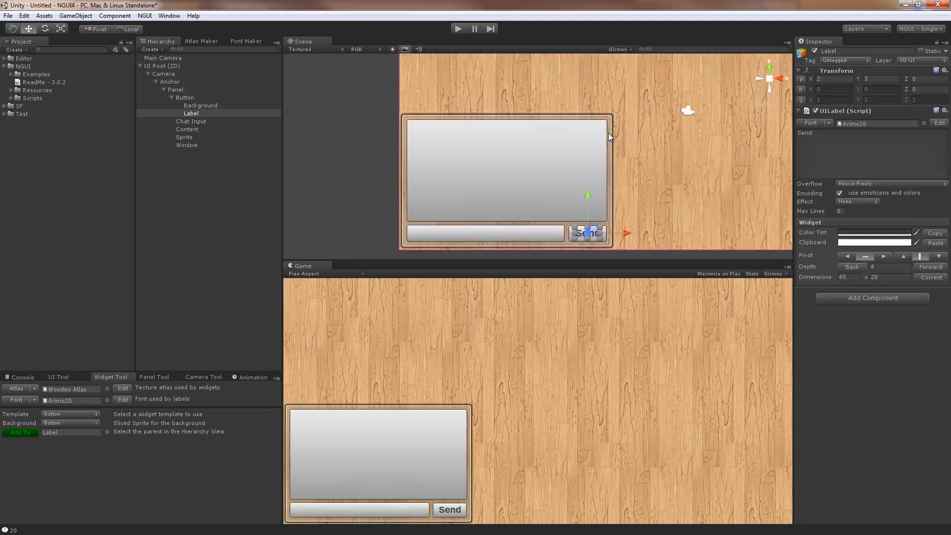
# Resize the Window wider then smaller, confirming the Send button stays in its corner.
pyautogui.click(186, 145)
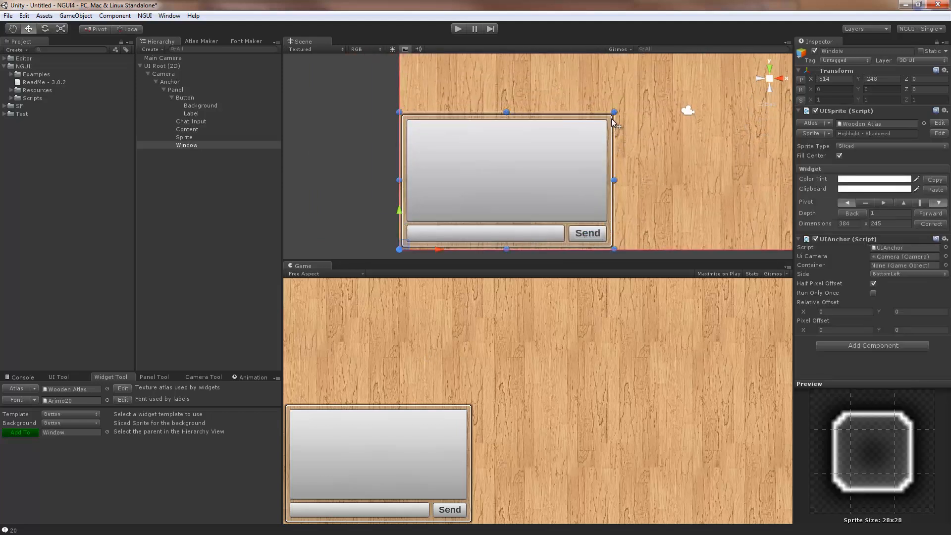
pyautogui.moveTo(615, 179); pyautogui.dragTo(718, 179)
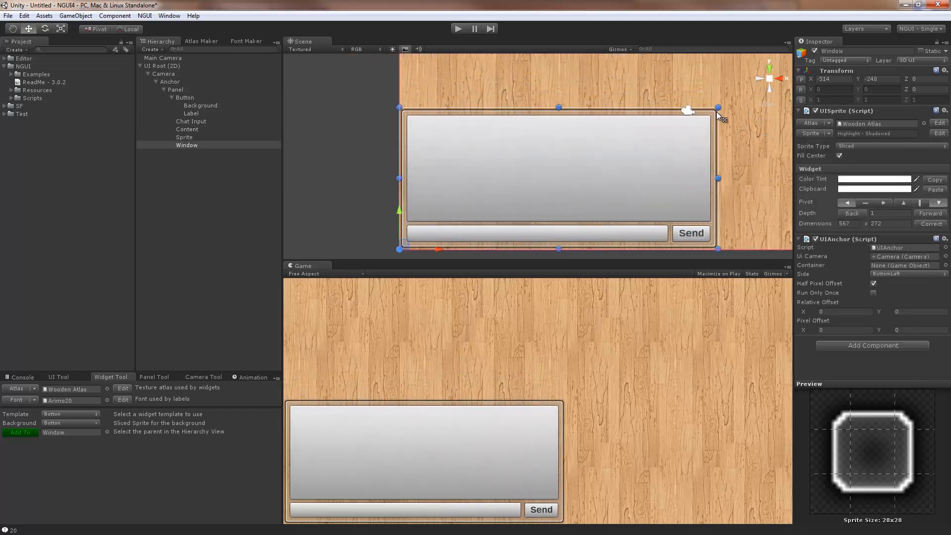
pyautogui.moveTo(718, 110); pyautogui.dragTo(692, 92)
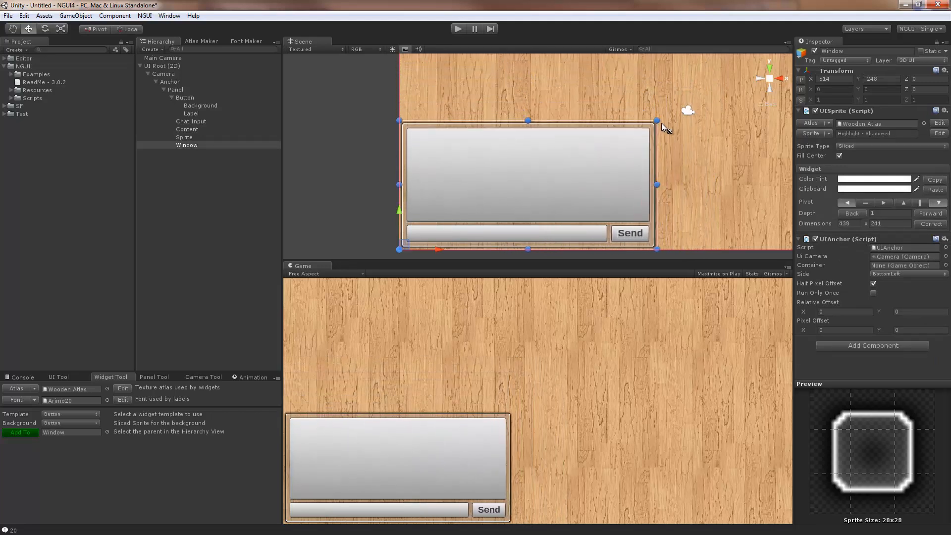
pyautogui.moveTo(657, 120); pyautogui.dragTo(637, 117)
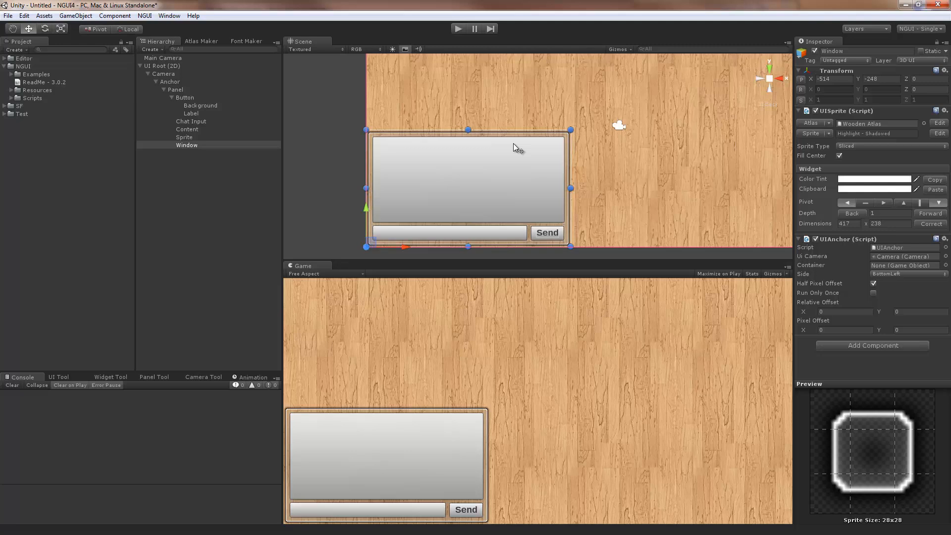
pyautogui.moveTo(215, 131)
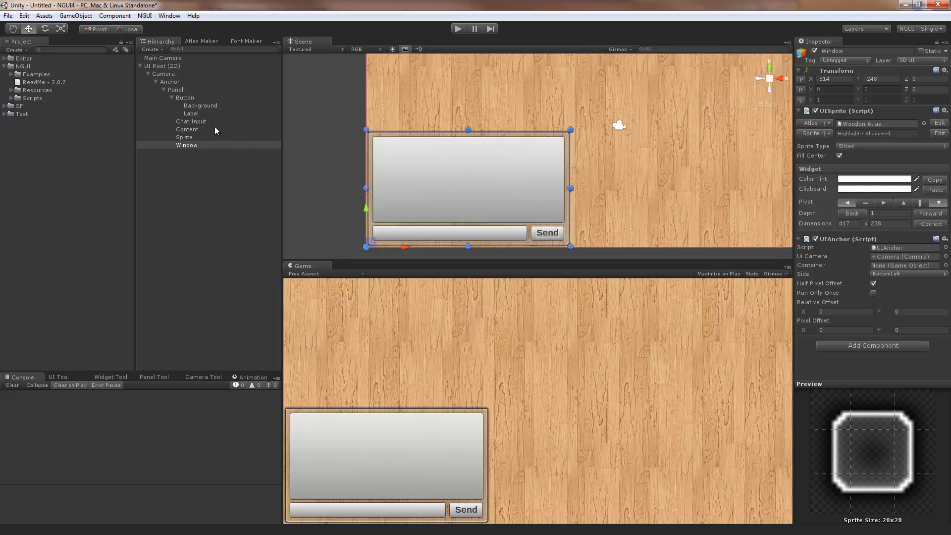
pyautogui.moveTo(299, 106)
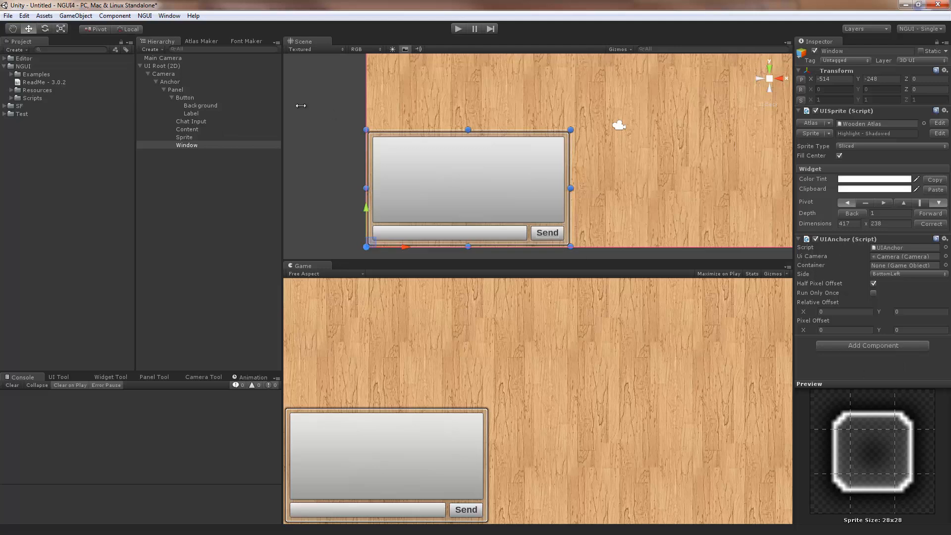
pyautogui.moveTo(197, 132)
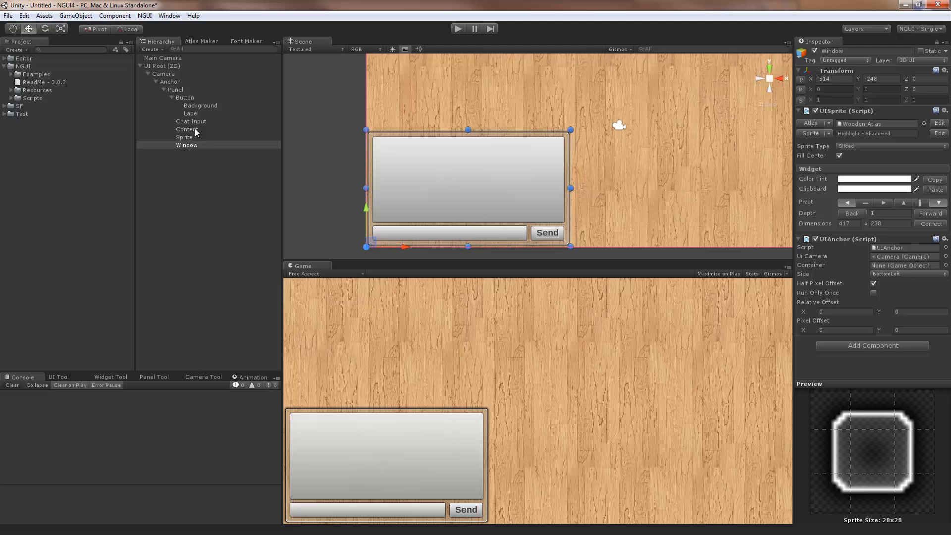
# Make Button, Chat Input, Content and Sprite children of the Window object.
pyautogui.click(187, 129)
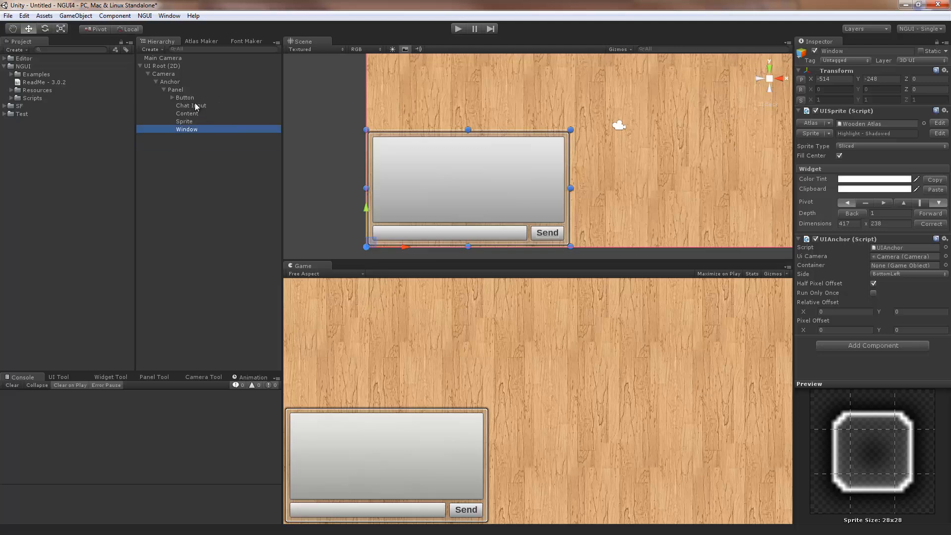
pyautogui.click(190, 106)
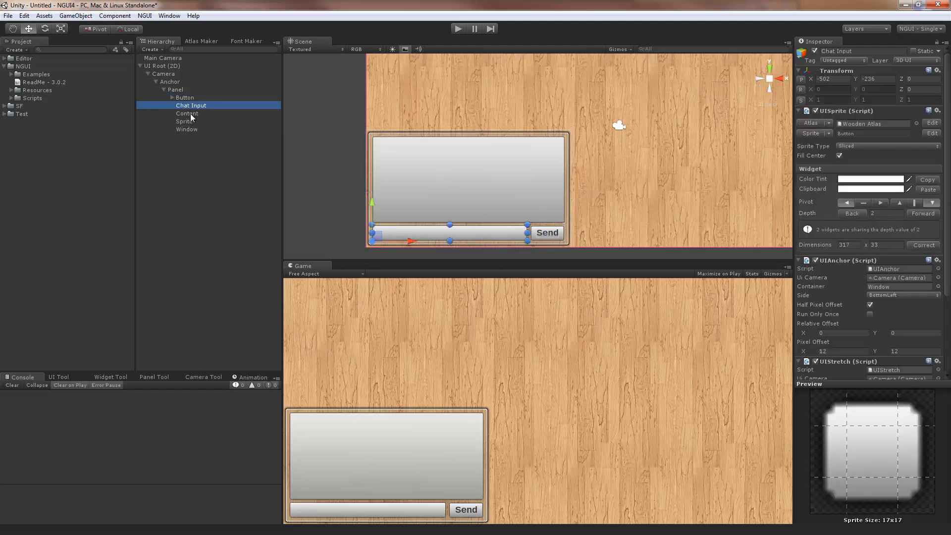
pyautogui.click(188, 129)
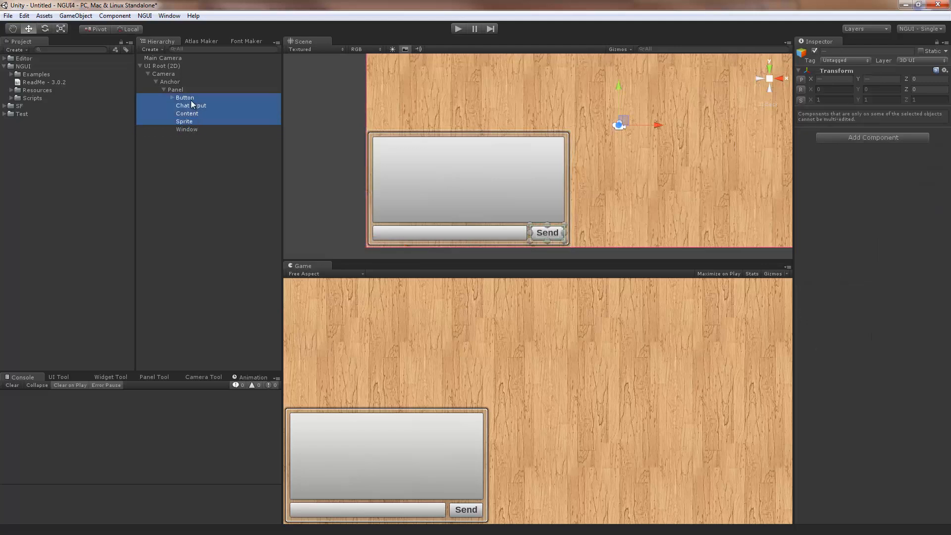
pyautogui.click(187, 129)
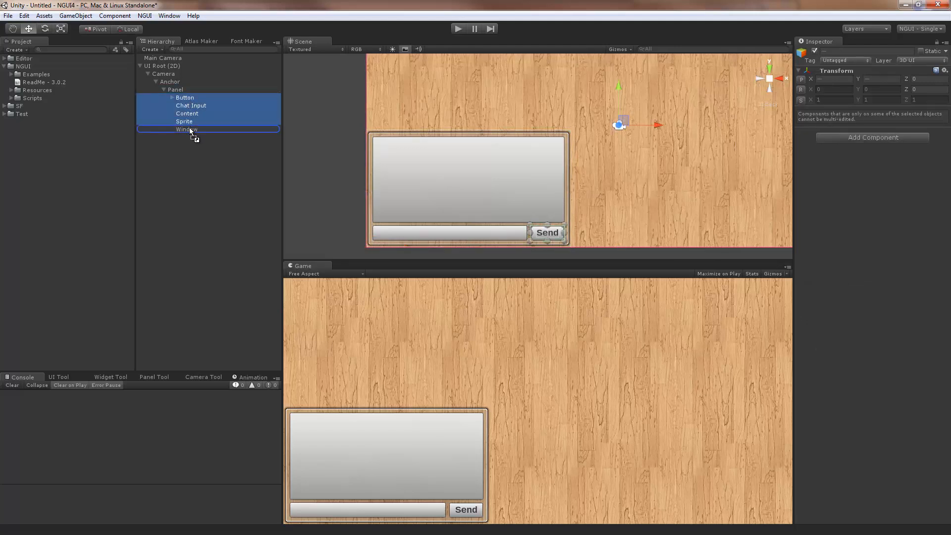
# Enlarge the Window slightly to about 431 by 242 and check the Button's anchor.
pyautogui.click(187, 128)
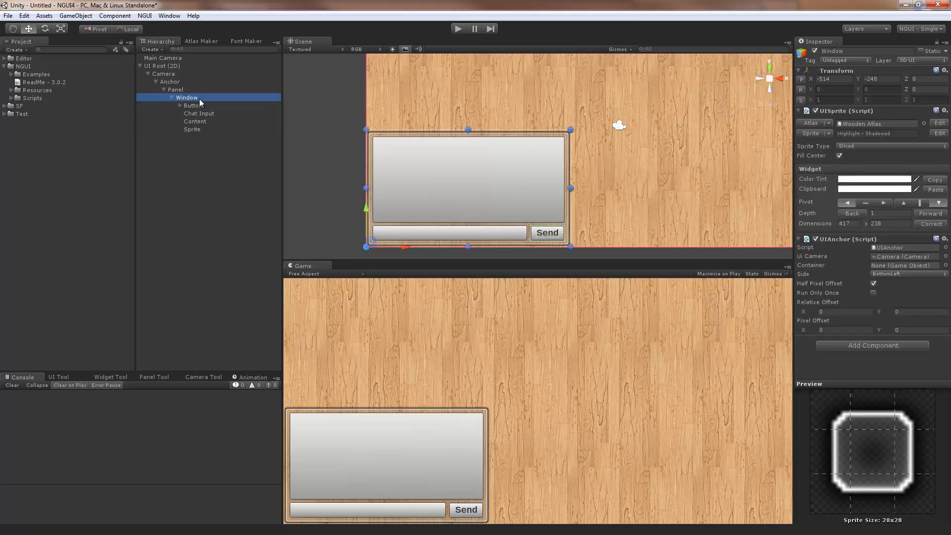
pyautogui.moveTo(576, 134)
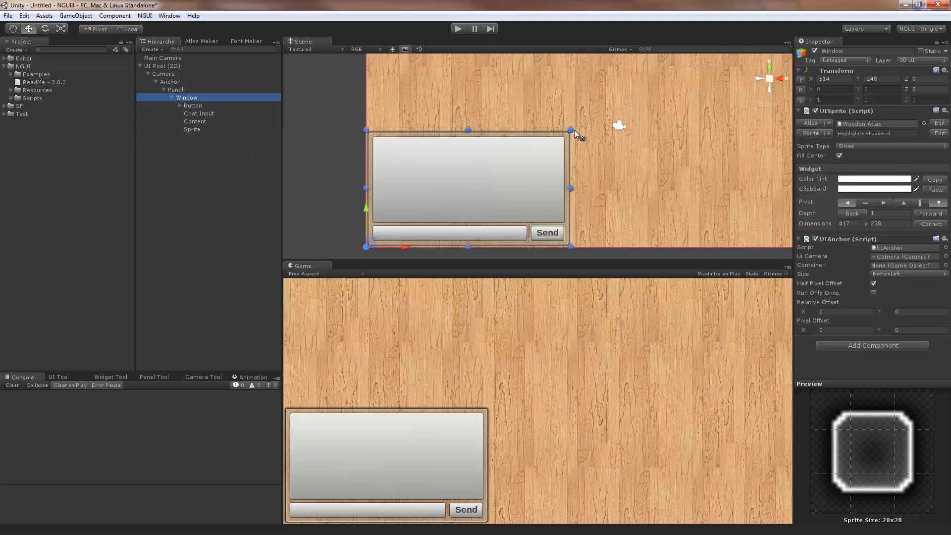
pyautogui.moveTo(569, 128); pyautogui.dragTo(578, 127)
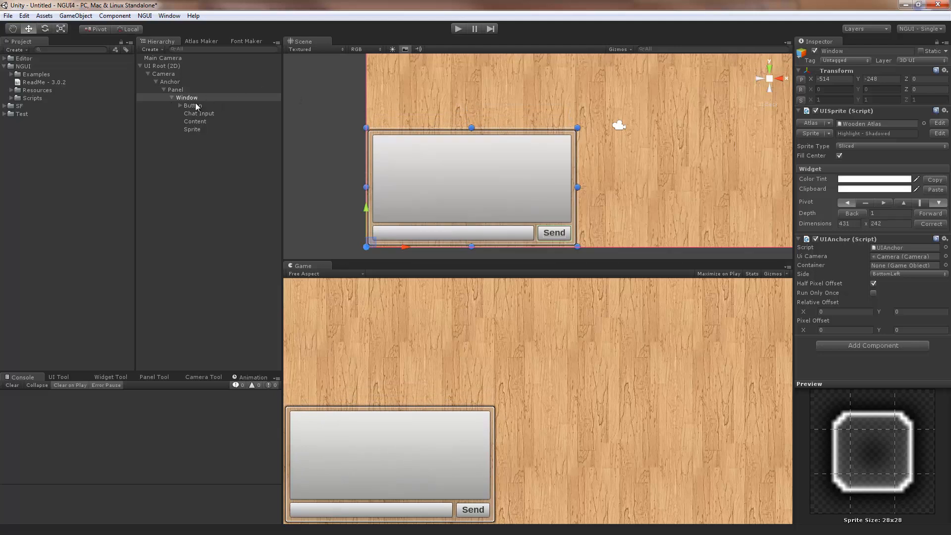
pyautogui.click(186, 97)
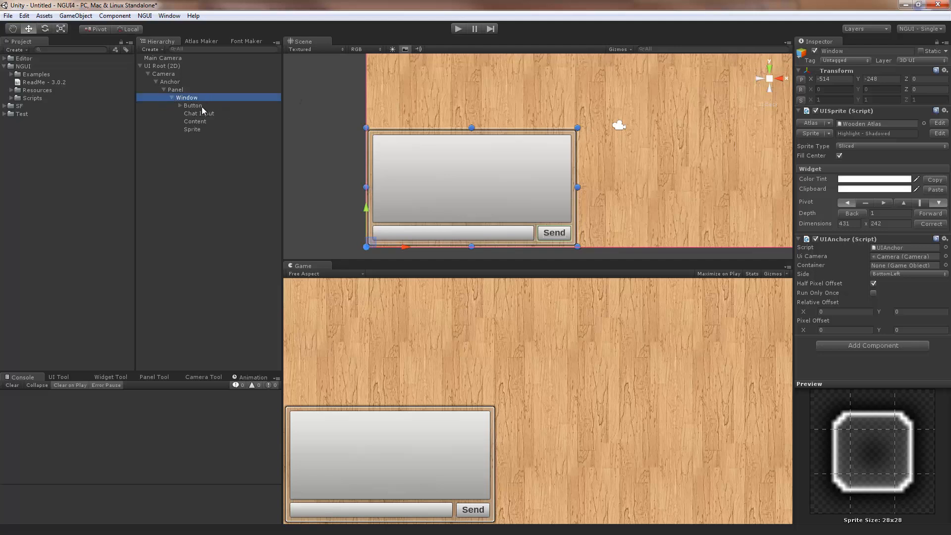
pyautogui.click(192, 105)
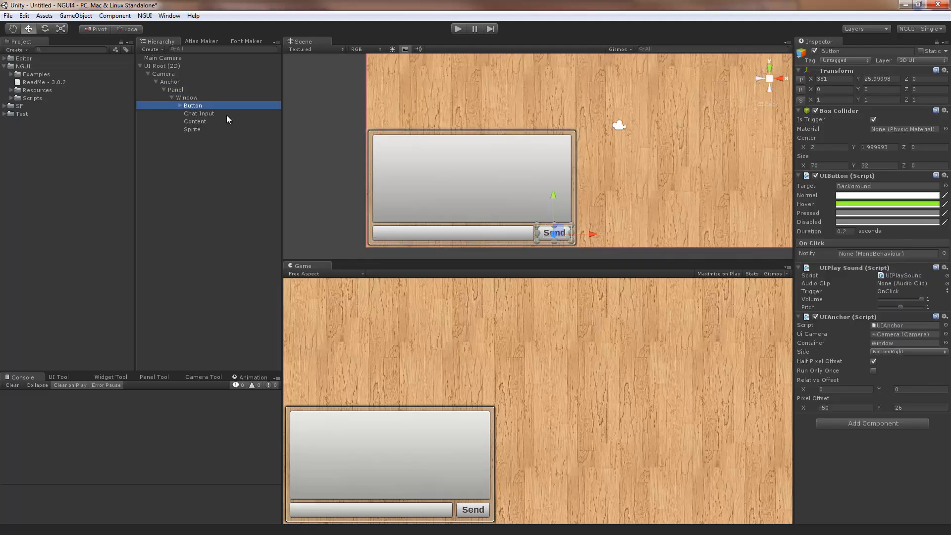